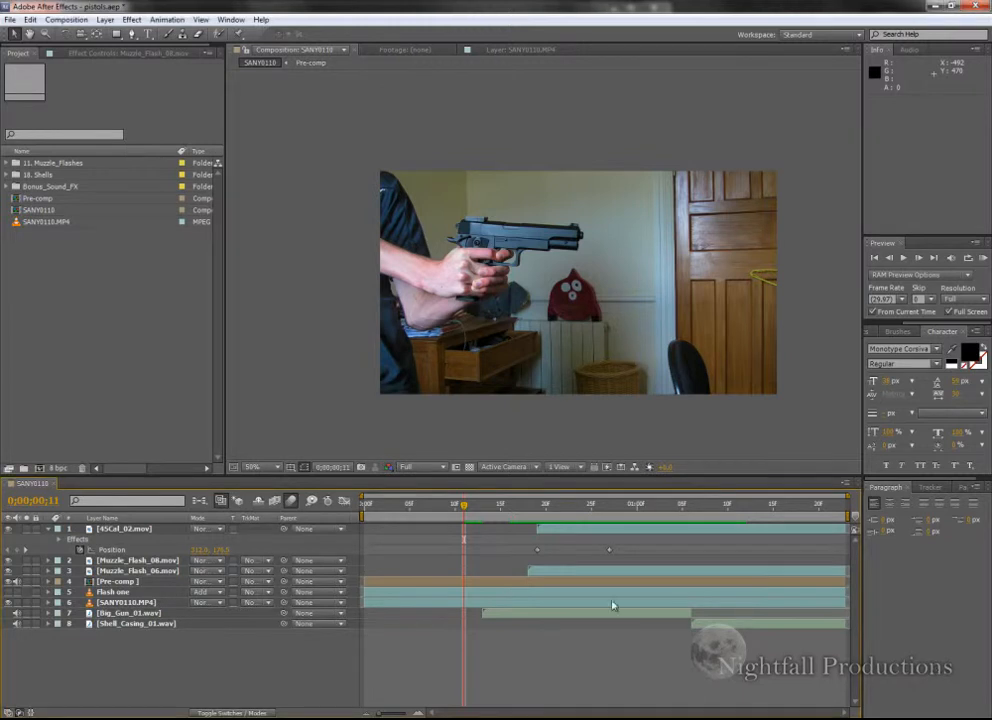
pyautogui.moveTo(464, 508)
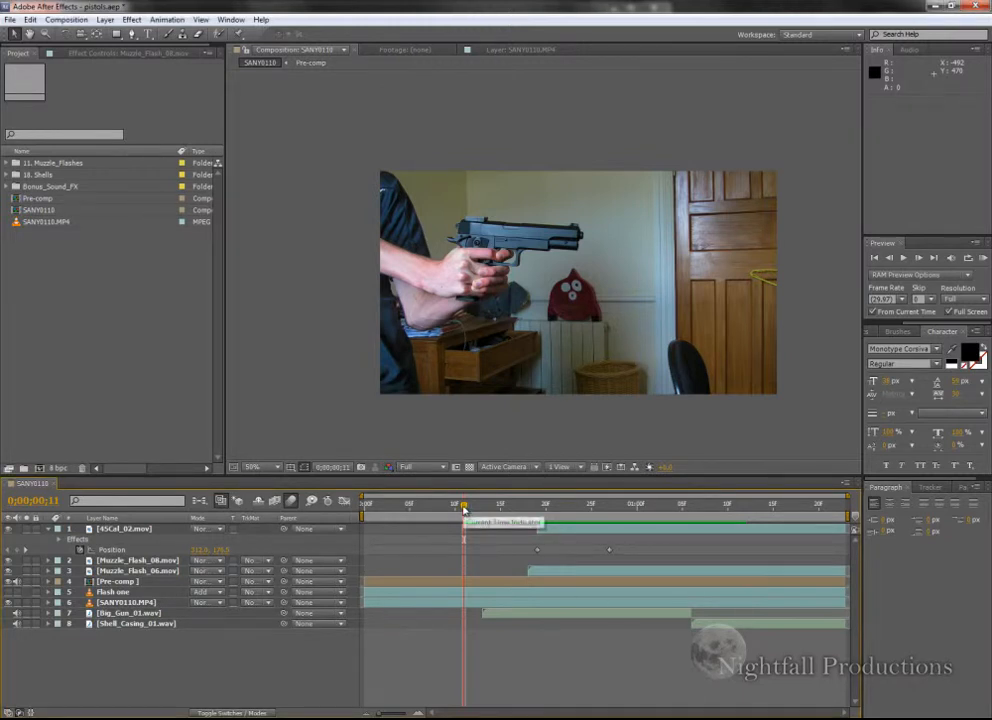
# Scrub the SANY0110.MP4 footage to locate the muzzle-flash and recoil frames
pyautogui.click(400, 504)
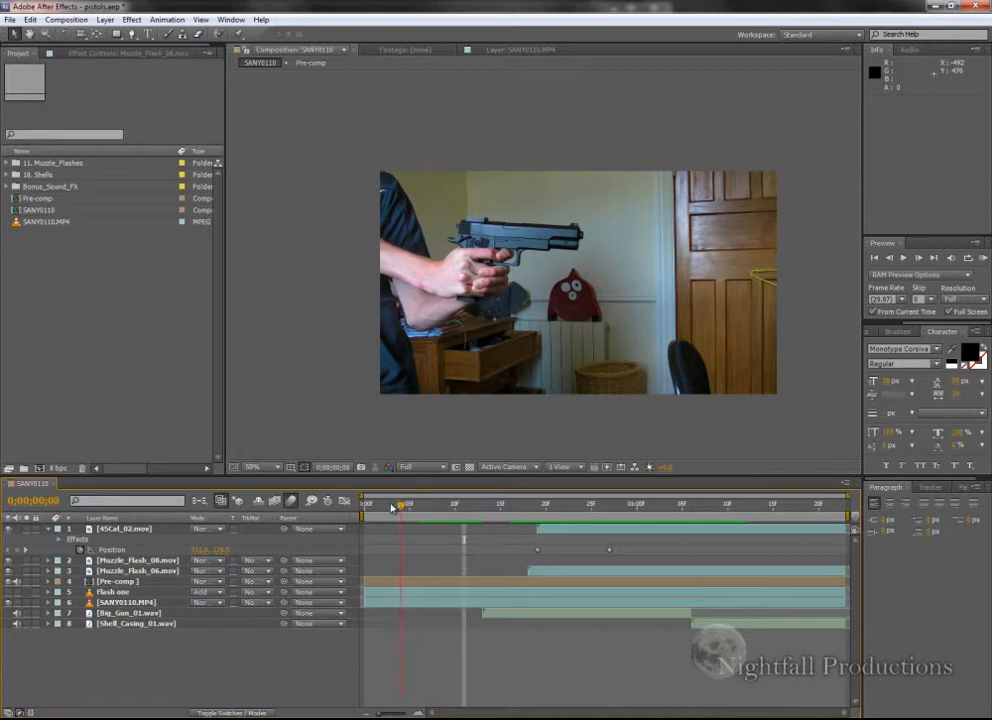
pyautogui.click(390, 504)
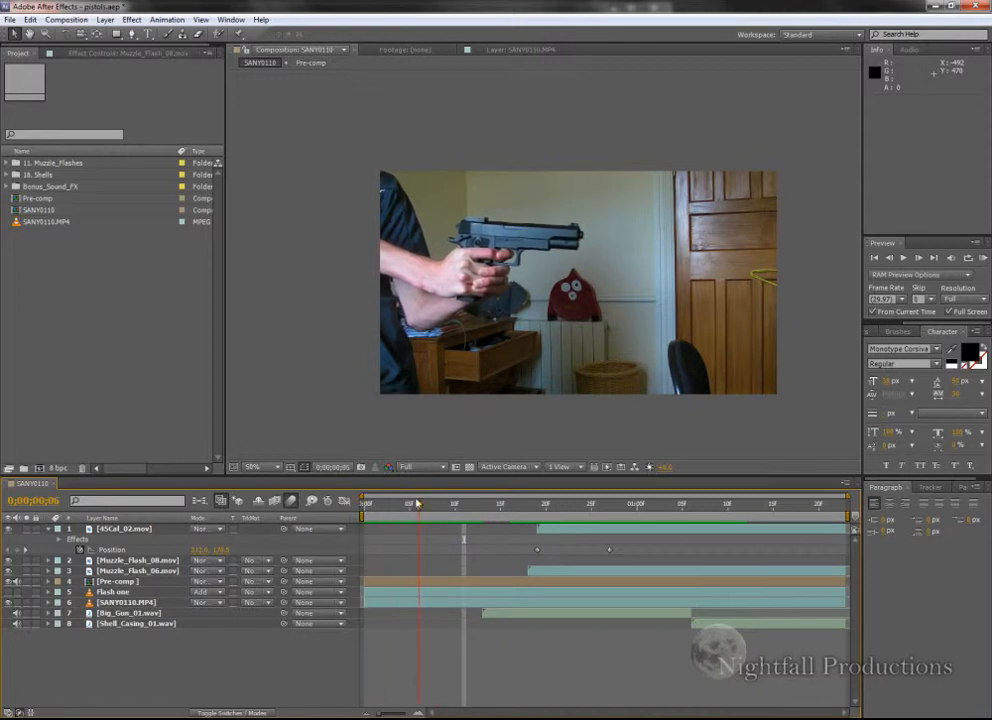
pyautogui.click(520, 504)
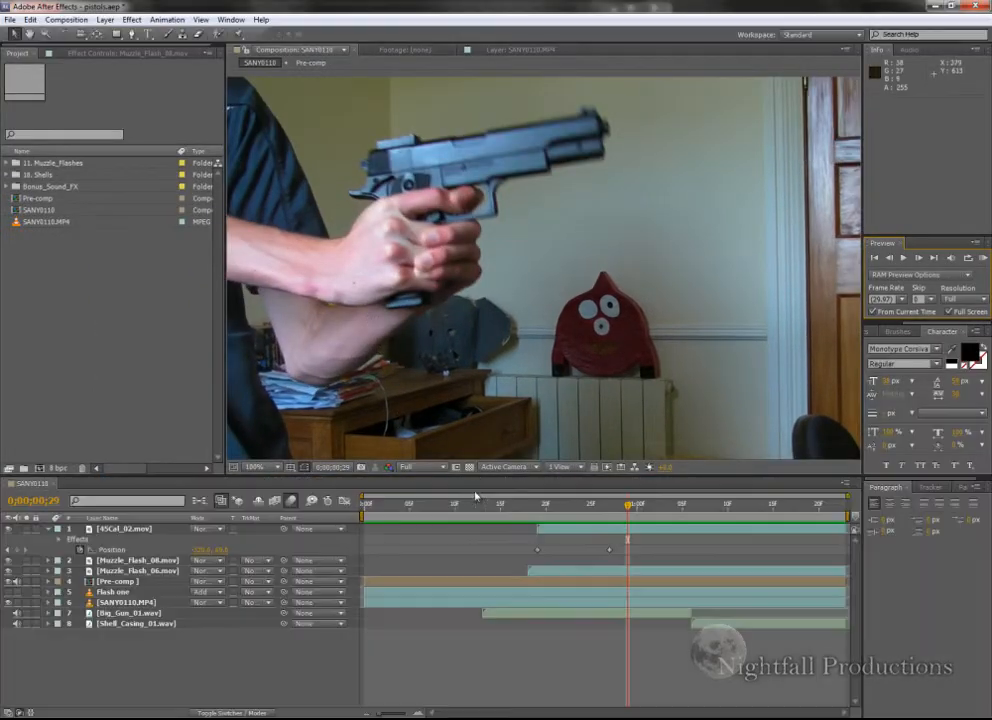
pyautogui.click(528, 504)
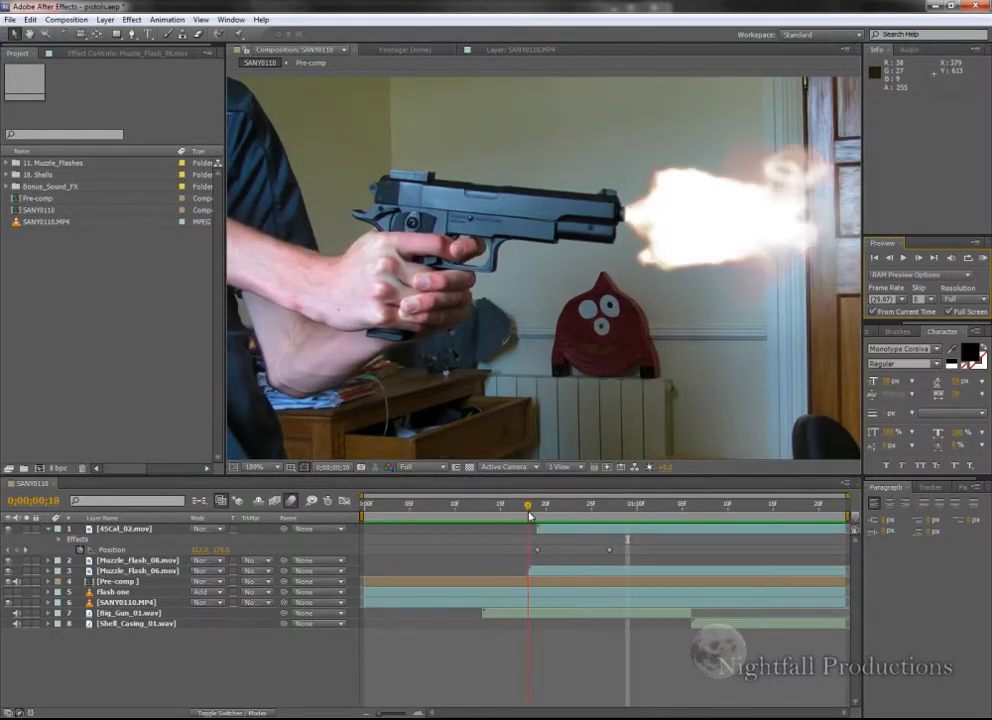
pyautogui.moveTo(656, 280)
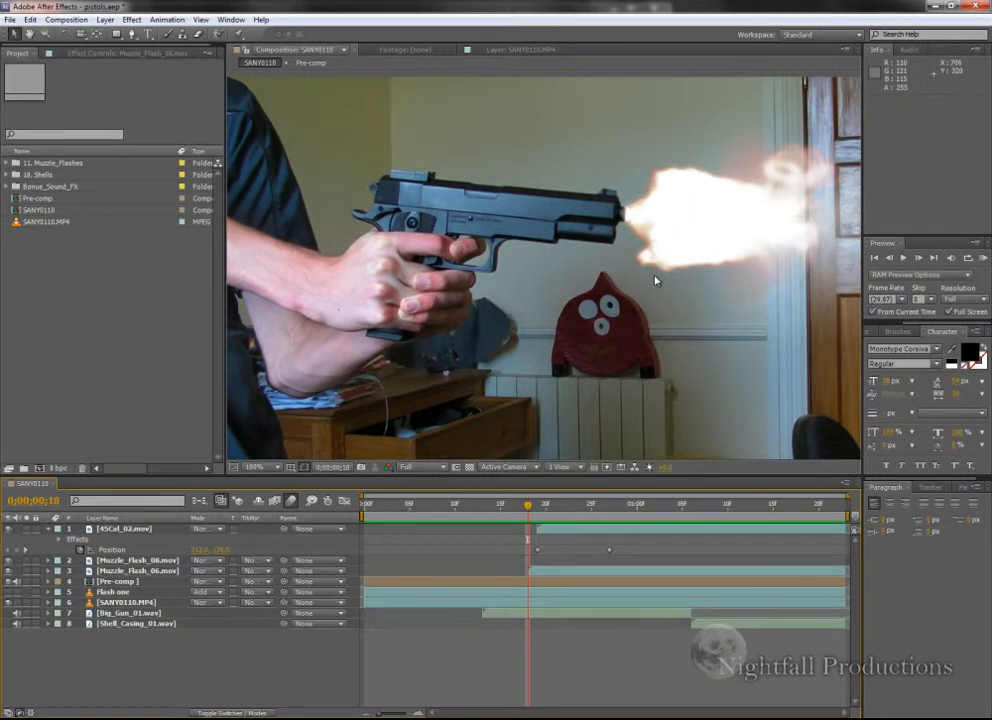
pyautogui.click(258, 468)
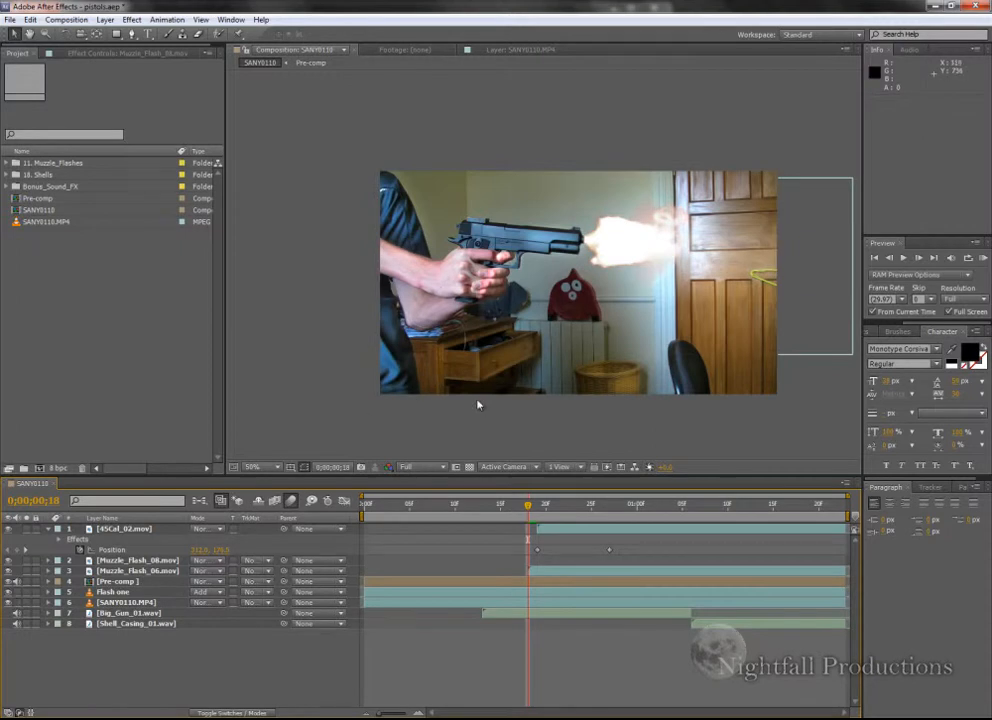
pyautogui.moveTo(556, 288)
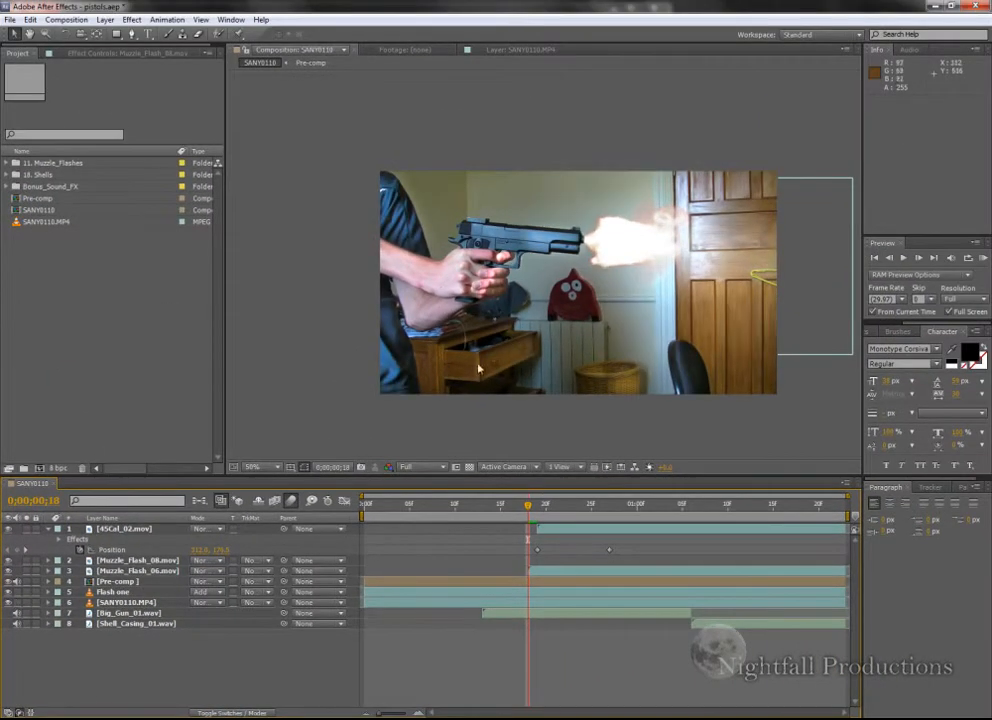
pyautogui.moveTo(512, 400)
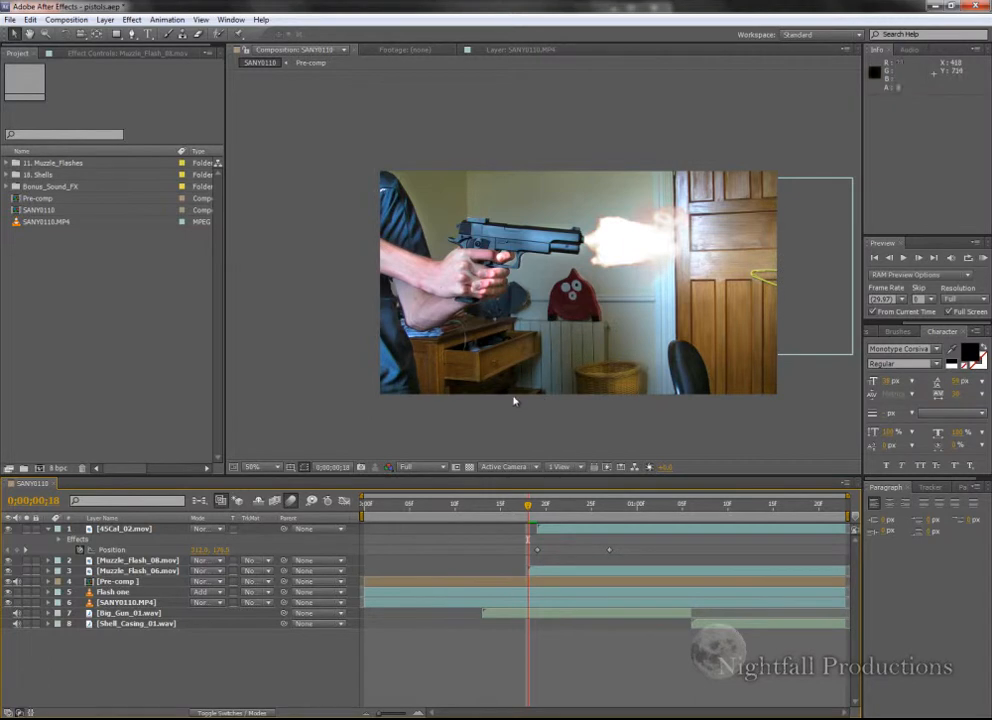
pyautogui.moveTo(520, 400)
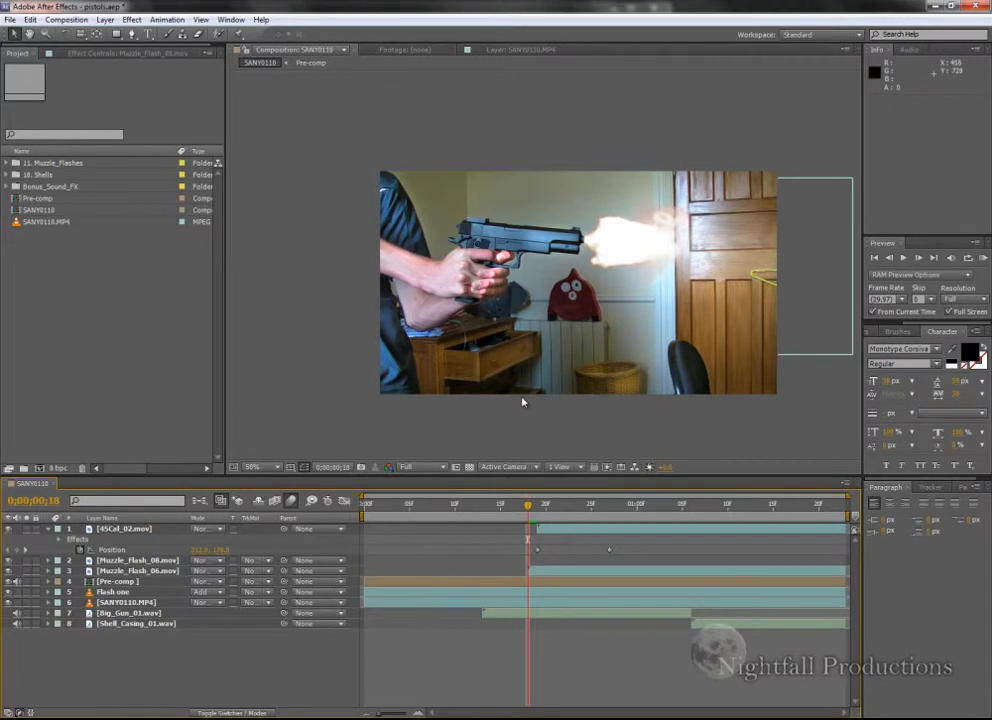
pyautogui.moveTo(496, 488)
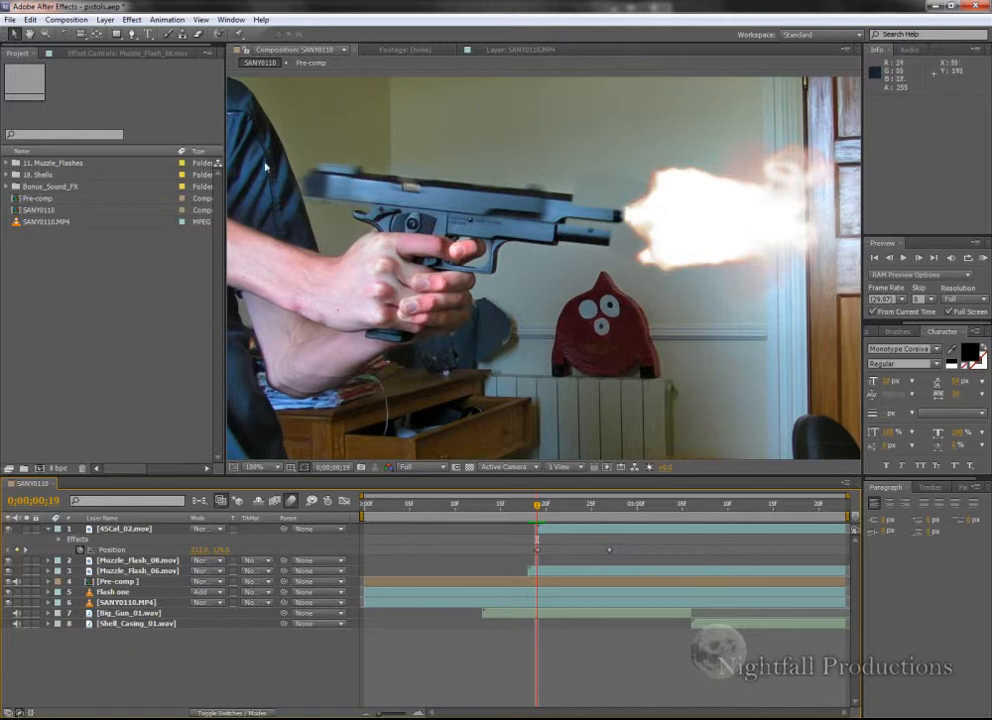
pyautogui.click(256, 468)
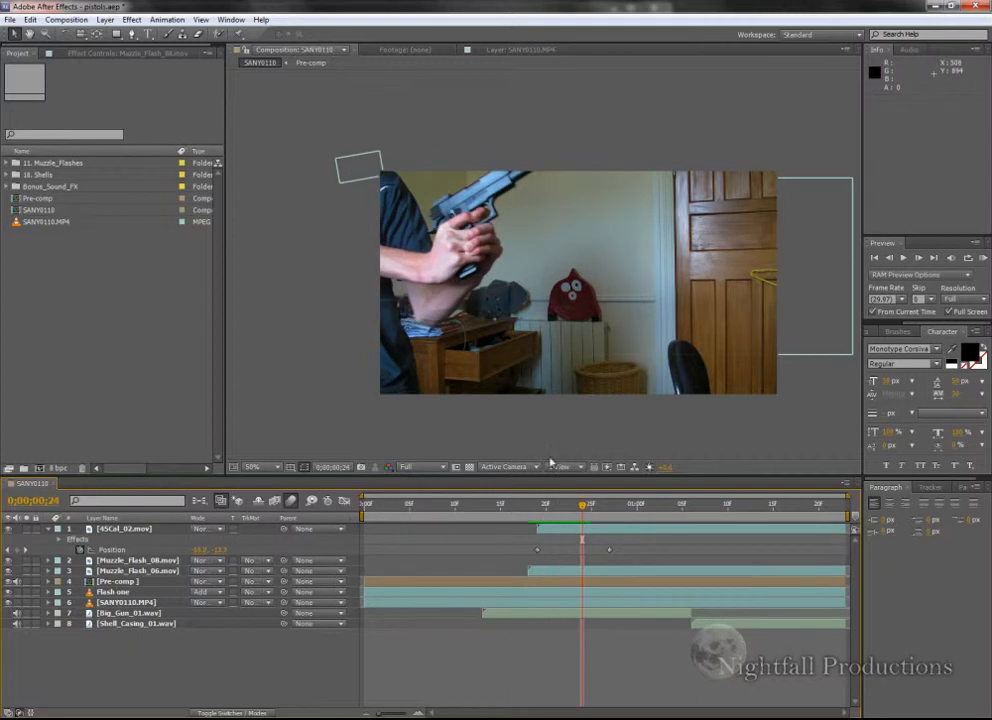
pyautogui.click(590, 504)
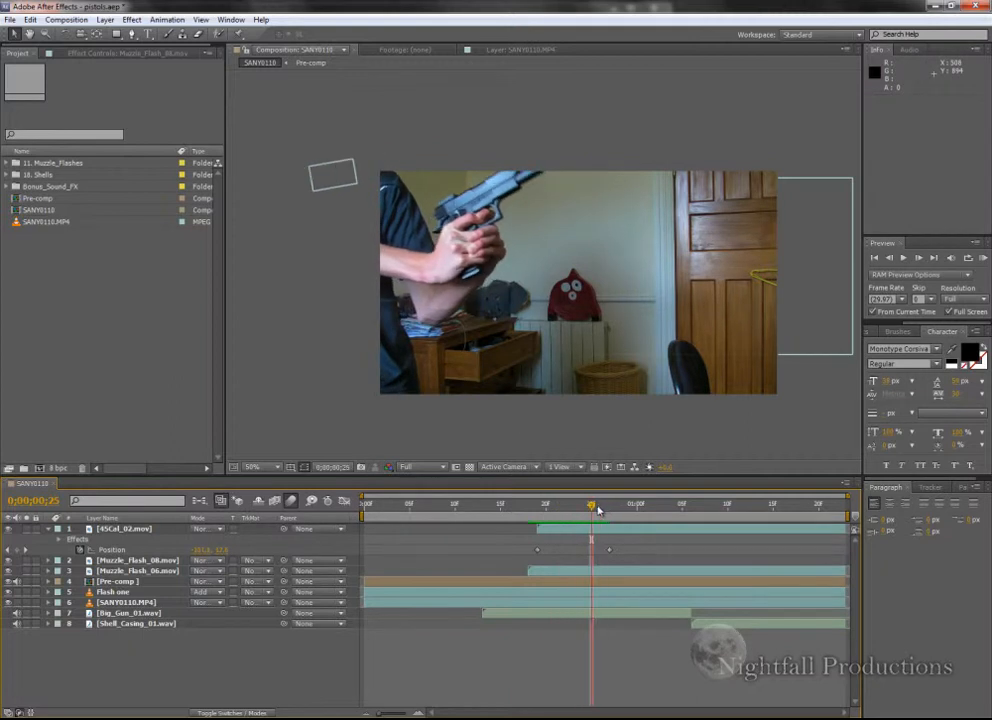
pyautogui.click(536, 504)
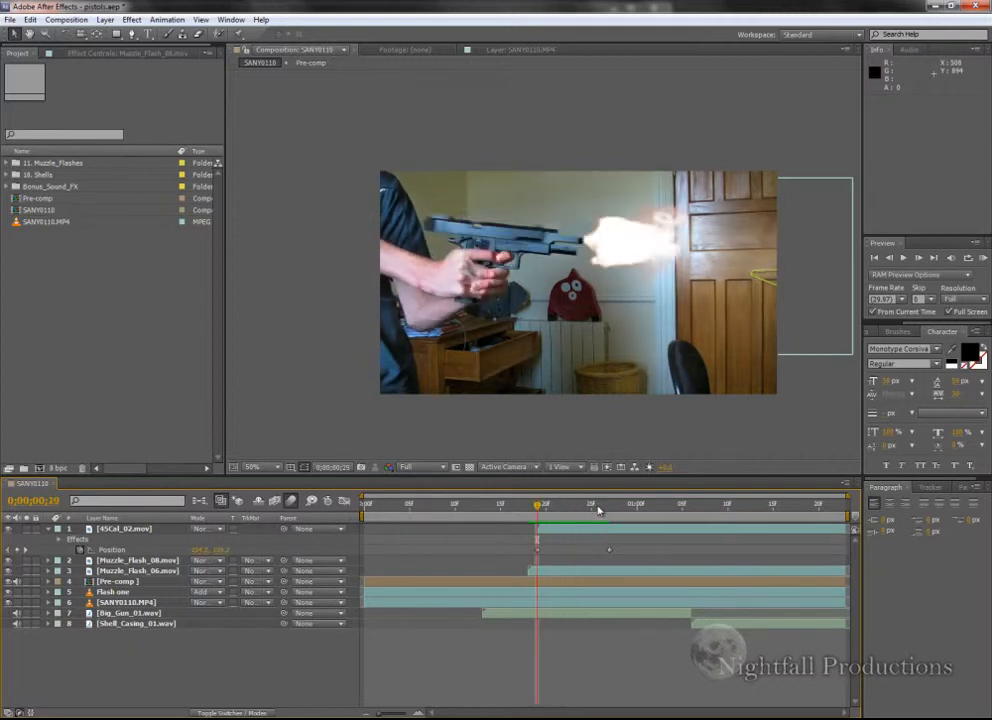
pyautogui.moveTo(536, 504); pyautogui.dragTo(572, 504)
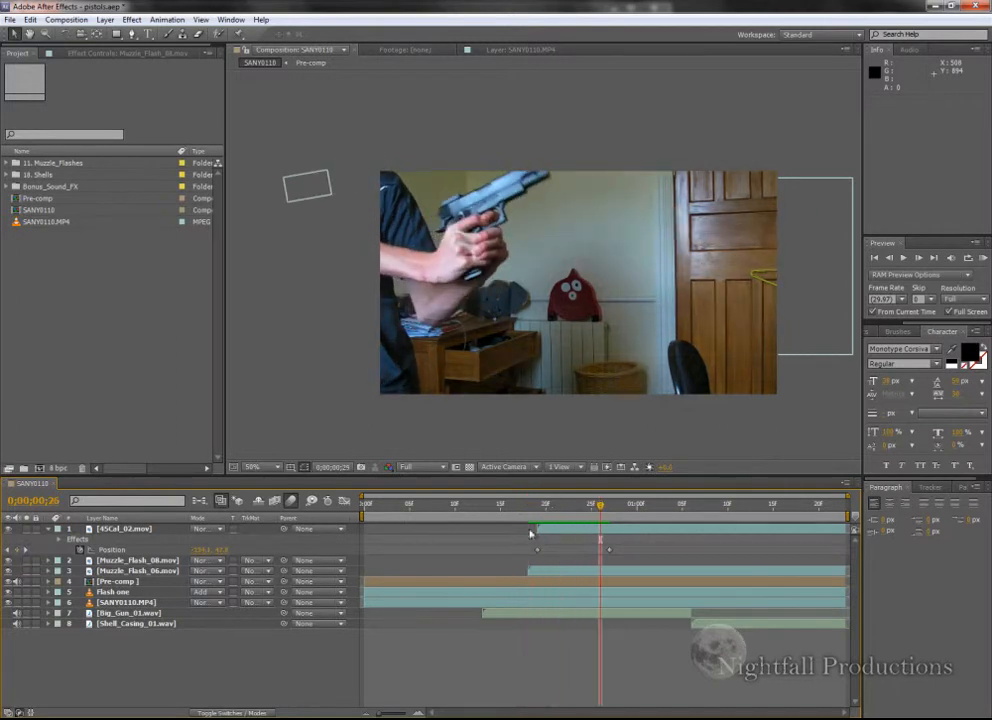
pyautogui.click(536, 504)
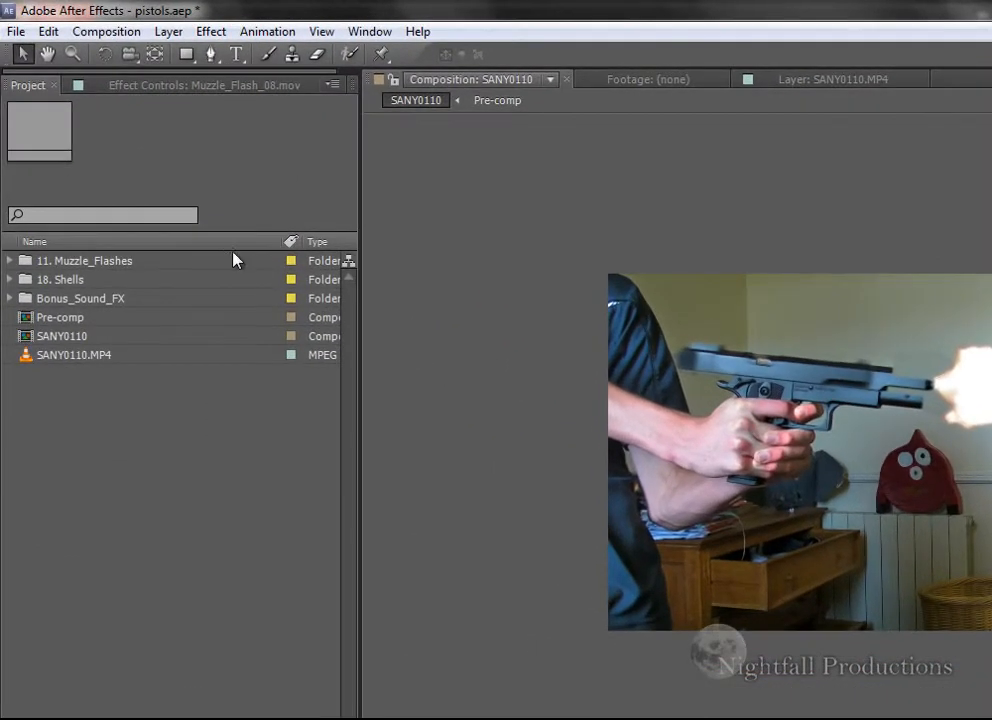
# Create a new HDV/HDTV 720 29.97 composition named Gun_Fx
pyautogui.click(106, 32)
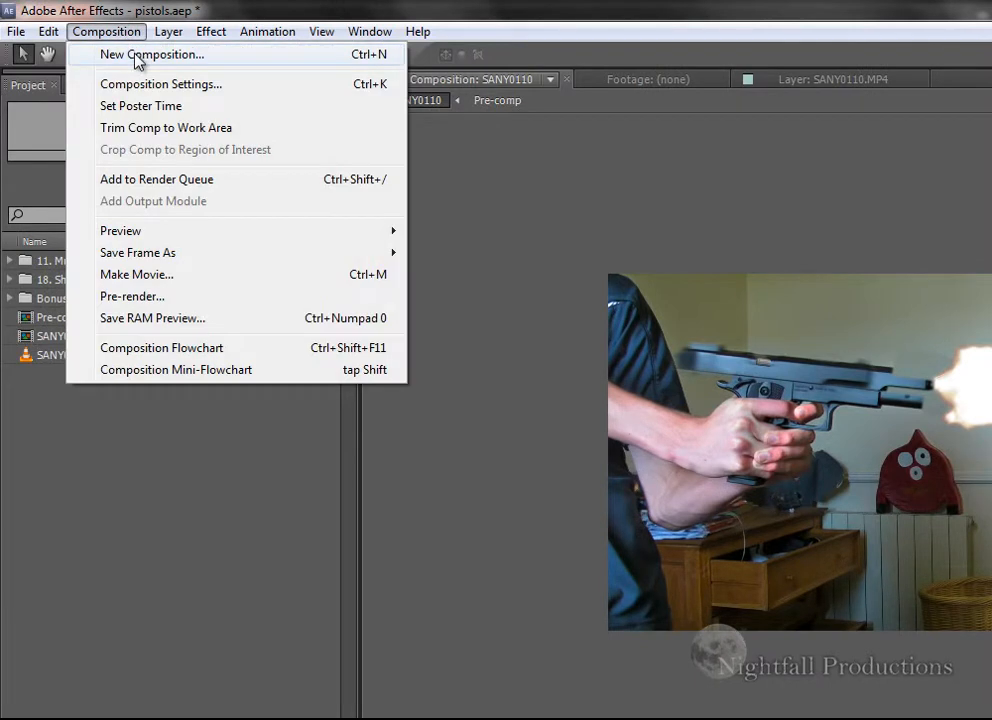
pyautogui.click(152, 54)
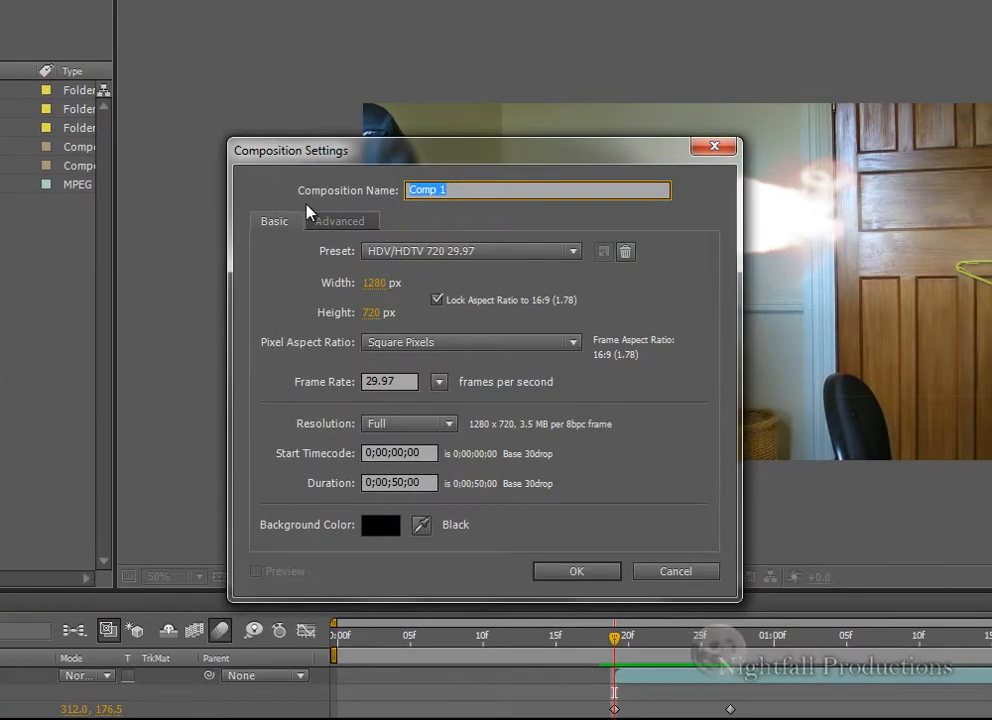
pyautogui.write('Gun_Fx')
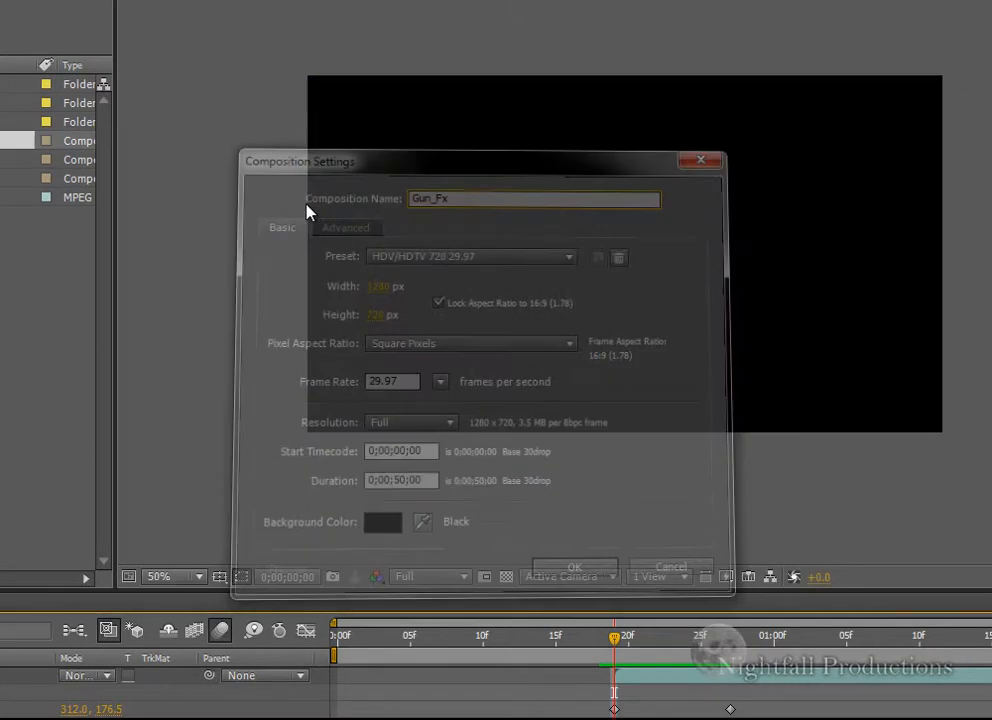
pyautogui.click(572, 566)
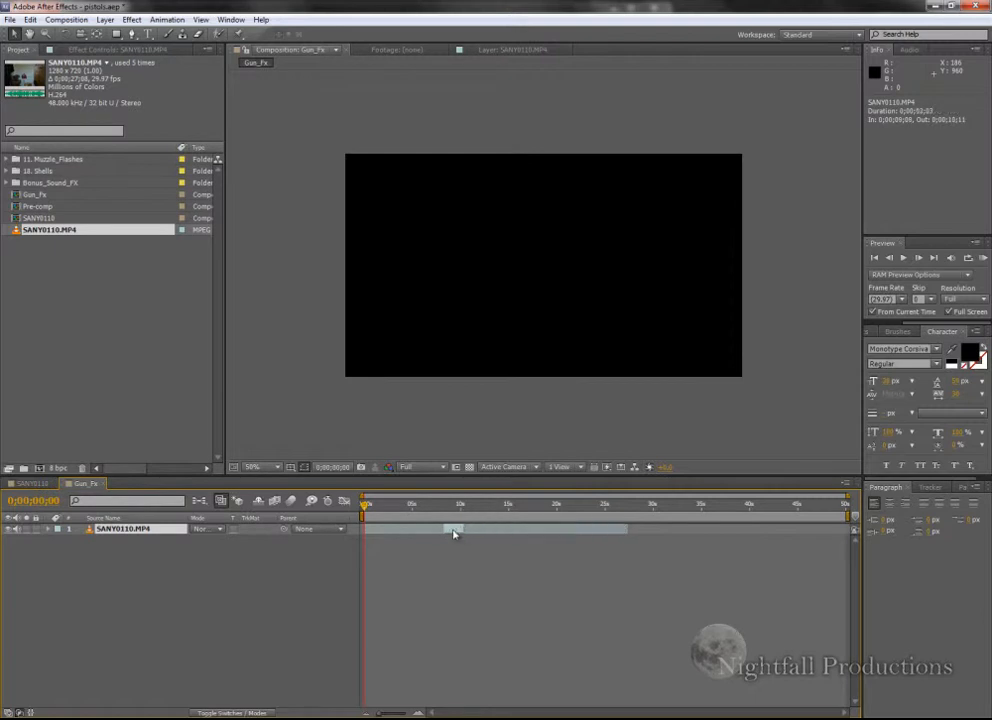
# Select the SANY0110.MP4 layer at the recoil frame and duplicate it with Ctrl+D
pyautogui.click(370, 504)
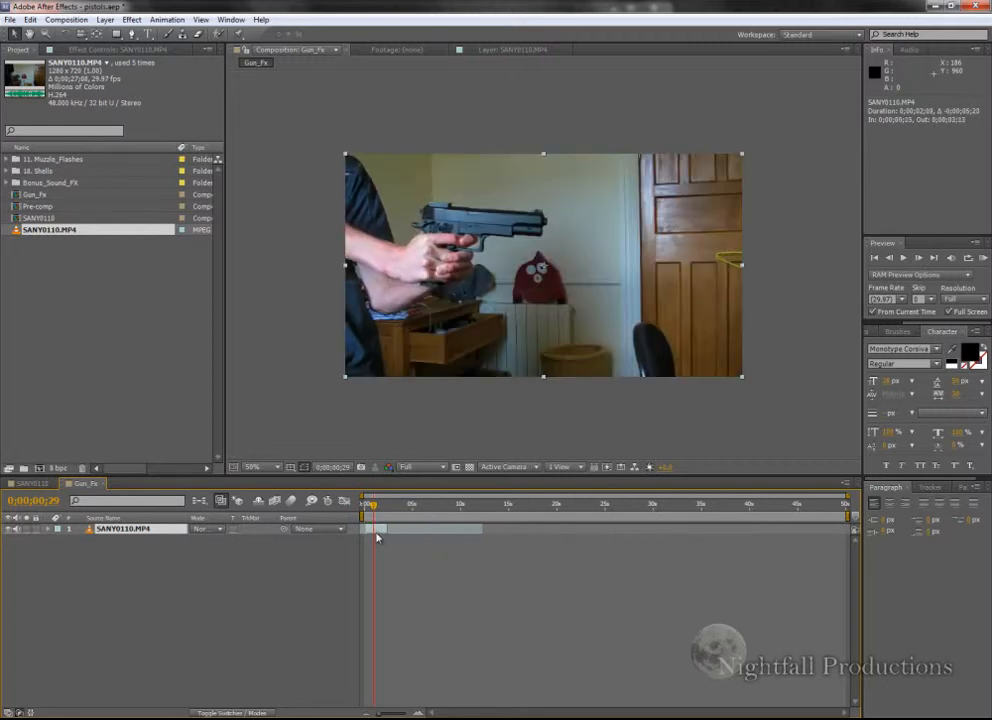
pyautogui.moveTo(372, 504); pyautogui.dragTo(378, 504)
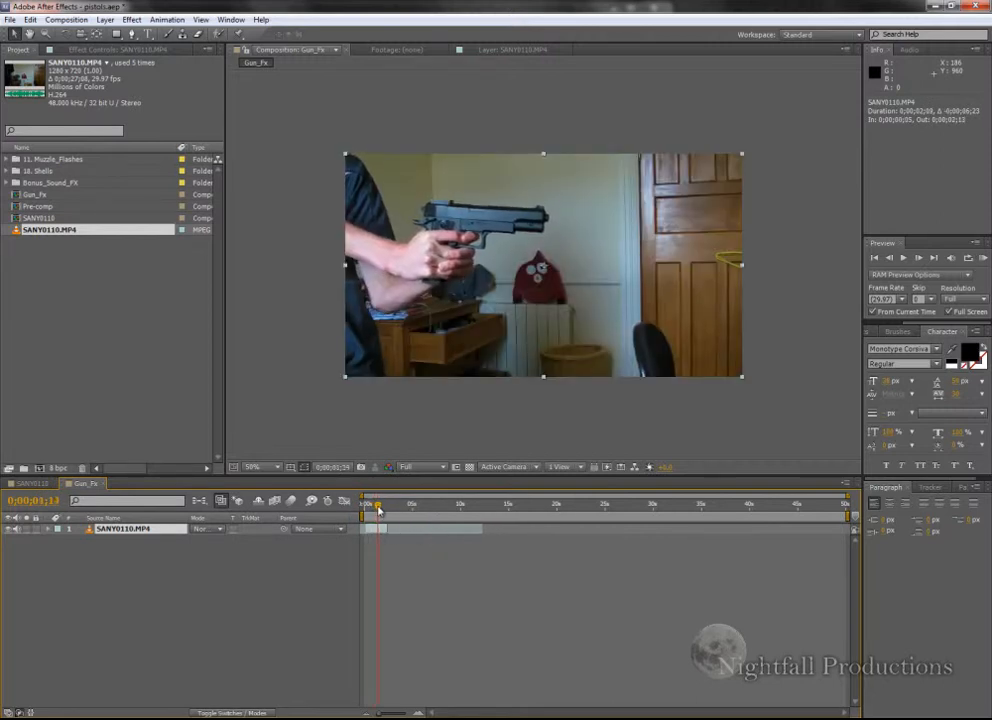
pyautogui.moveTo(378, 504); pyautogui.dragTo(382, 504)
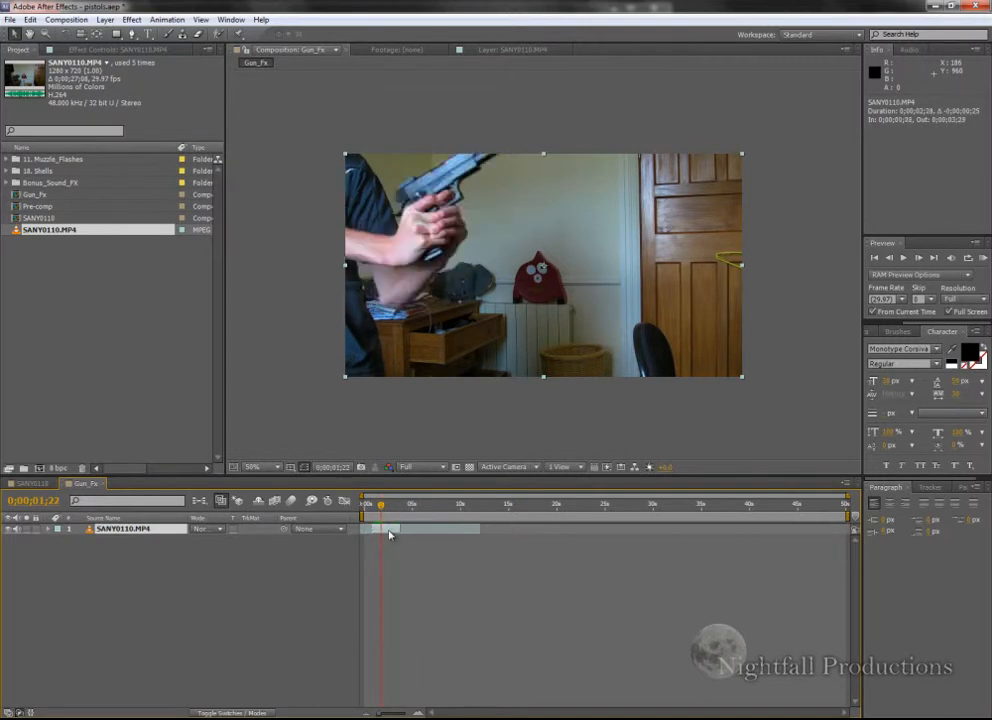
pyautogui.click(372, 504)
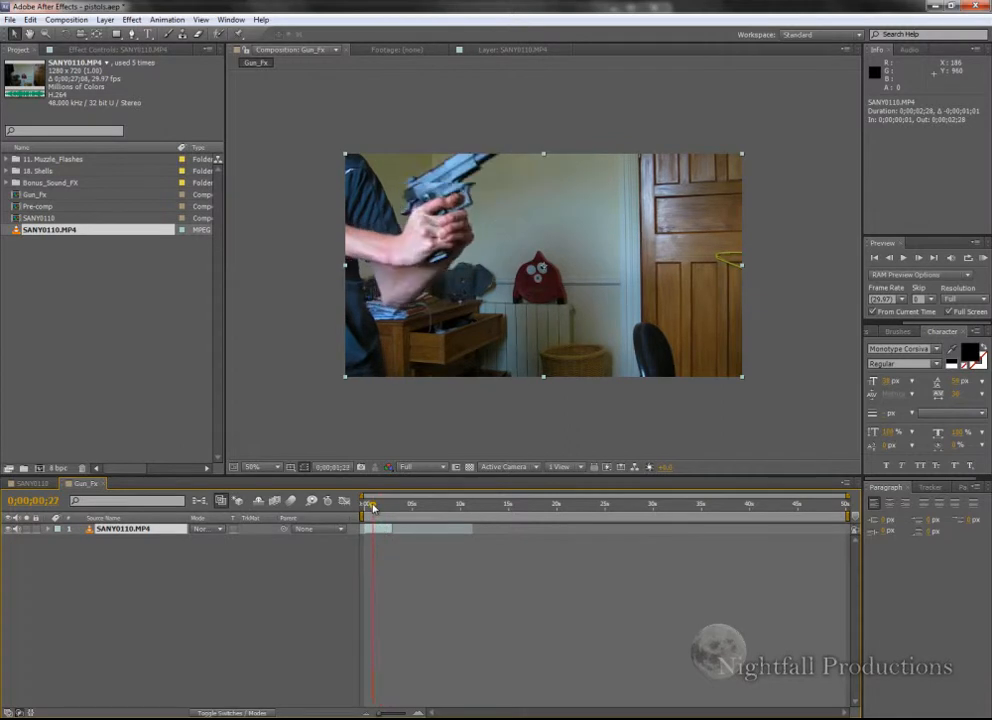
pyautogui.click(376, 508)
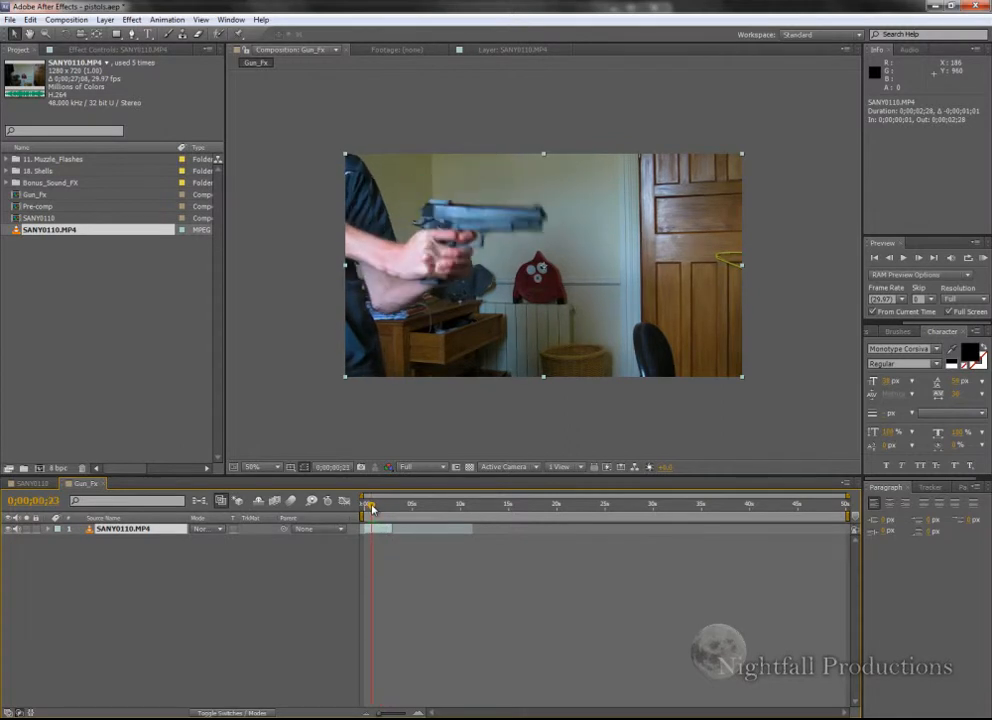
pyautogui.click(372, 510)
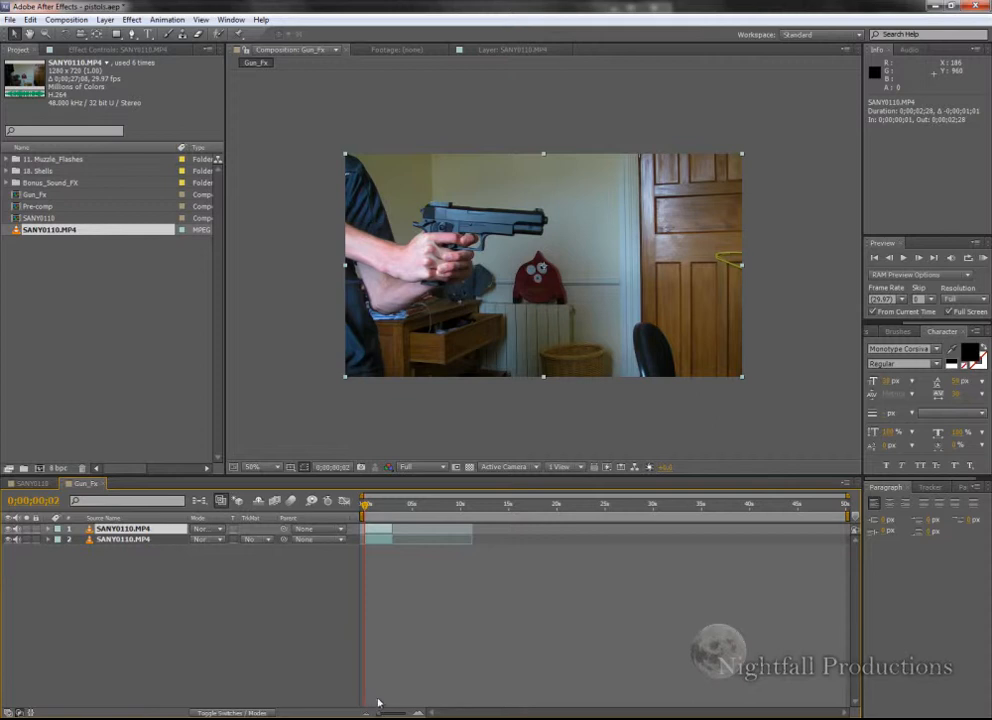
pyautogui.click(368, 512)
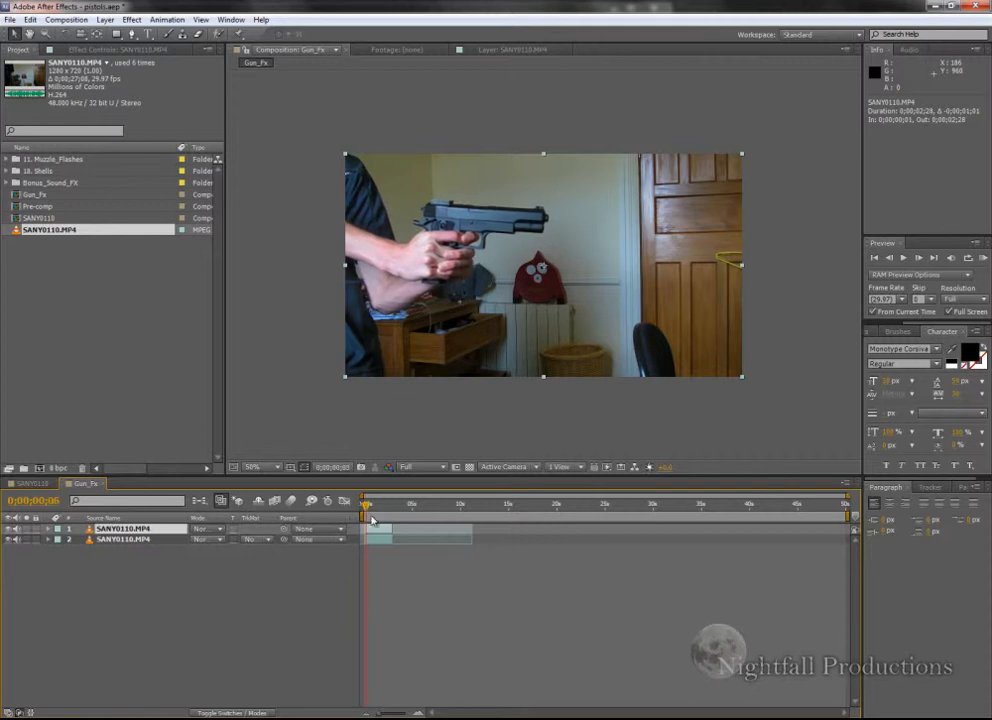
pyautogui.click(368, 516)
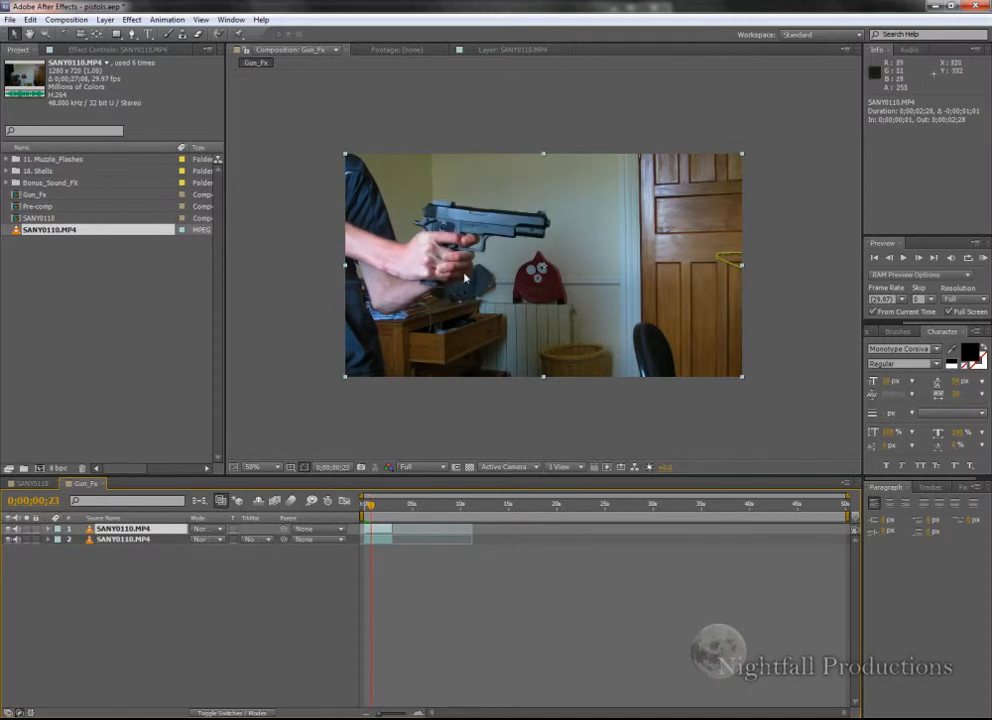
pyautogui.click(254, 468)
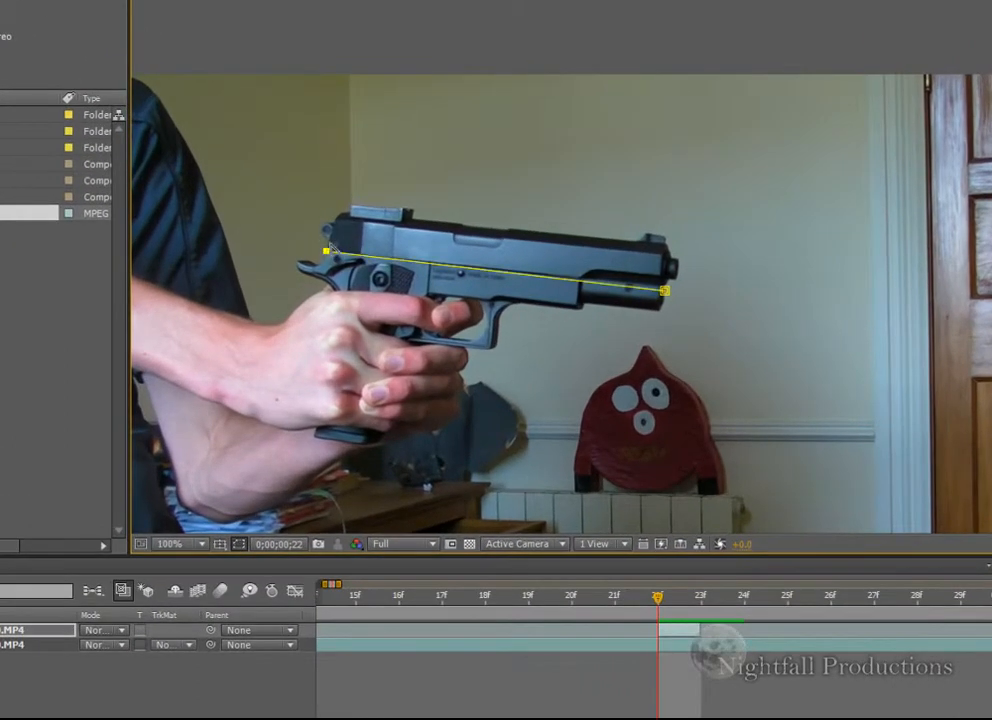
# Draw a Pen mask around the pistol slide on the top layer and fit it to the rear edge
pyautogui.click(180, 544)
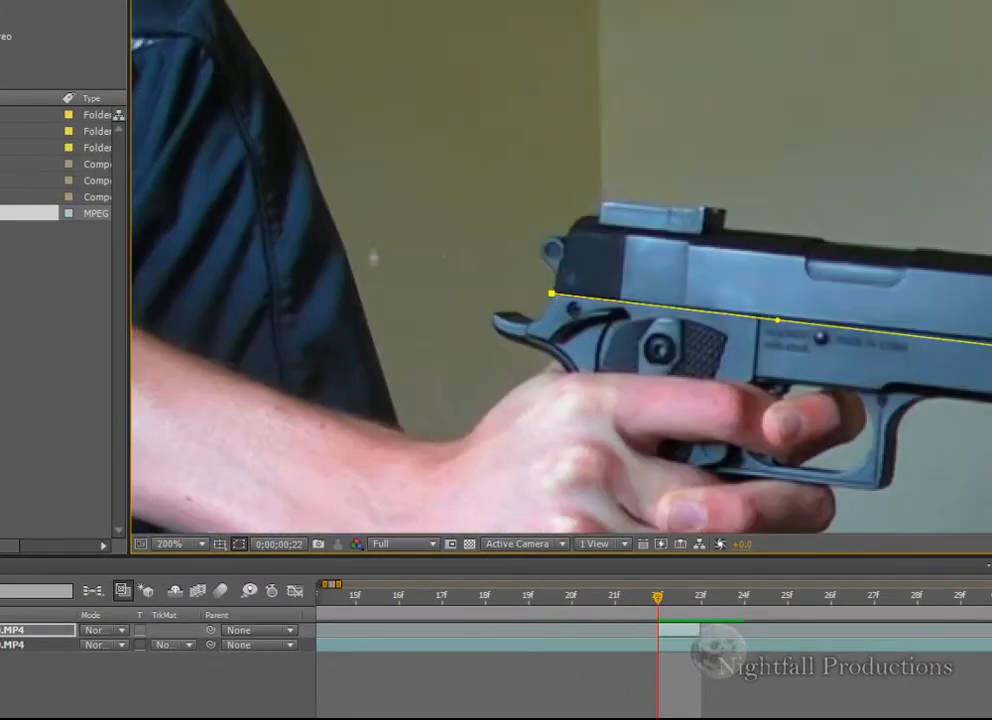
pyautogui.moveTo(548, 292); pyautogui.dragTo(568, 230)
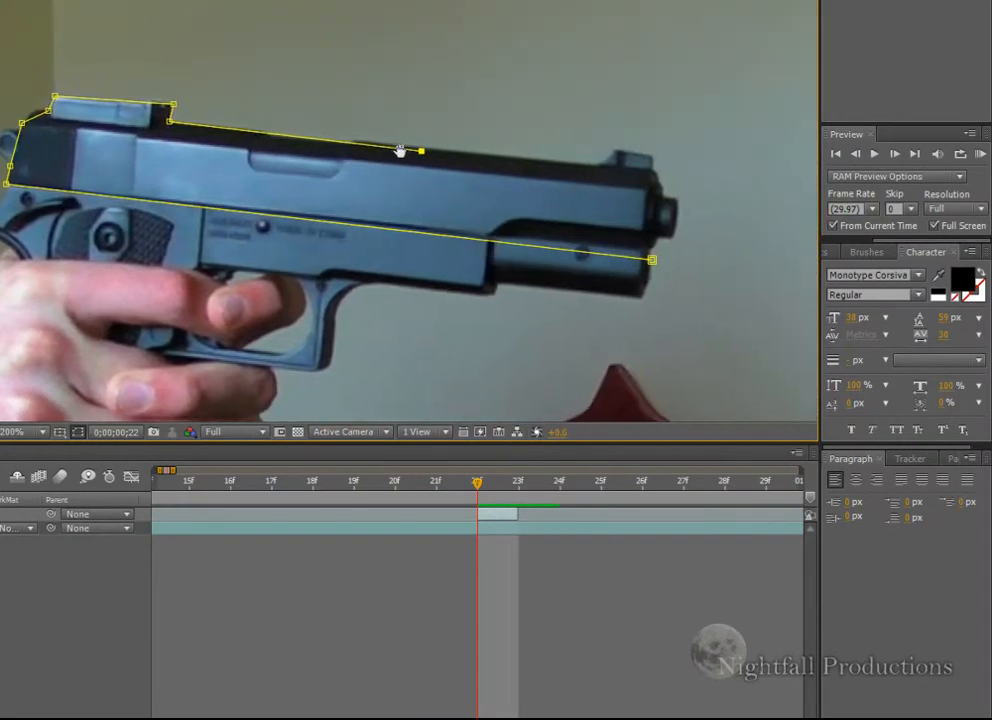
pyautogui.moveTo(598, 172)
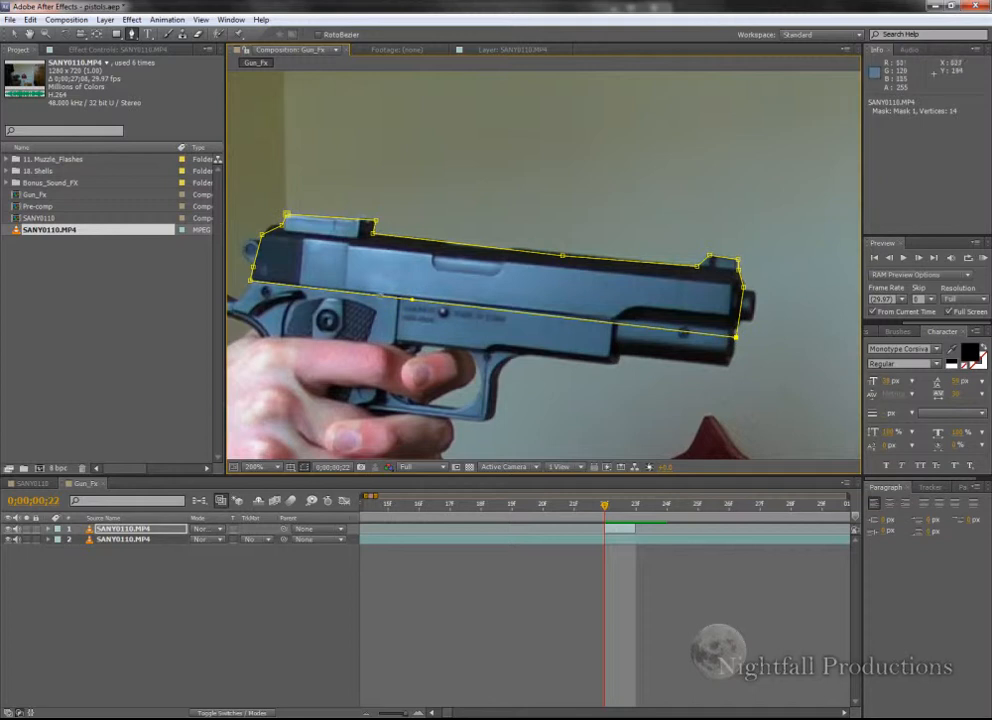
pyautogui.moveTo(504, 484)
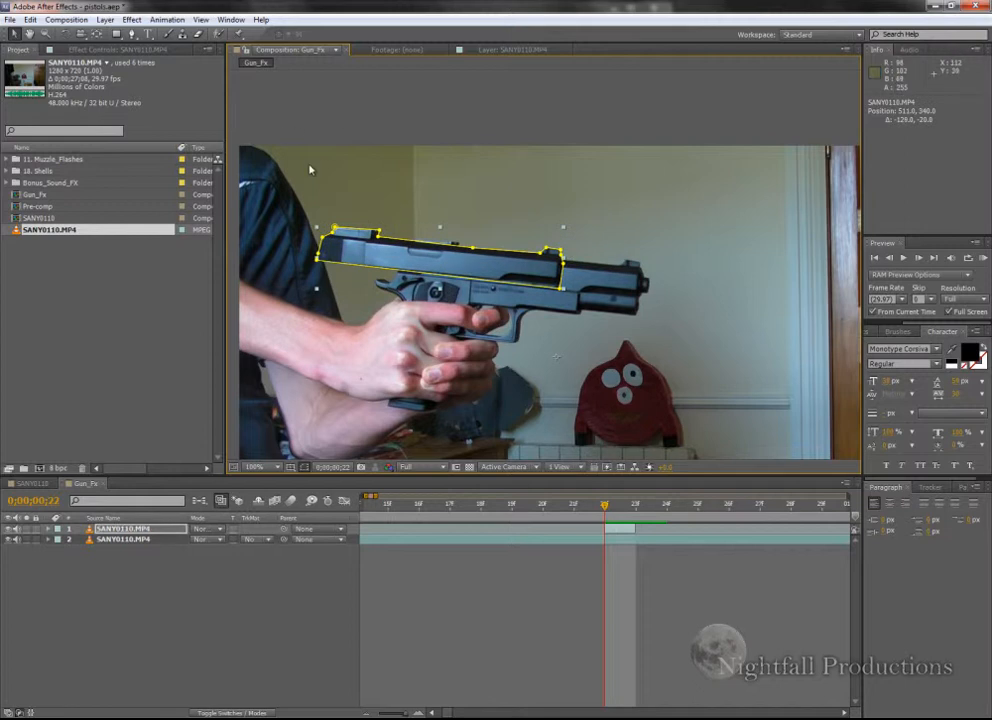
pyautogui.moveTo(436, 200)
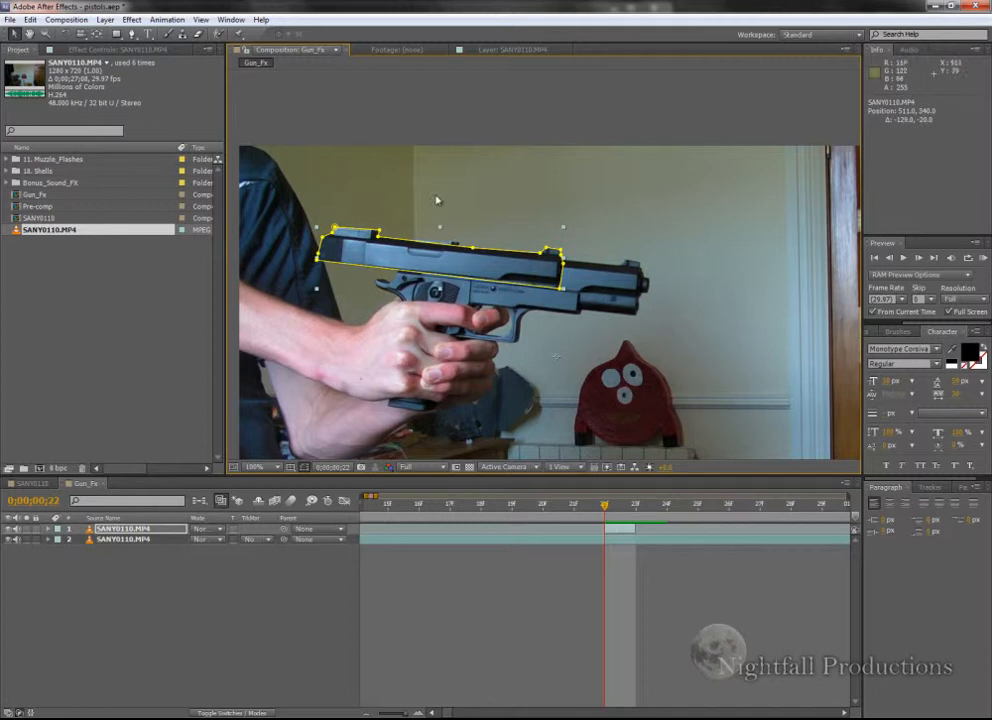
pyautogui.click(632, 504)
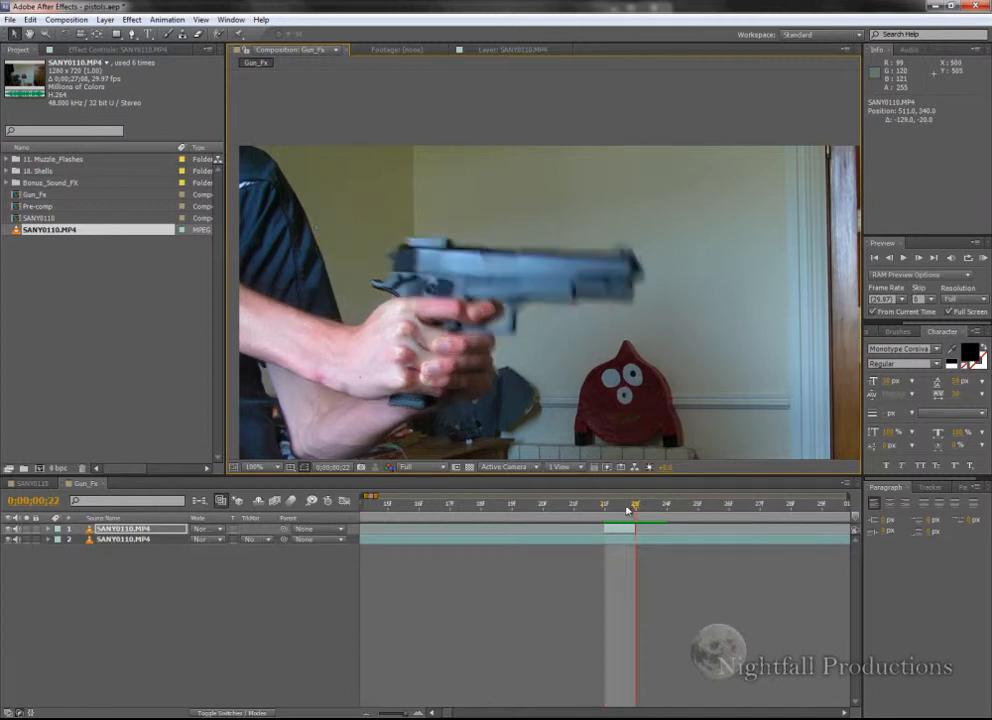
pyautogui.moveTo(632, 502); pyautogui.dragTo(572, 502)
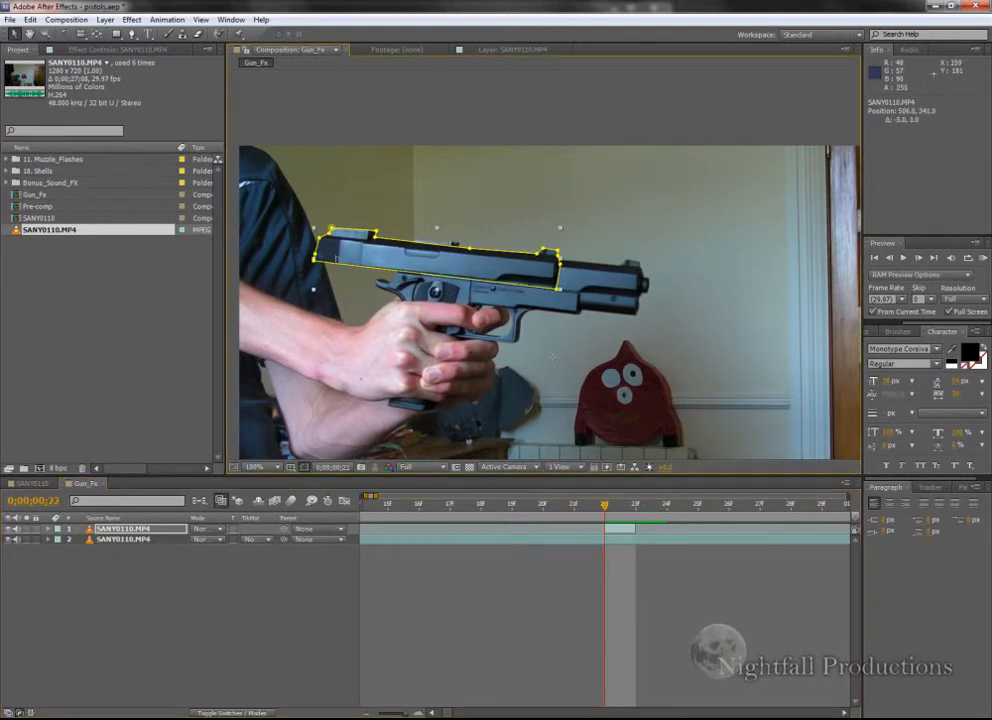
pyautogui.click(258, 468)
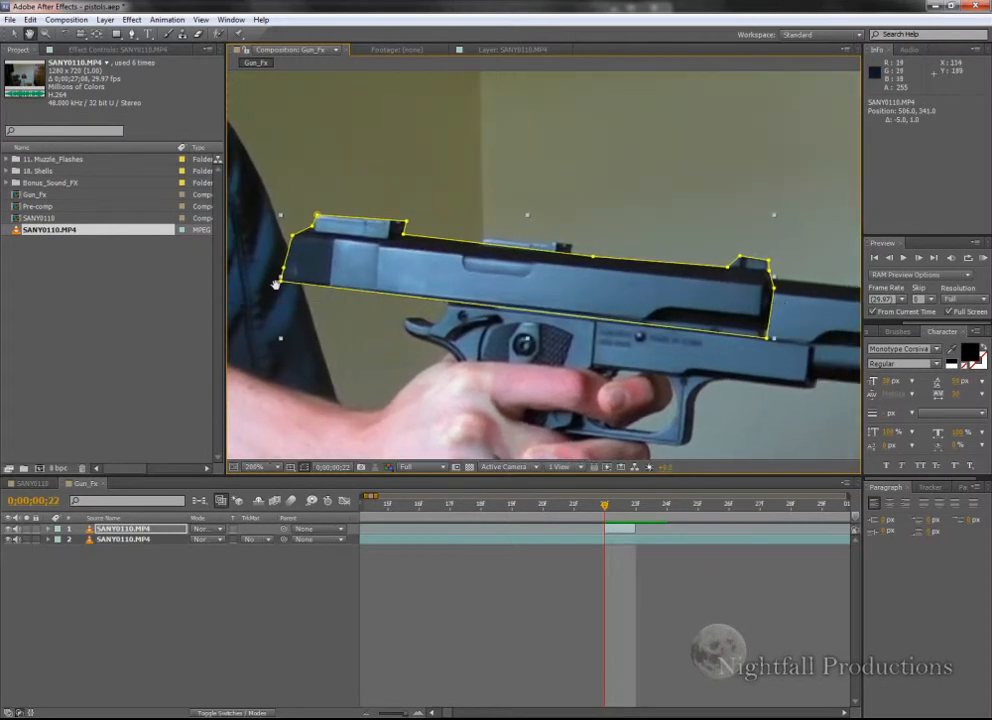
pyautogui.moveTo(280, 284); pyautogui.dragTo(284, 272)
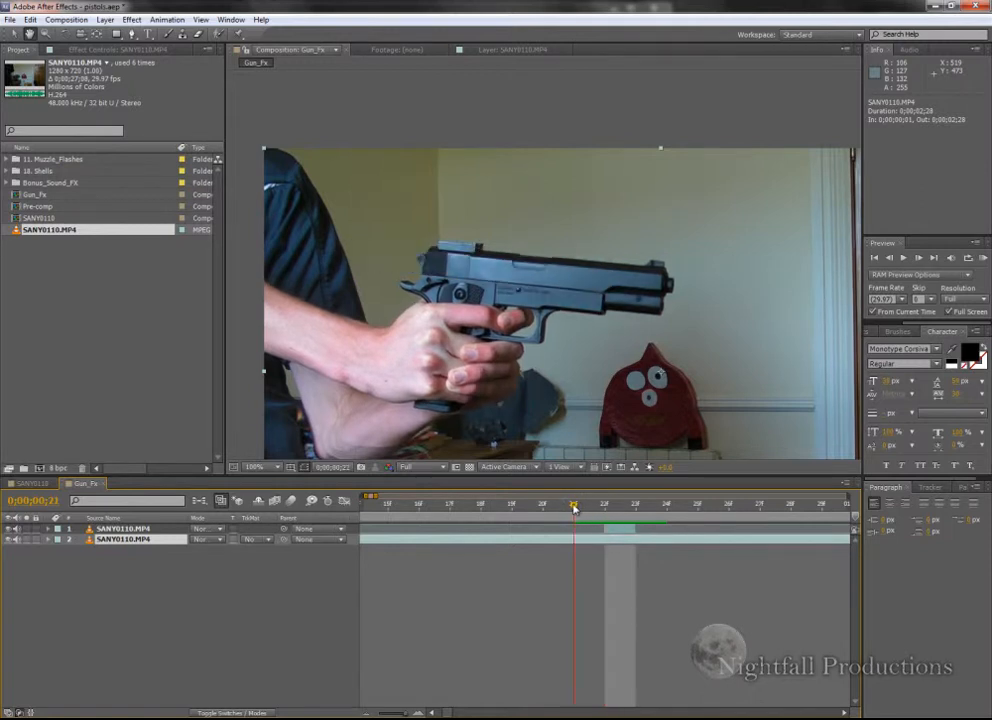
# Shift the masked slide backward on the firing frame to show the kickback
pyautogui.click(604, 504)
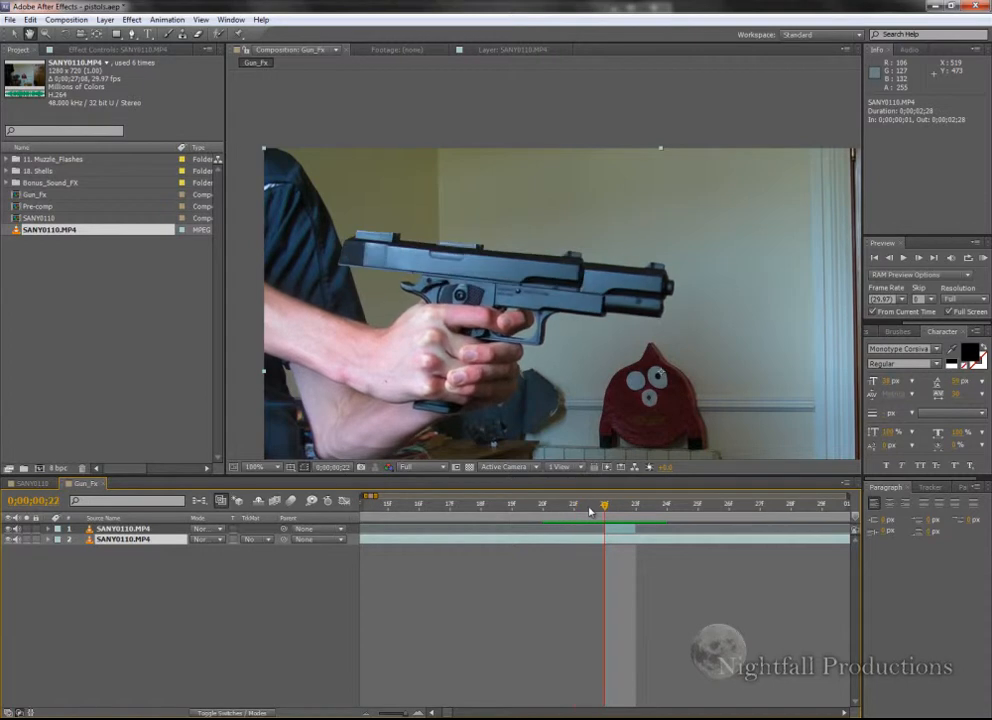
pyautogui.moveTo(604, 512); pyautogui.dragTo(632, 512)
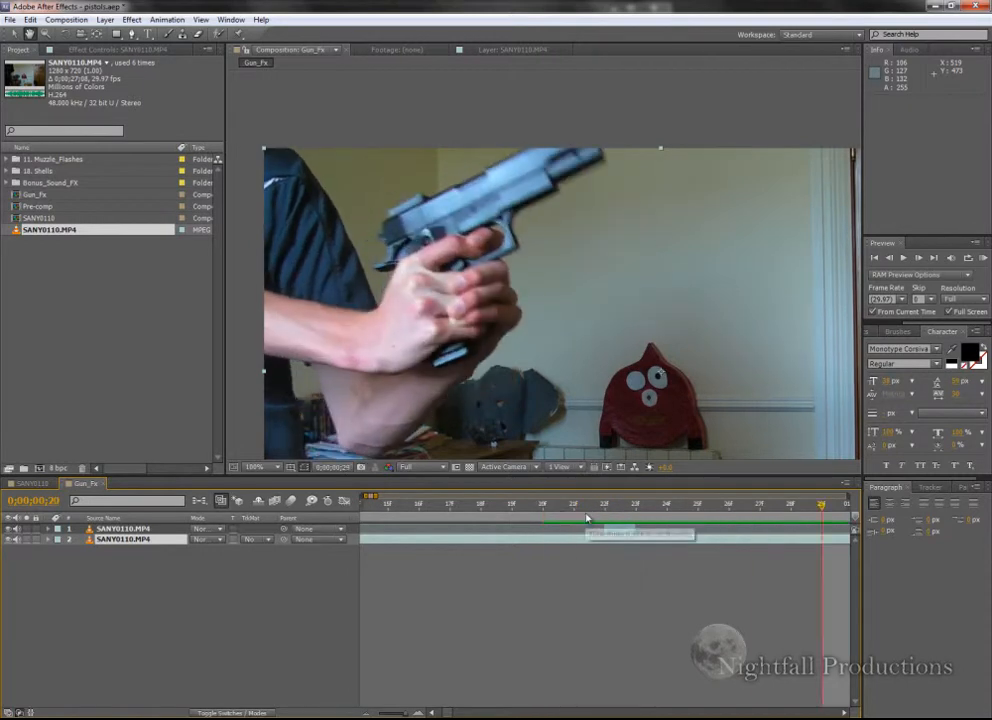
pyautogui.click(604, 504)
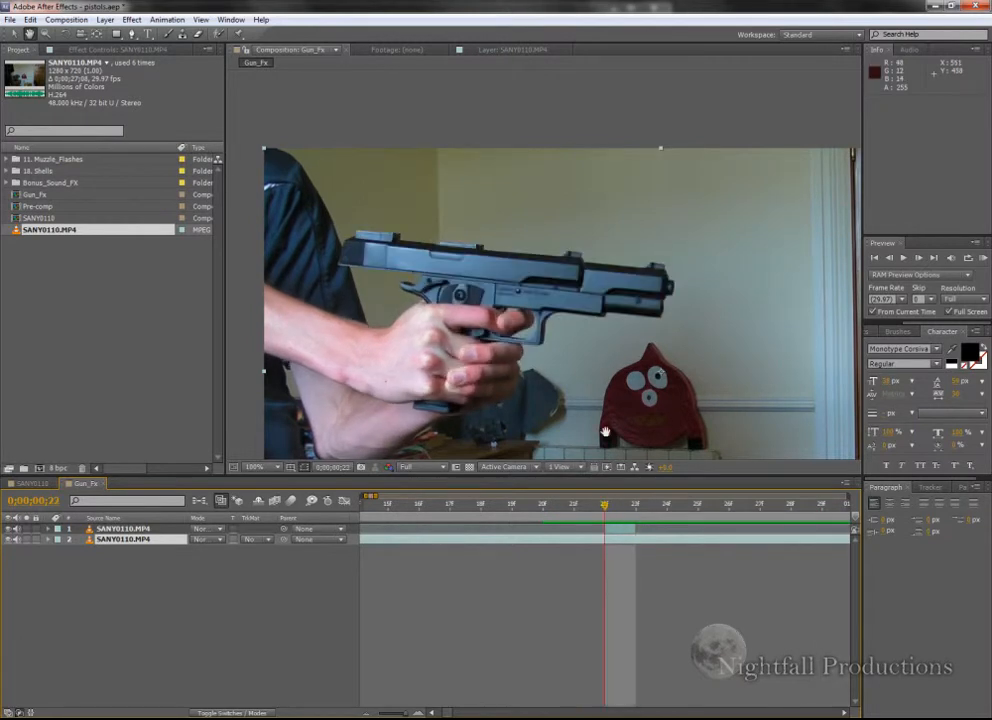
# Slide the bottom footage layer to an empty-room frame as a clean background and name the slide-mask layer
pyautogui.click(256, 468)
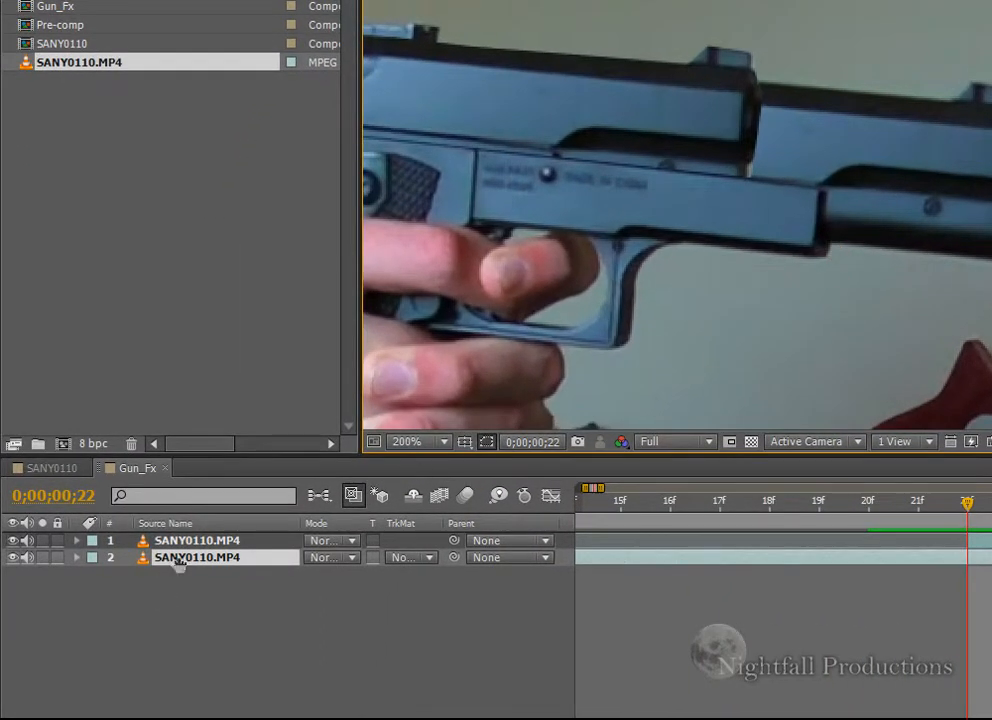
pyautogui.moveTo(196, 564)
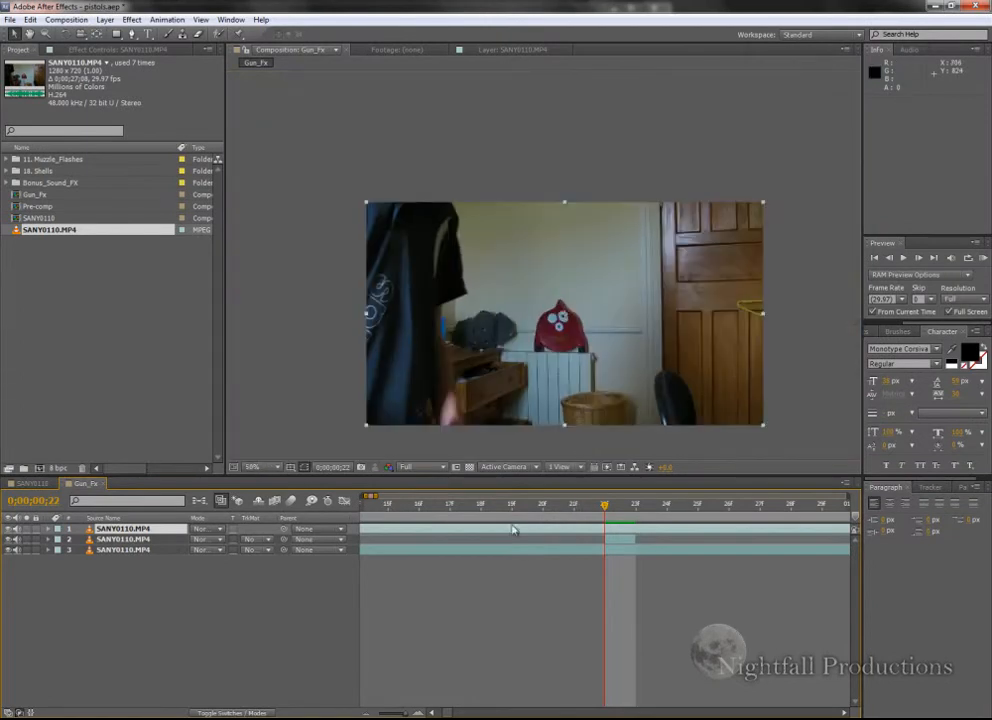
pyautogui.click(256, 468)
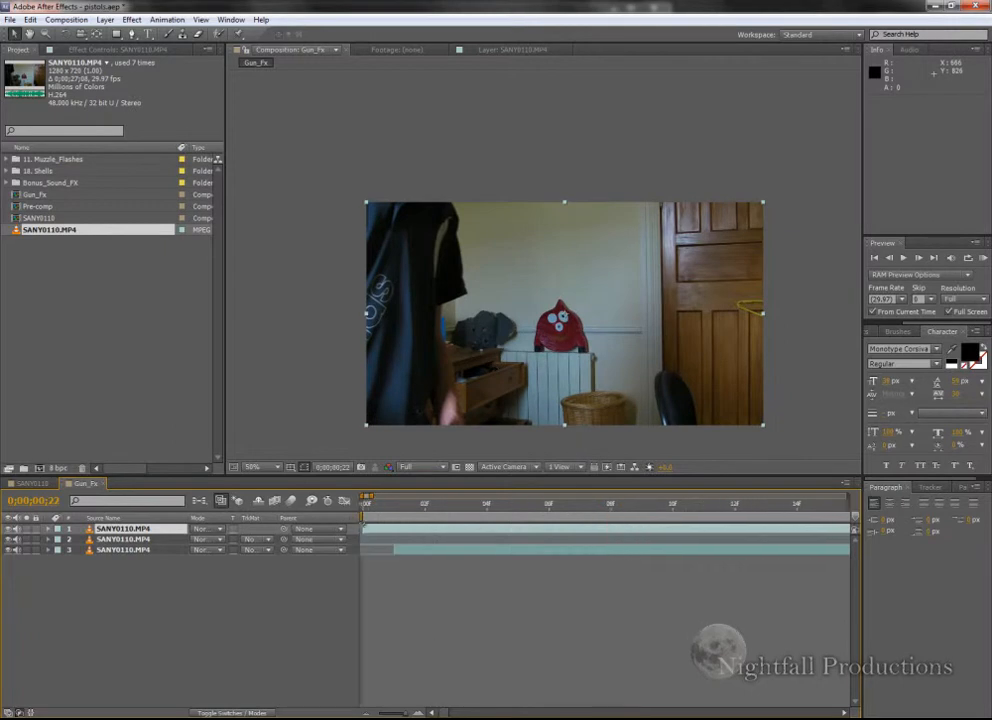
pyautogui.click(606, 504)
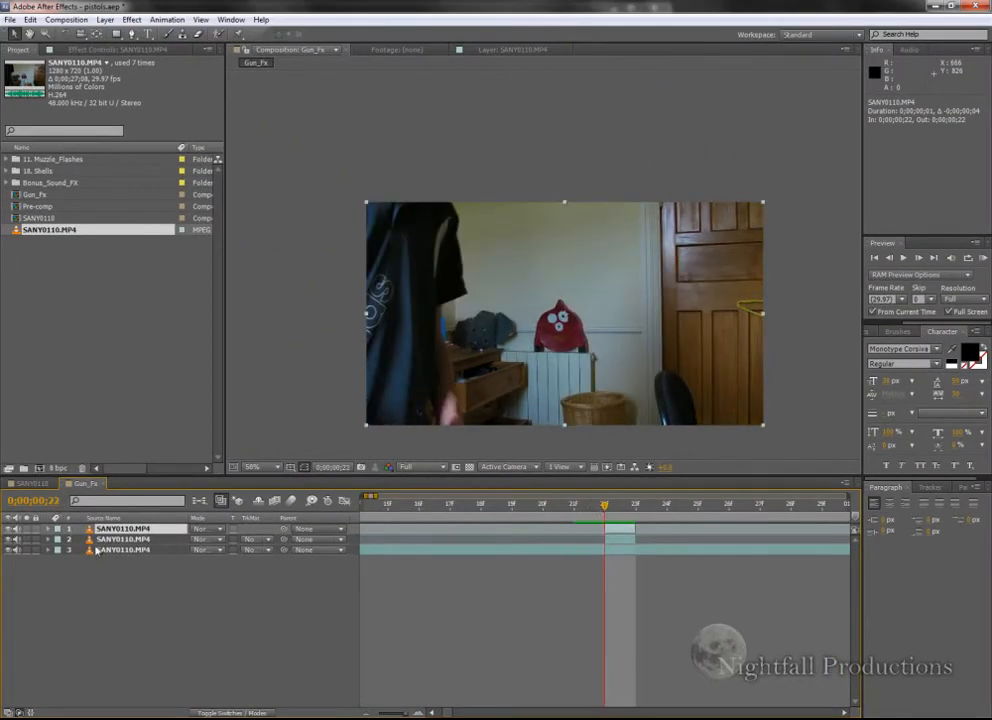
pyautogui.click(124, 550)
pyautogui.write('Slide_mask')
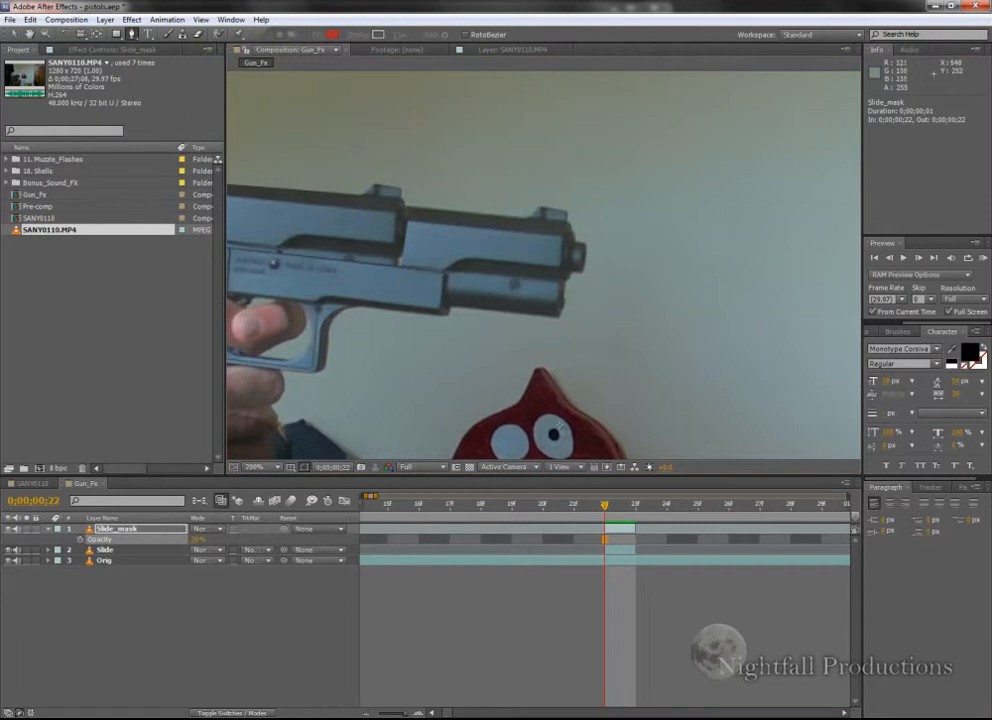
# Draw a new closed mask on the Slide_mask layer from the slide's front past the muzzle
pyautogui.click(572, 272)
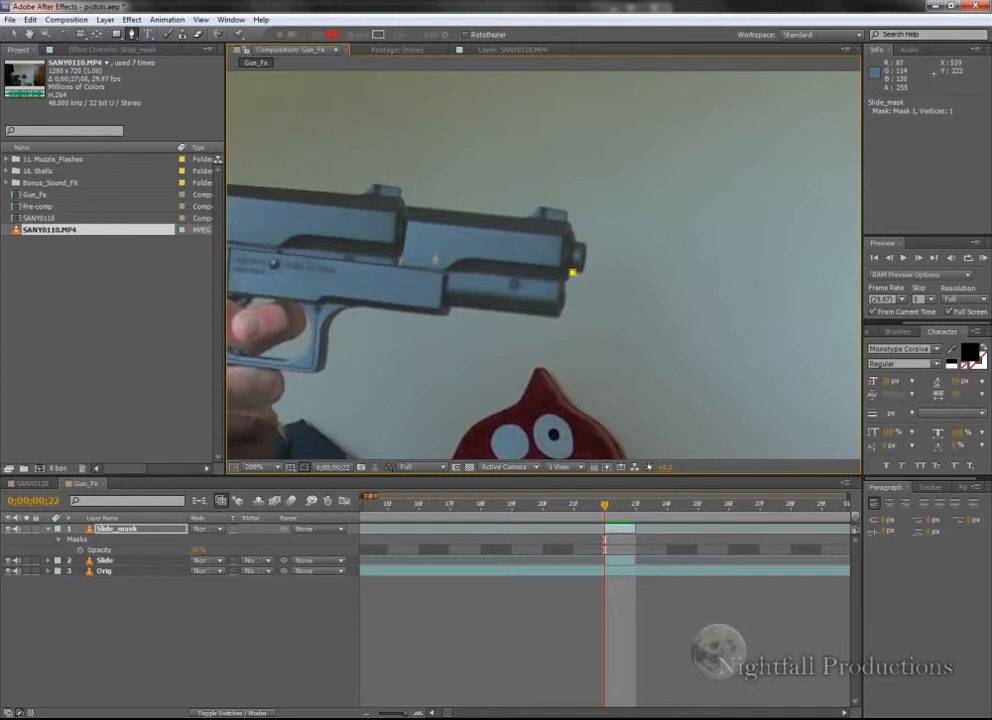
pyautogui.moveTo(432, 268); pyautogui.dragTo(572, 272)
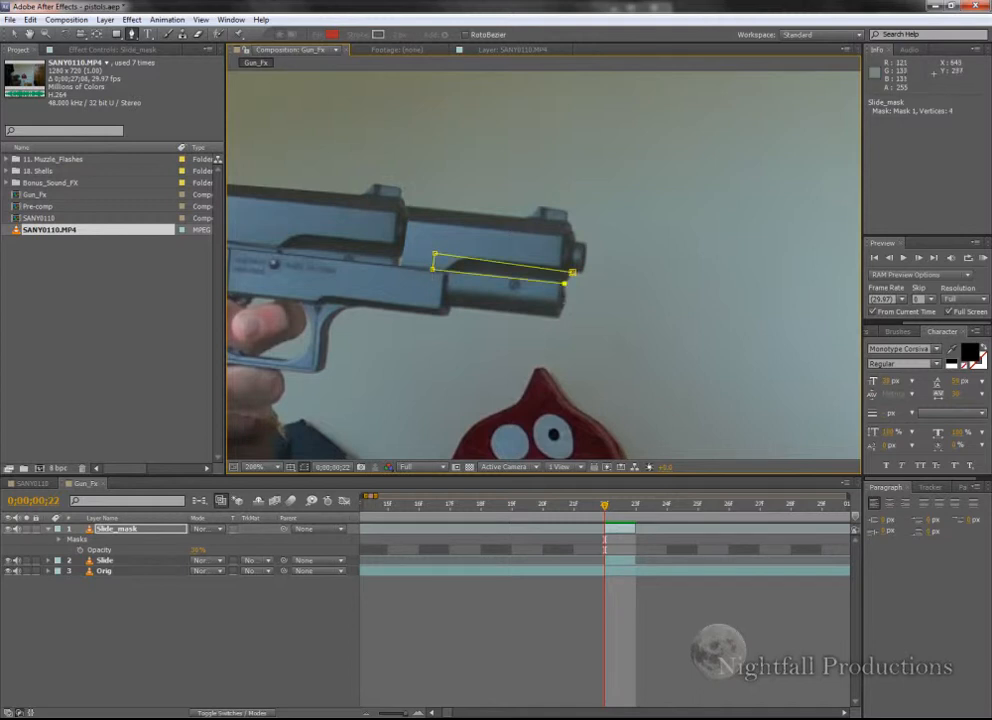
pyautogui.click(636, 214)
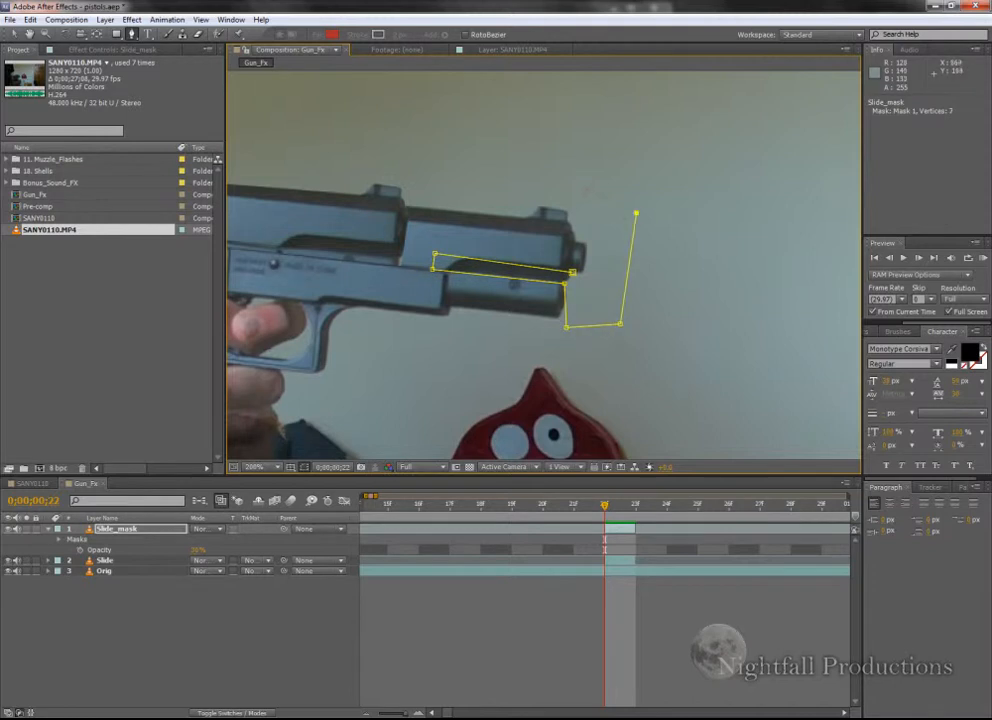
pyautogui.moveTo(636, 214); pyautogui.dragTo(500, 166)
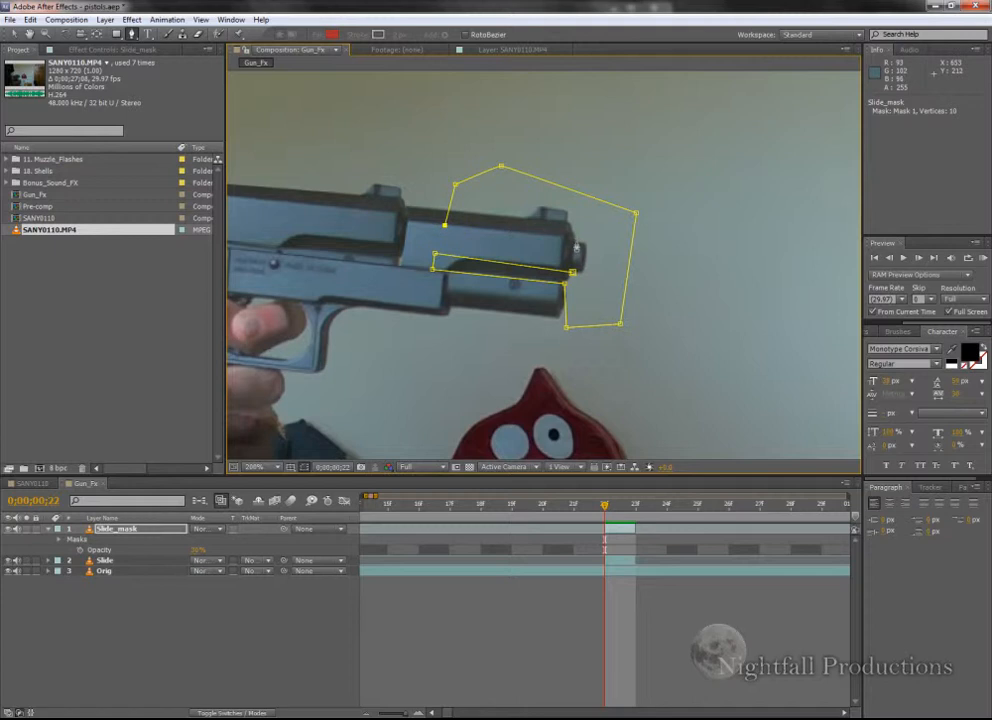
pyautogui.click(578, 242)
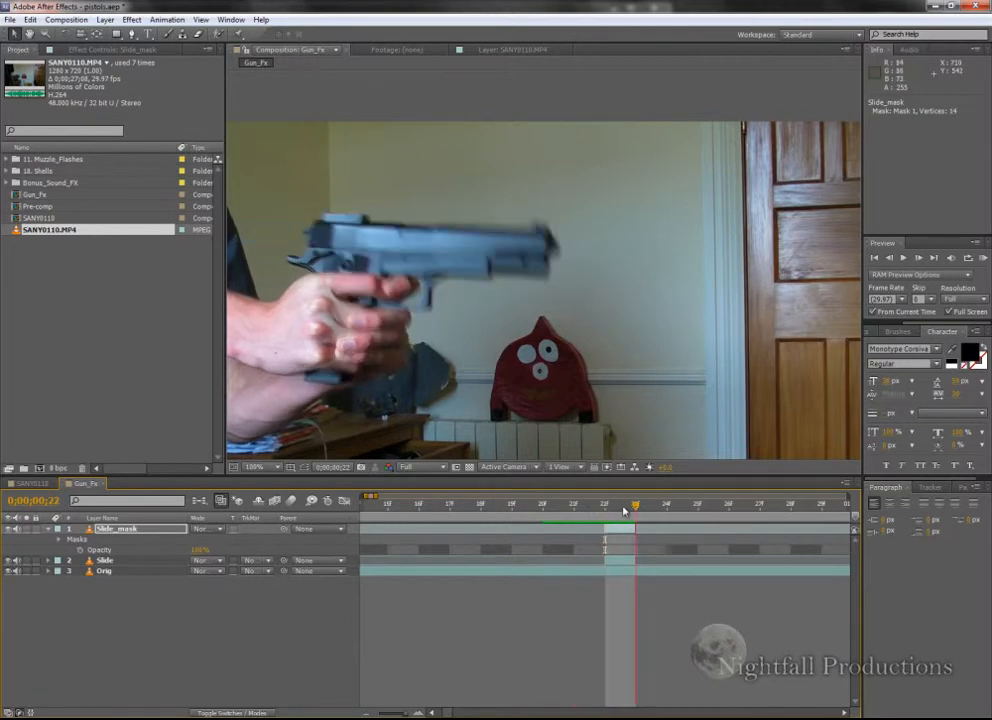
# Drag the Slide layer rearward on the firing frame to set its kickback position keyframe
pyautogui.moveTo(636, 504); pyautogui.dragTo(608, 504)
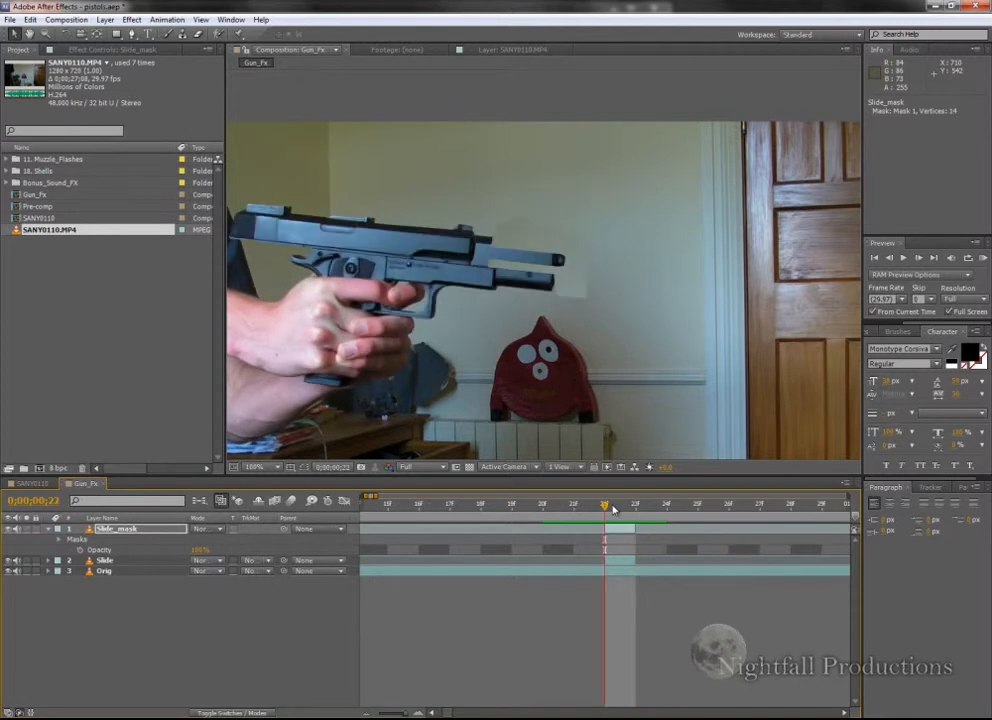
pyautogui.moveTo(636, 500)
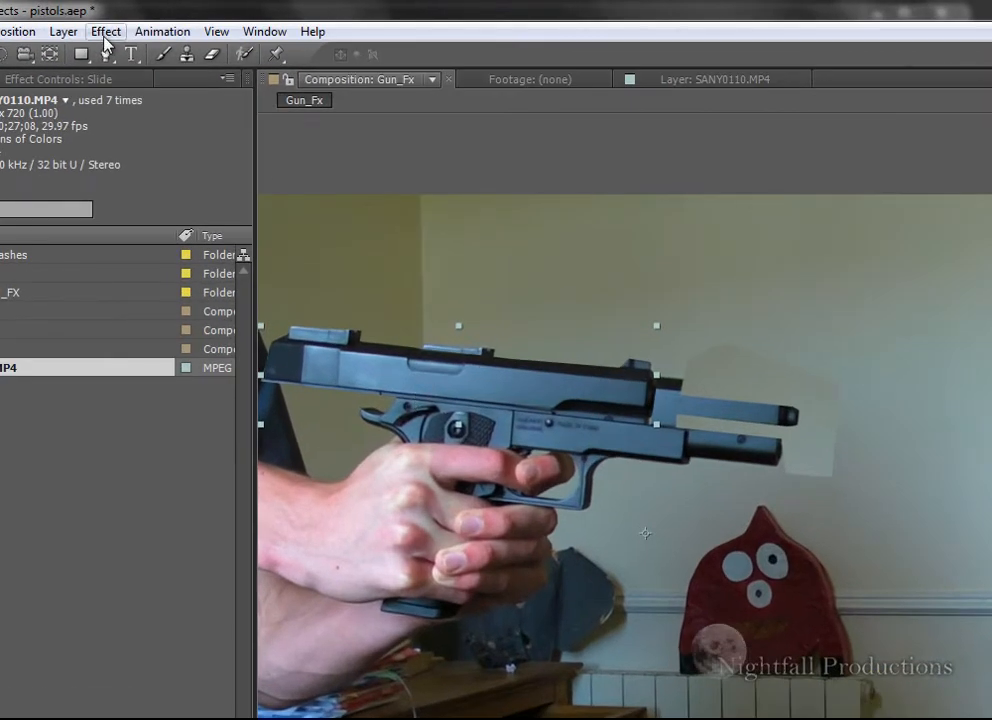
# Apply Directional Blur to the slide with Direction about 90° and a longer Blur Length
pyautogui.click(104, 32)
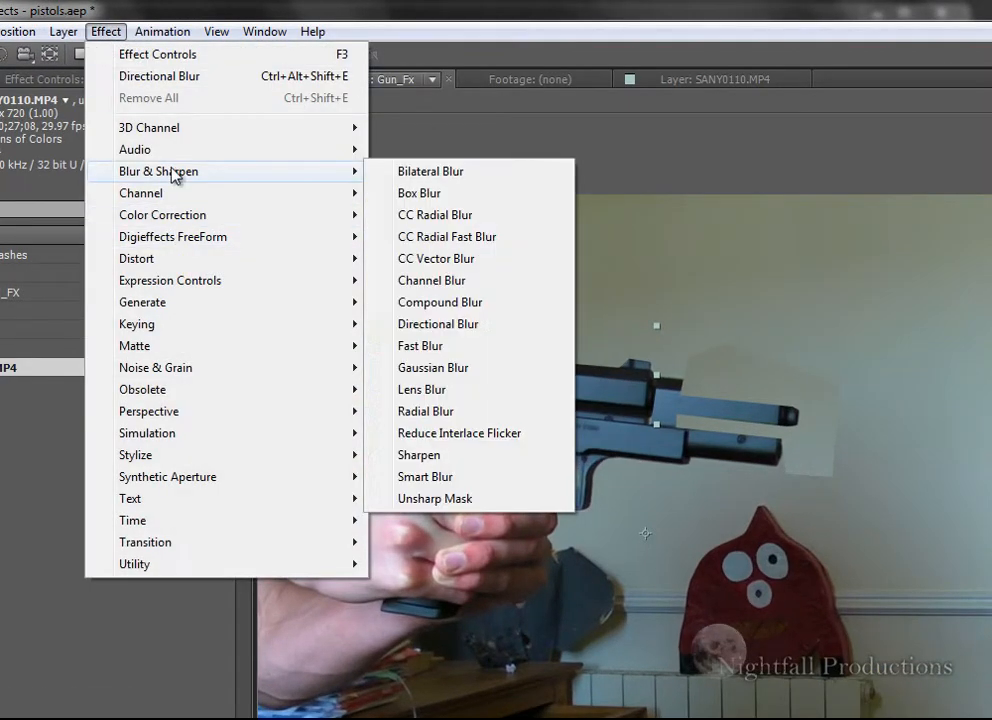
pyautogui.click(438, 324)
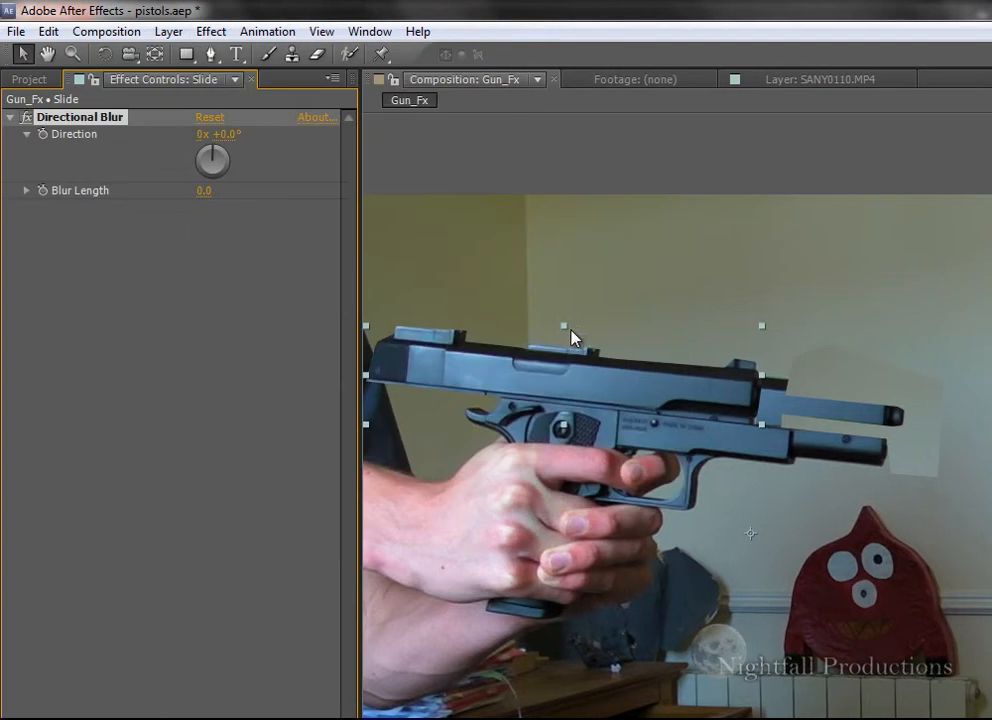
pyautogui.moveTo(212, 160); pyautogui.dragTo(240, 170)
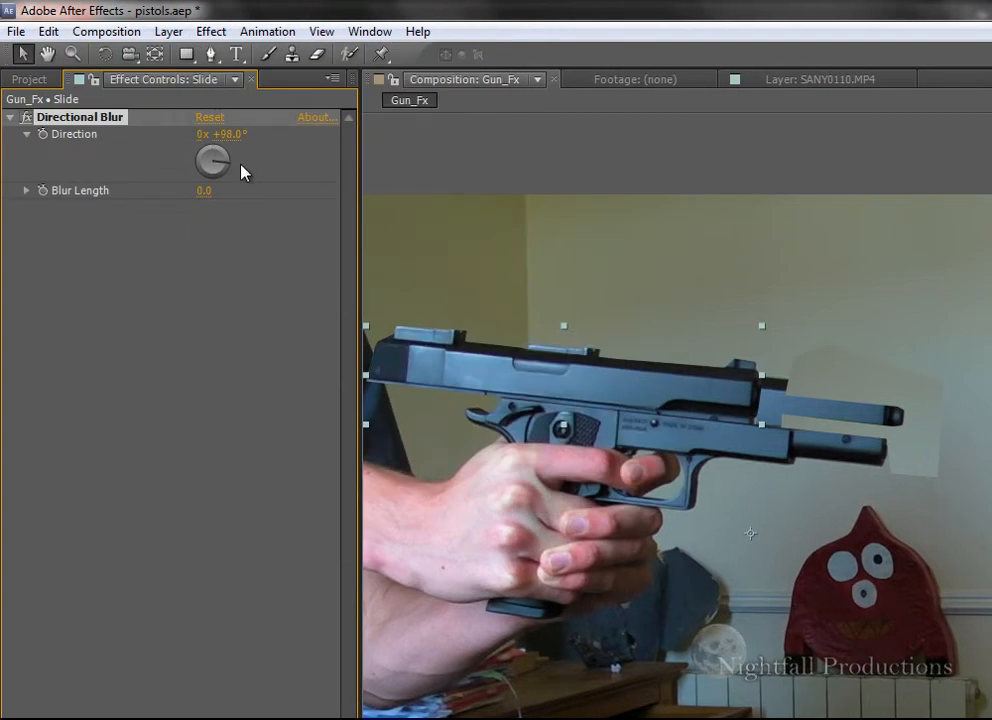
pyautogui.moveTo(216, 158); pyautogui.dragTo(204, 164)
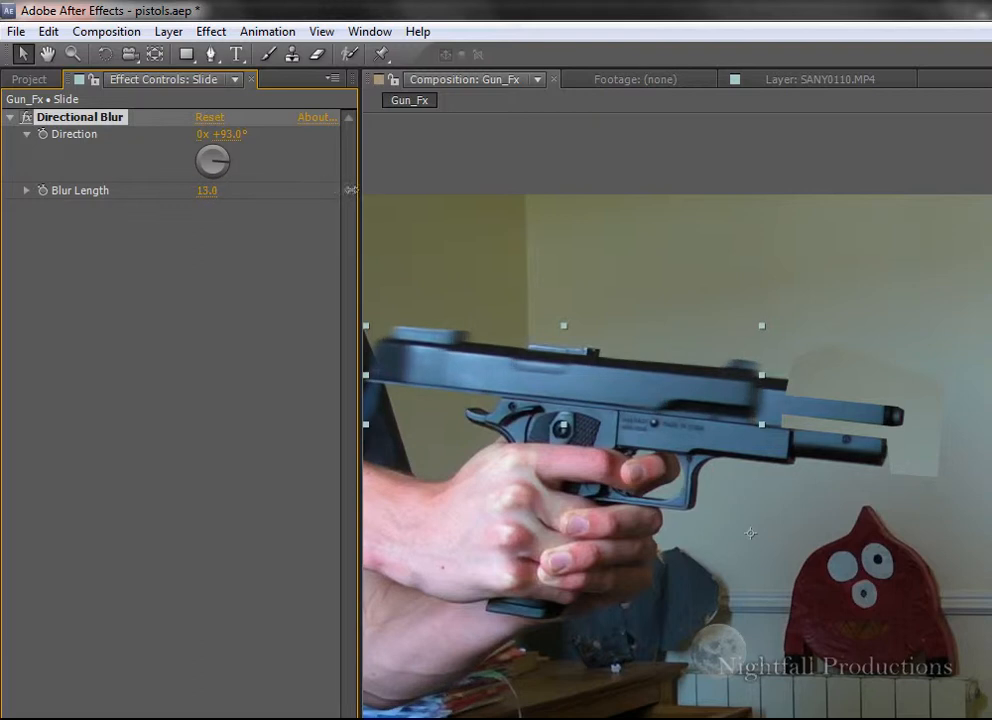
pyautogui.moveTo(212, 160); pyautogui.dragTo(220, 168)
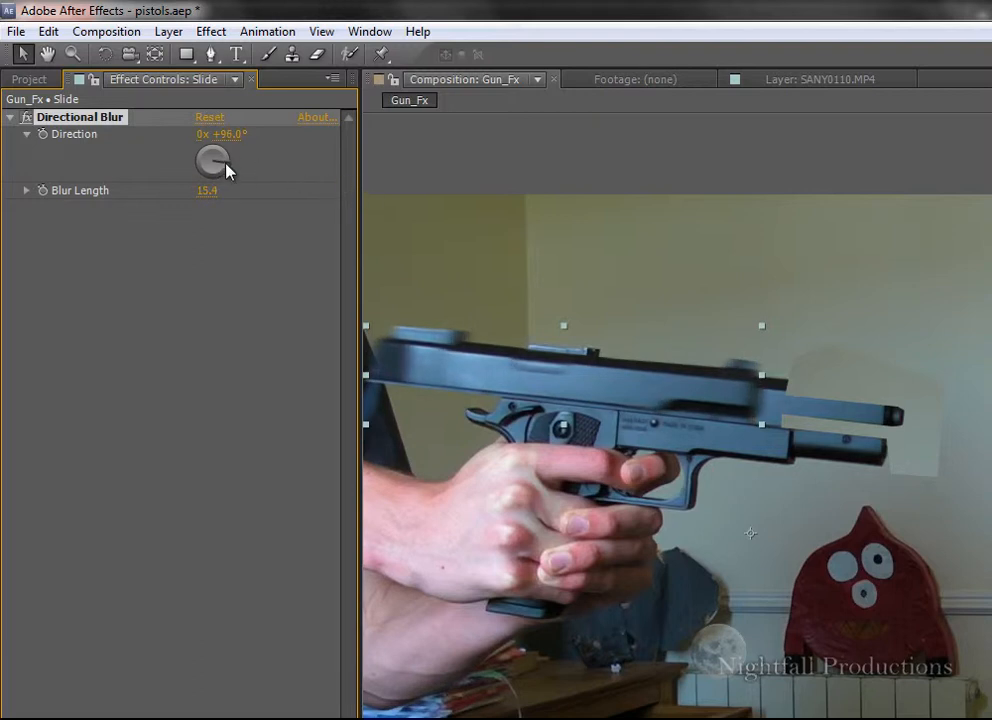
pyautogui.moveTo(214, 150); pyautogui.dragTo(228, 170)
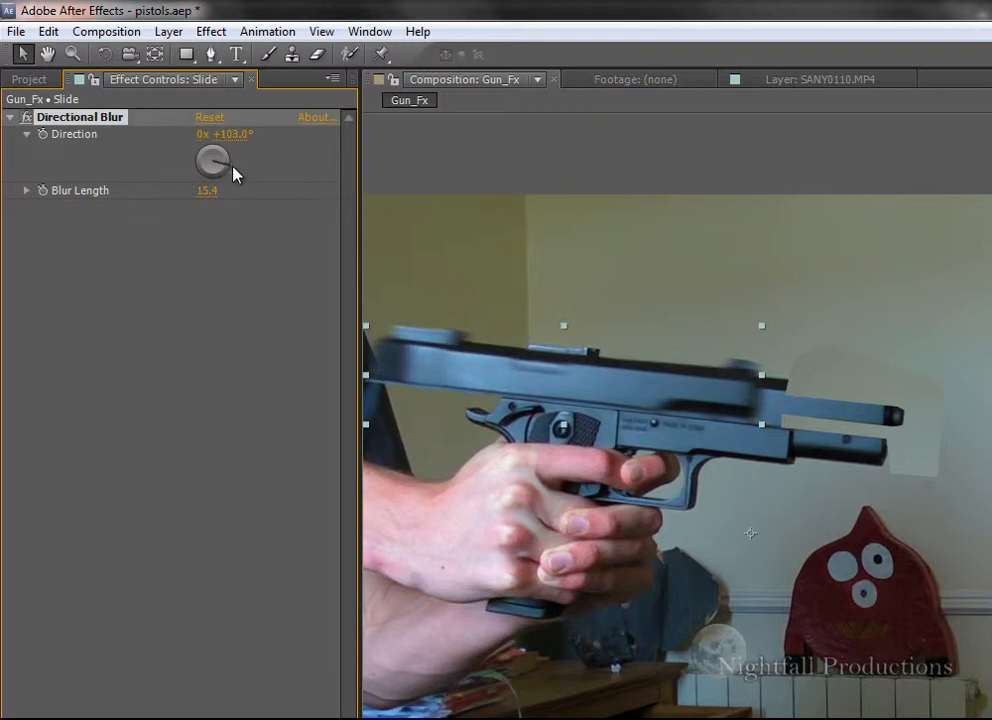
pyautogui.moveTo(212, 162); pyautogui.dragTo(218, 168)
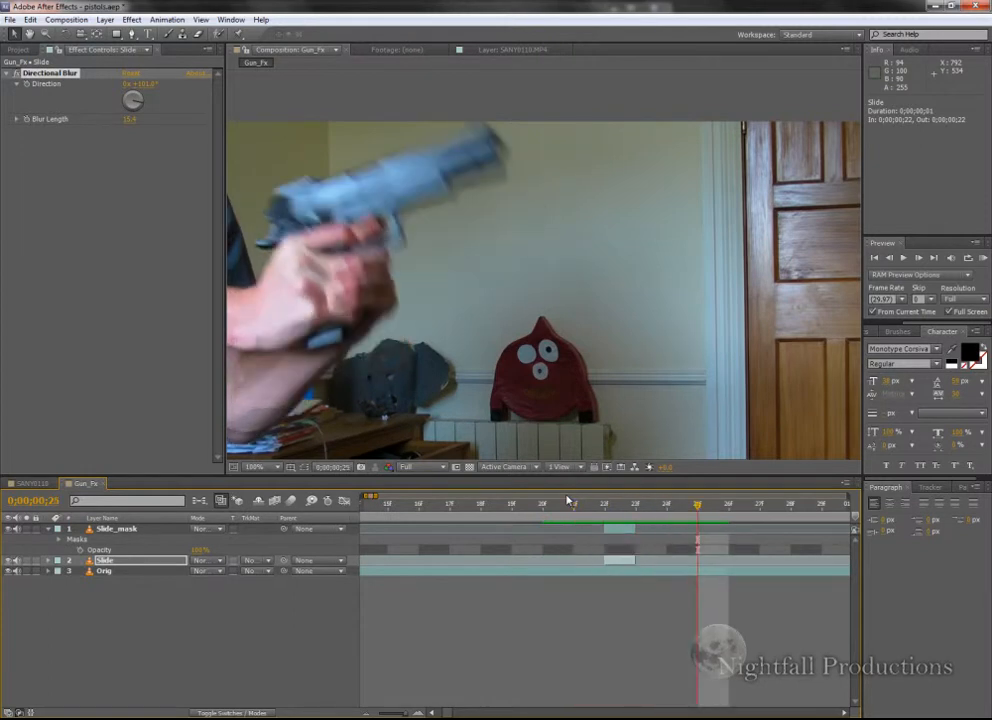
pyautogui.moveTo(696, 504); pyautogui.dragTo(604, 504)
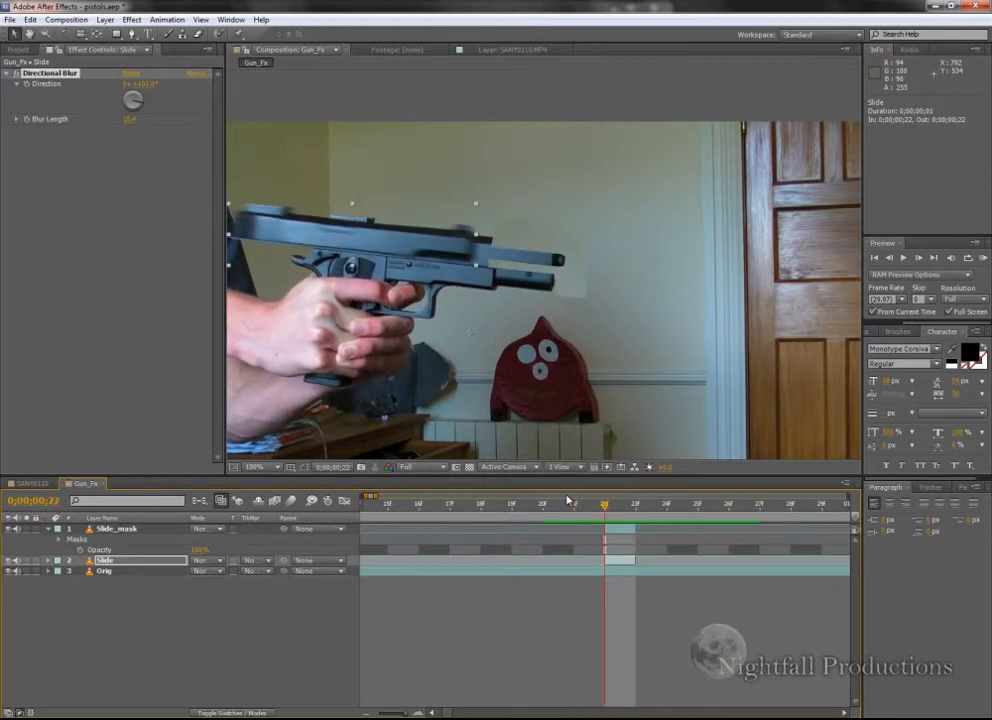
pyautogui.click(540, 504)
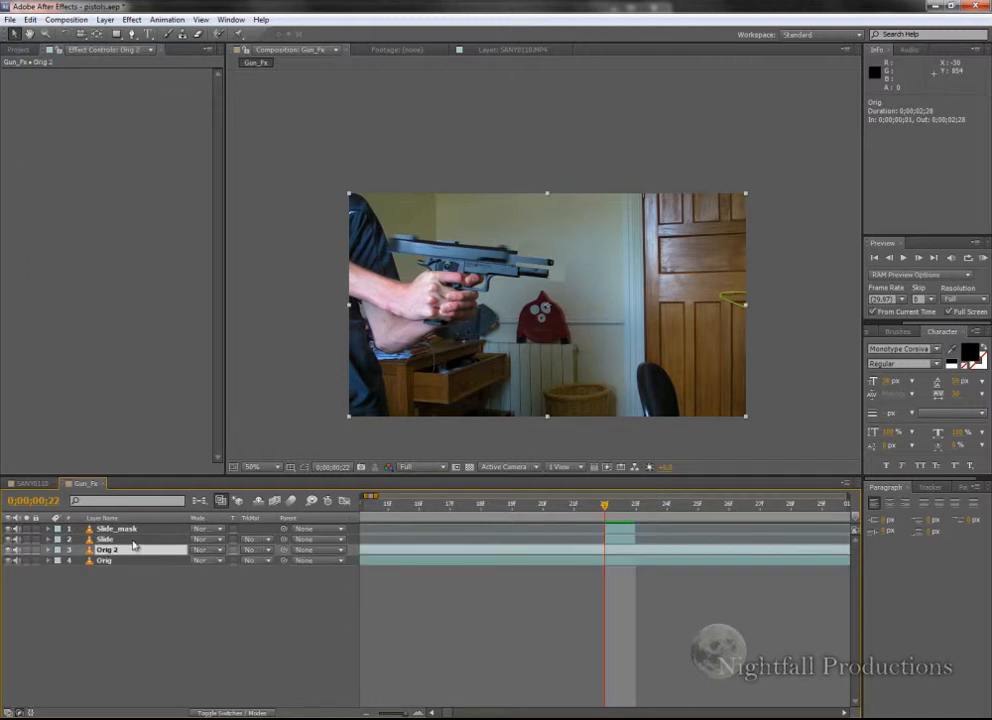
# On the Orig 2 copy, draw Pen masks outlining the hand and chair the flash lights up
pyautogui.click(204, 548)
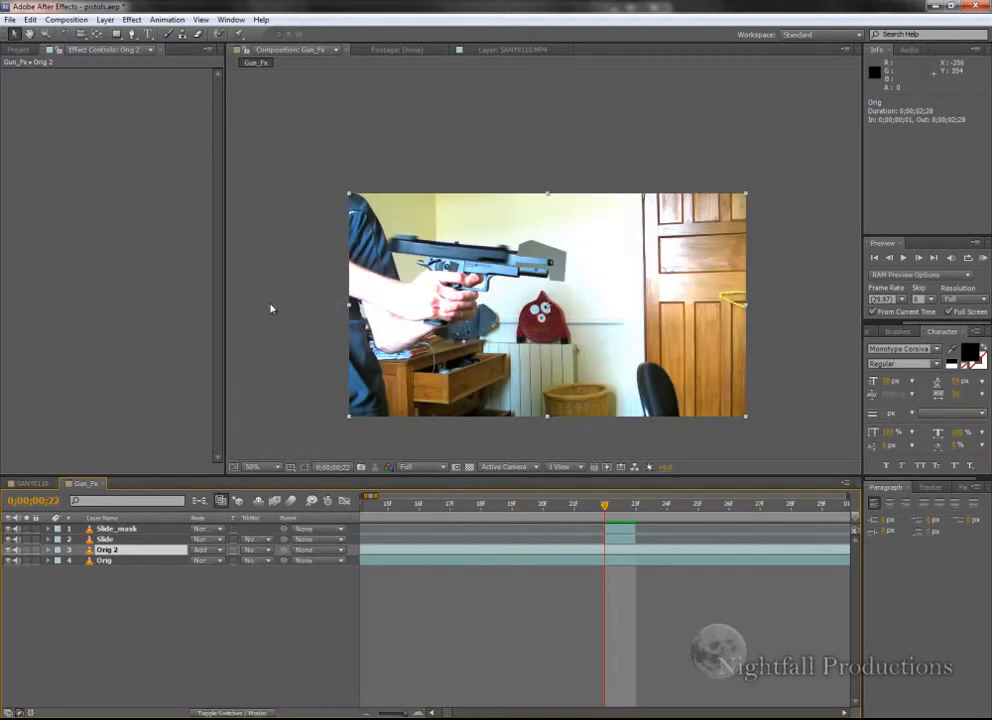
pyautogui.moveTo(320, 264)
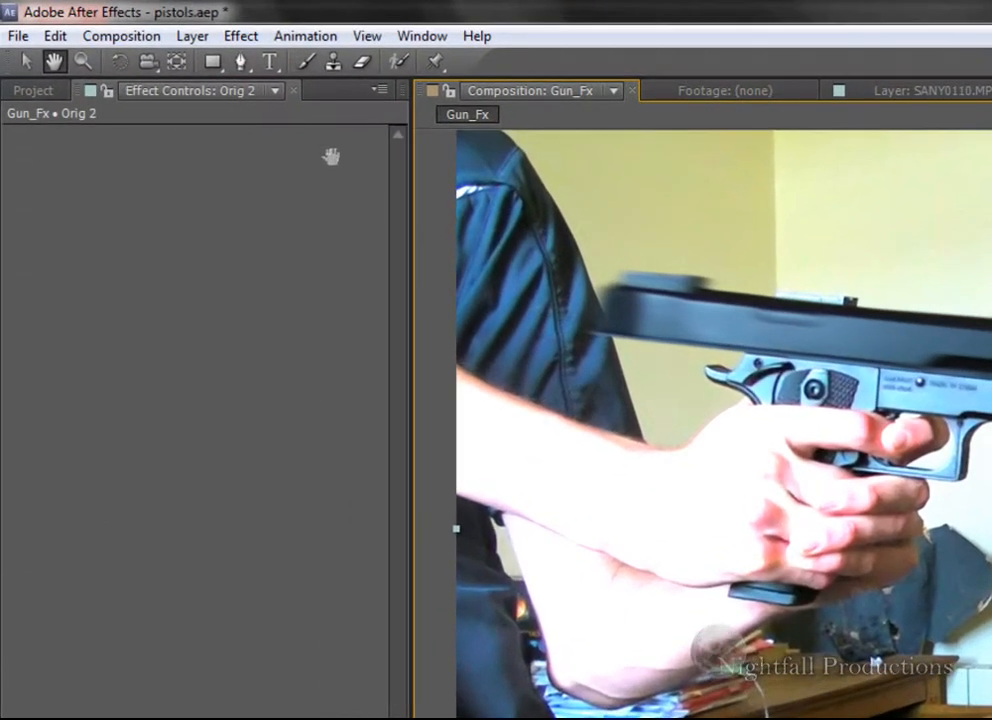
pyautogui.click(240, 62)
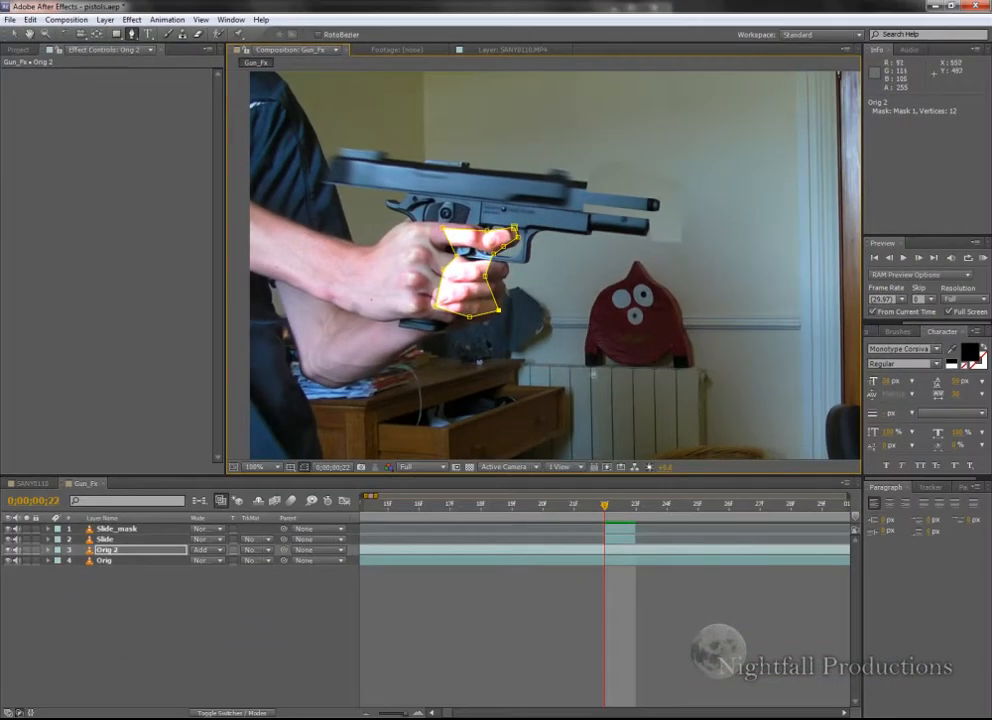
pyautogui.moveTo(450, 436)
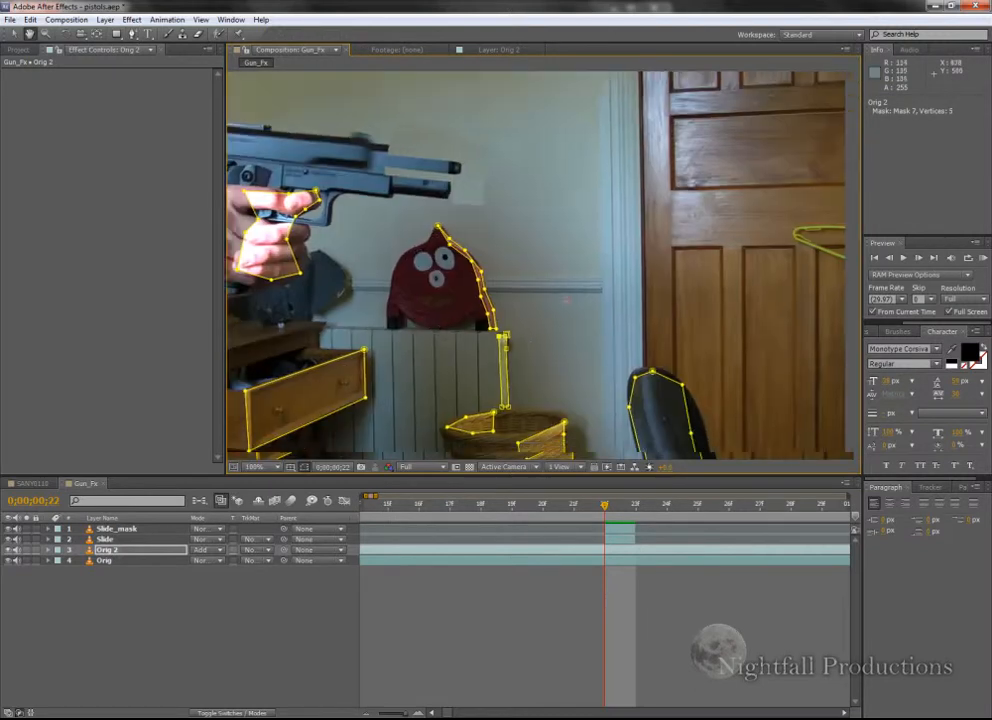
pyautogui.click(256, 468)
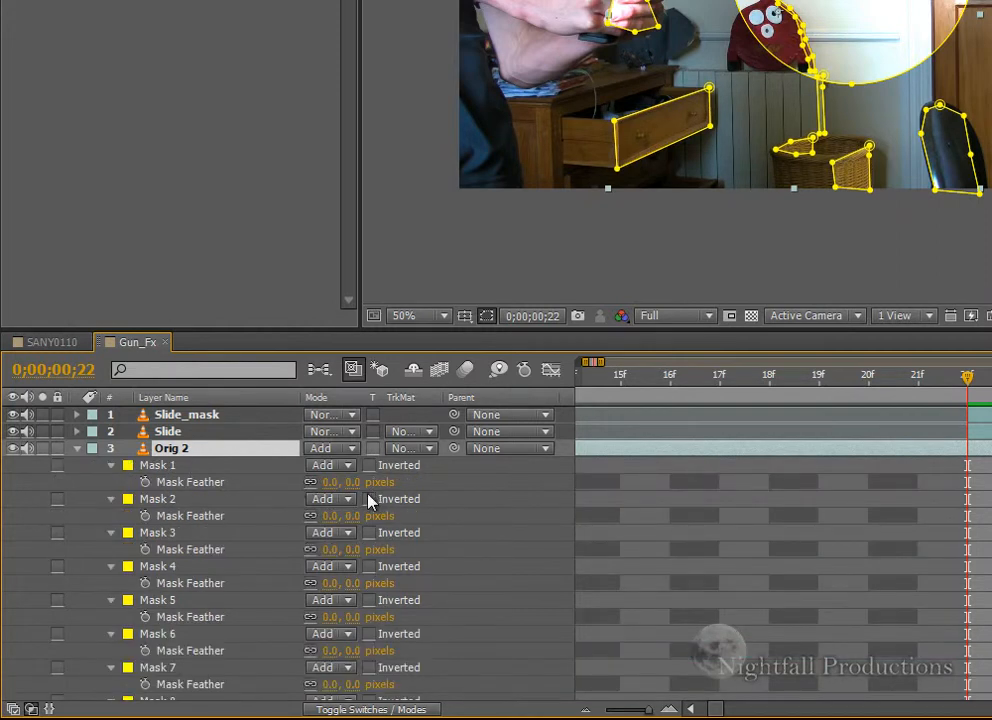
# Scroll down Orig 2's mask list to reach the Mask Feather settings
pyautogui.scroll(-3)
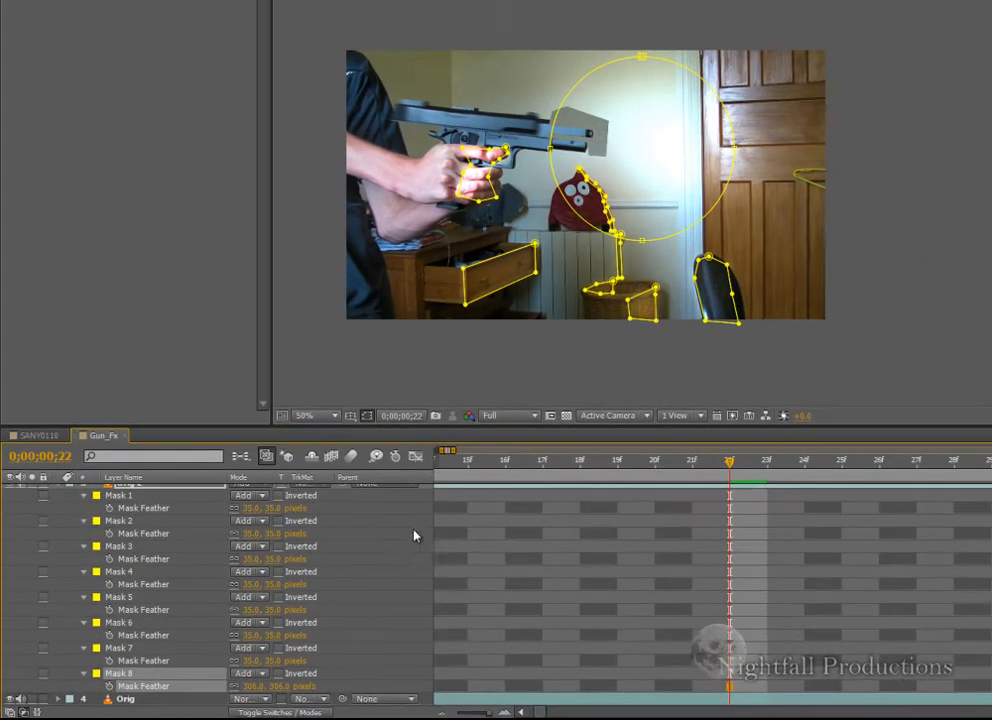
pyautogui.moveTo(610, 156)
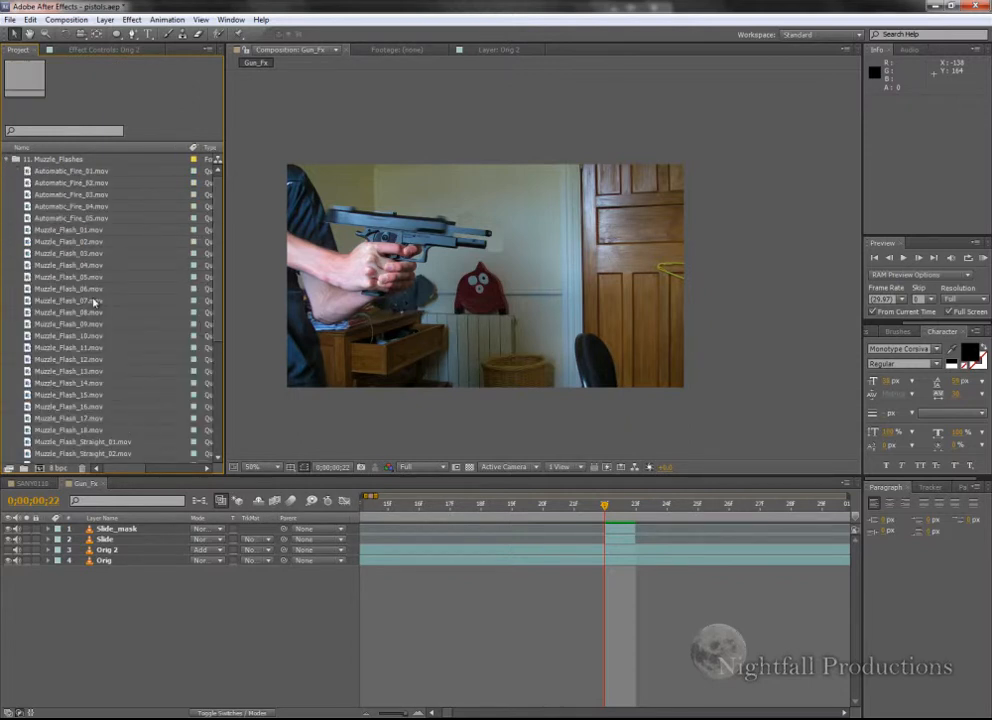
# Bring Muzzle_Flash_06.mov into the Gun_Fx timeline and place it at the pistol's barrel tip
pyautogui.moveTo(72, 288); pyautogui.dragTo(560, 268)
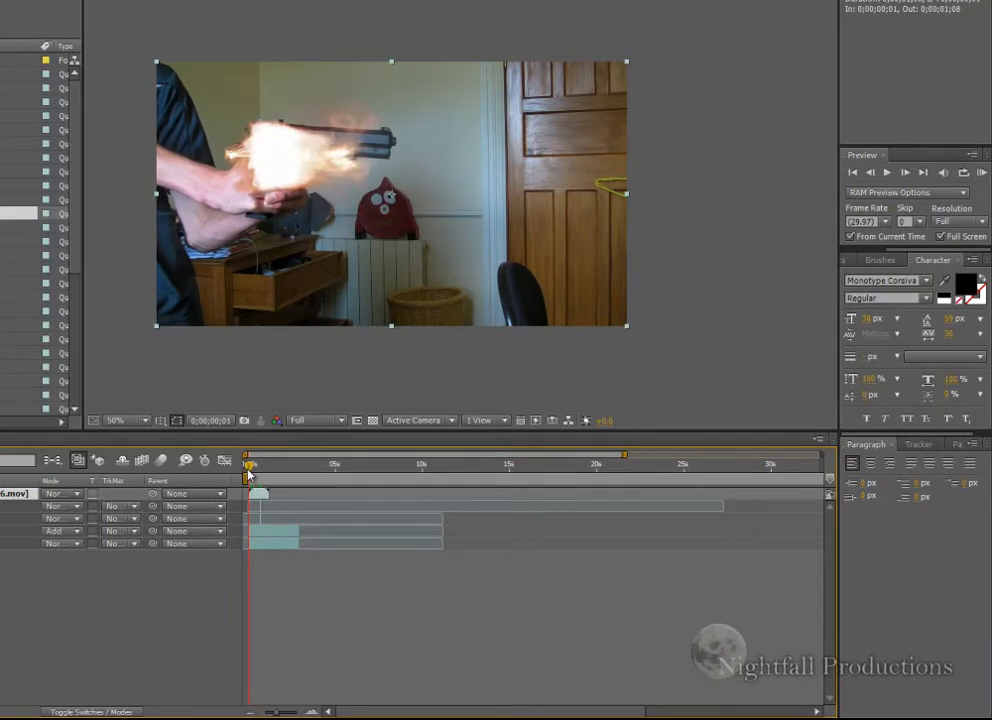
pyautogui.moveTo(248, 480); pyautogui.dragTo(254, 480)
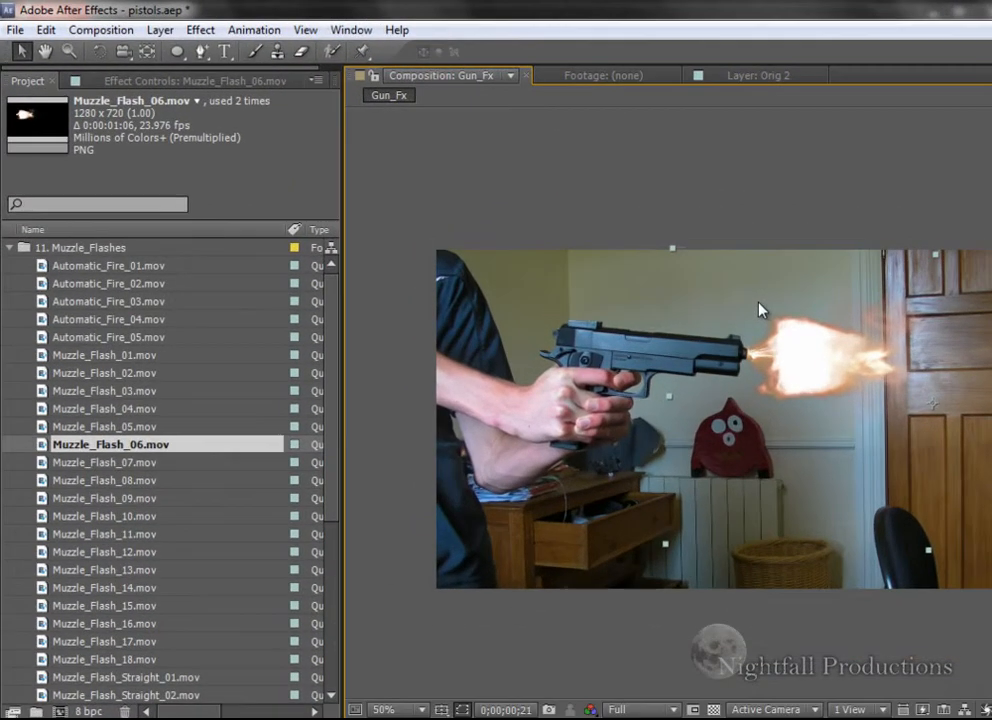
# Add a Glow effect to Muzzle_Flash_06 and tune its threshold and radius so the flash blooms
pyautogui.click(200, 30)
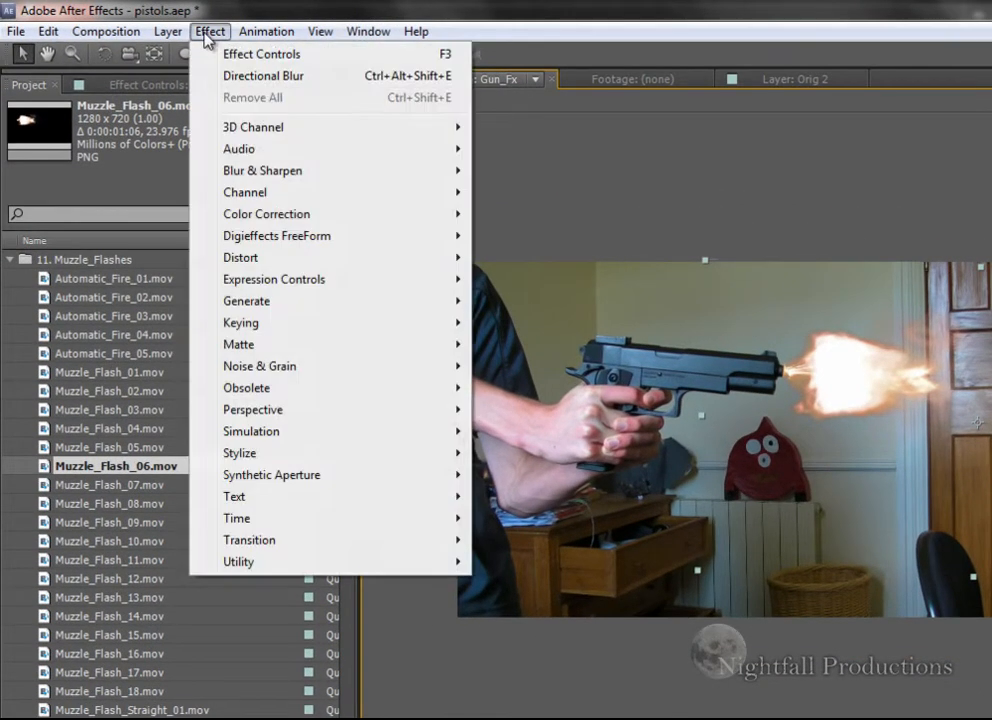
pyautogui.moveTo(240, 452)
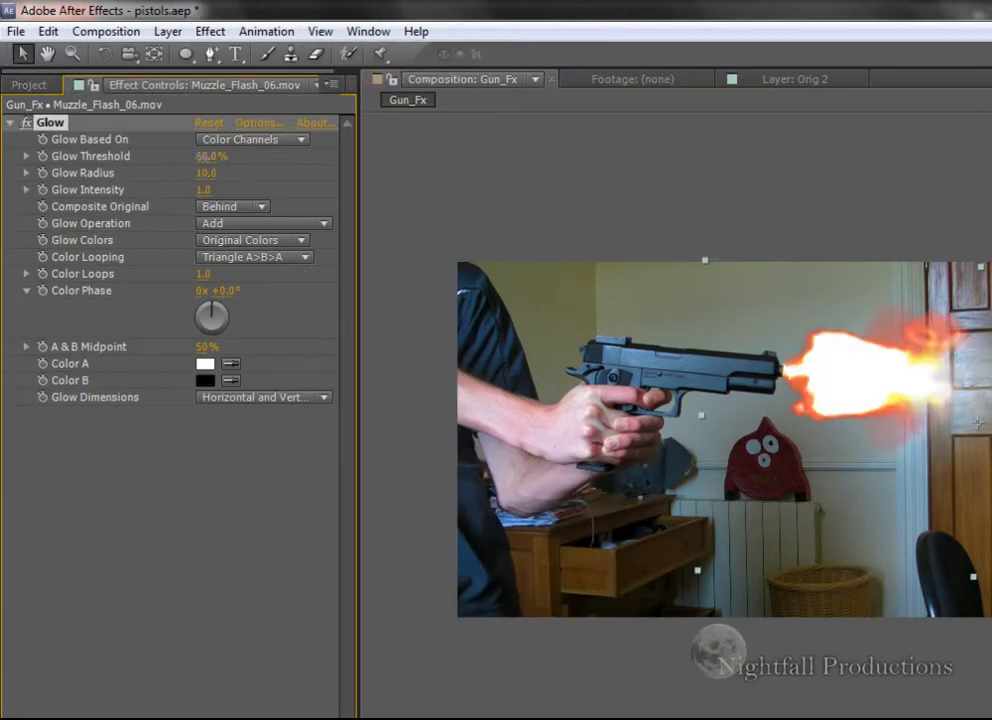
pyautogui.moveTo(212, 156); pyautogui.dragTo(212, 156)
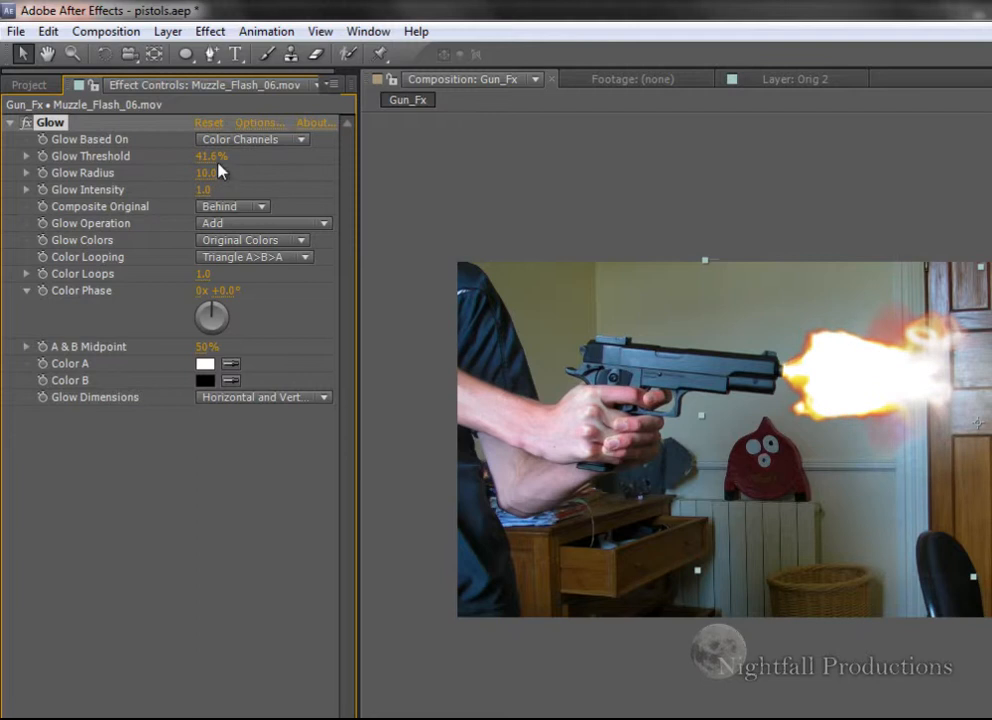
pyautogui.moveTo(224, 156); pyautogui.dragTo(208, 156)
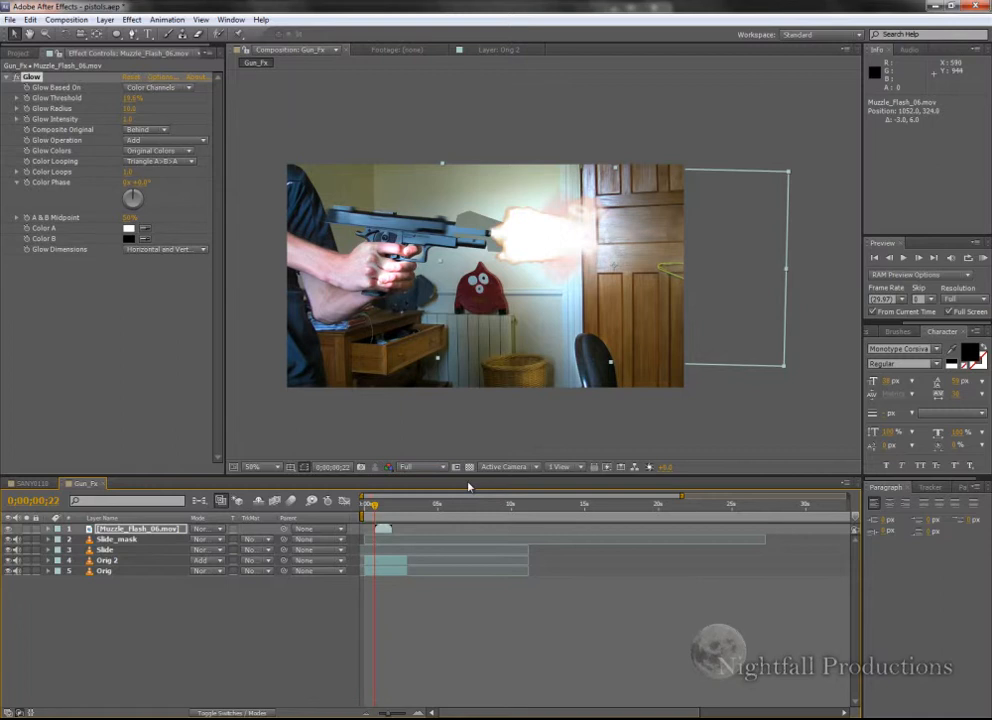
pyautogui.moveTo(144, 578)
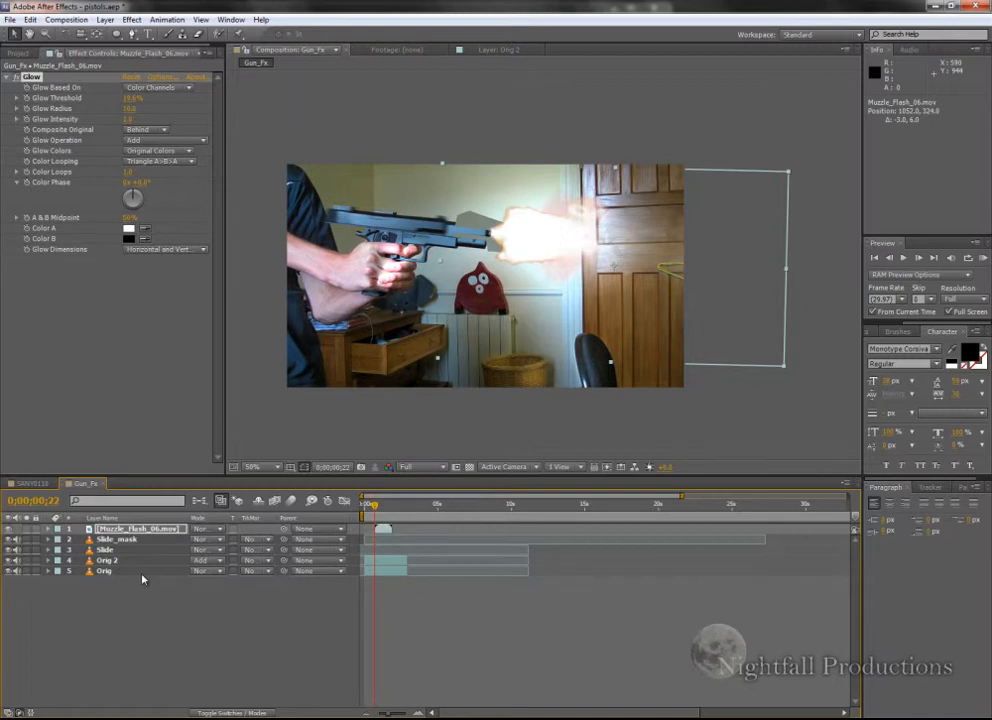
# Keyframe the Orig 2 layer's opacity around the firing frame so the scene lights up
pyautogui.click(106, 560)
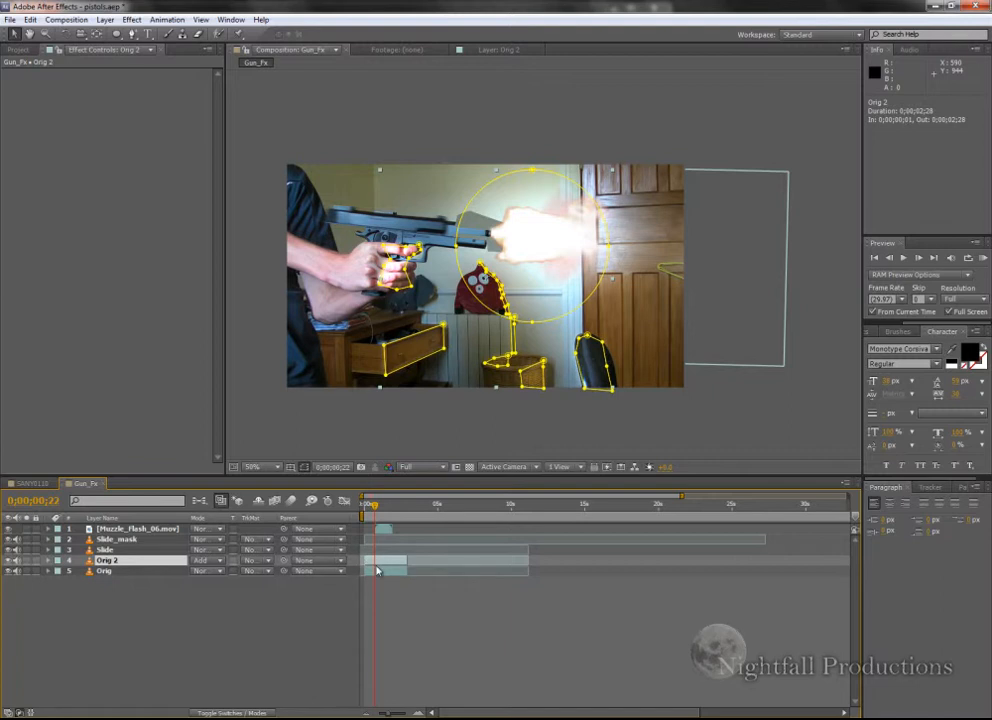
pyautogui.click(48, 560)
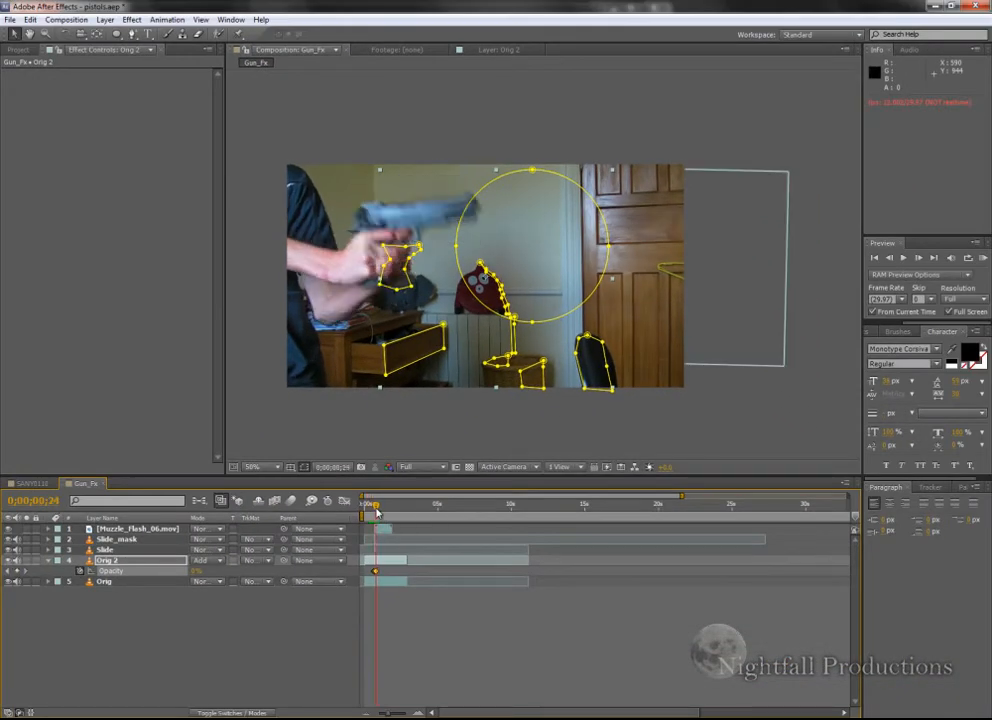
pyautogui.moveTo(376, 516); pyautogui.dragTo(376, 516)
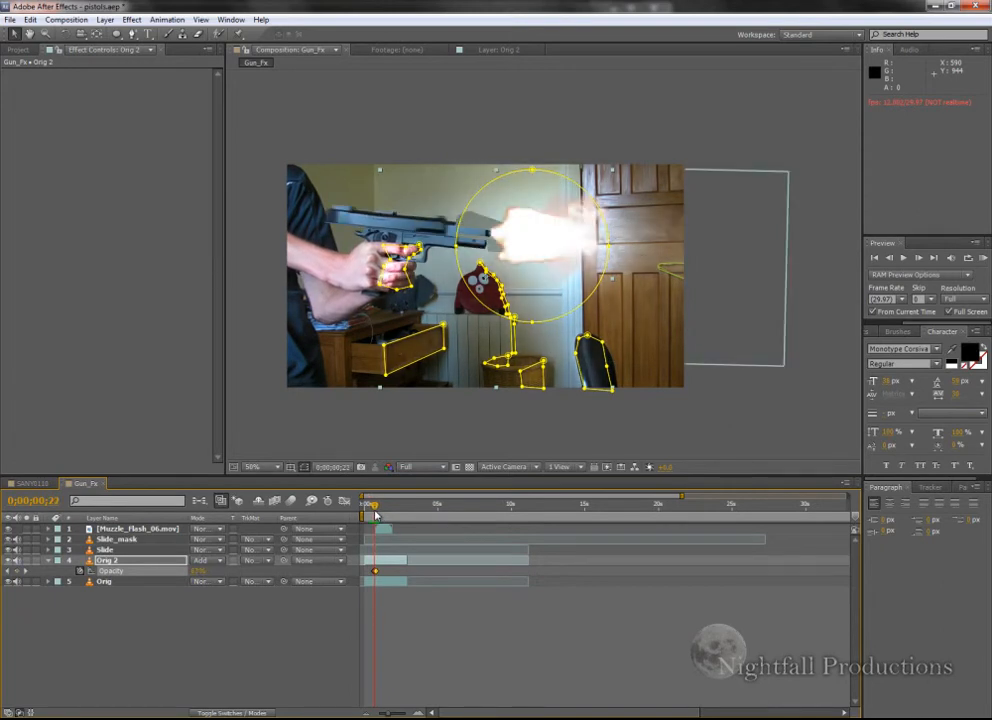
# From the 16. Shells project folder, bring the 45Cal_01.mov casing clip into the comp and zoom to 100%
pyautogui.click(18, 50)
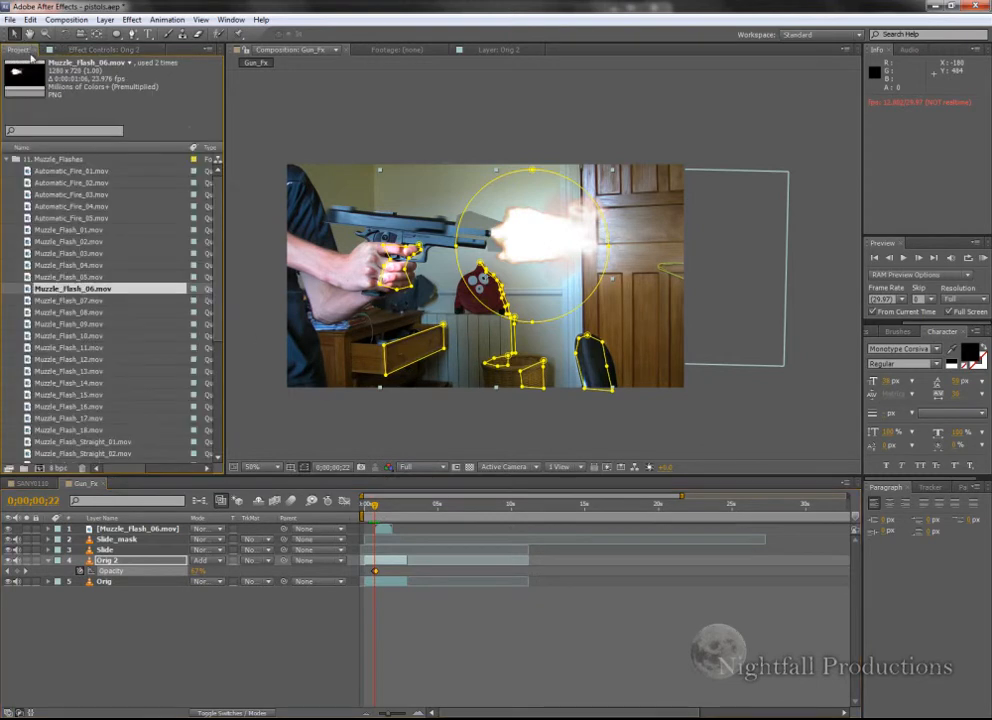
pyautogui.click(8, 160)
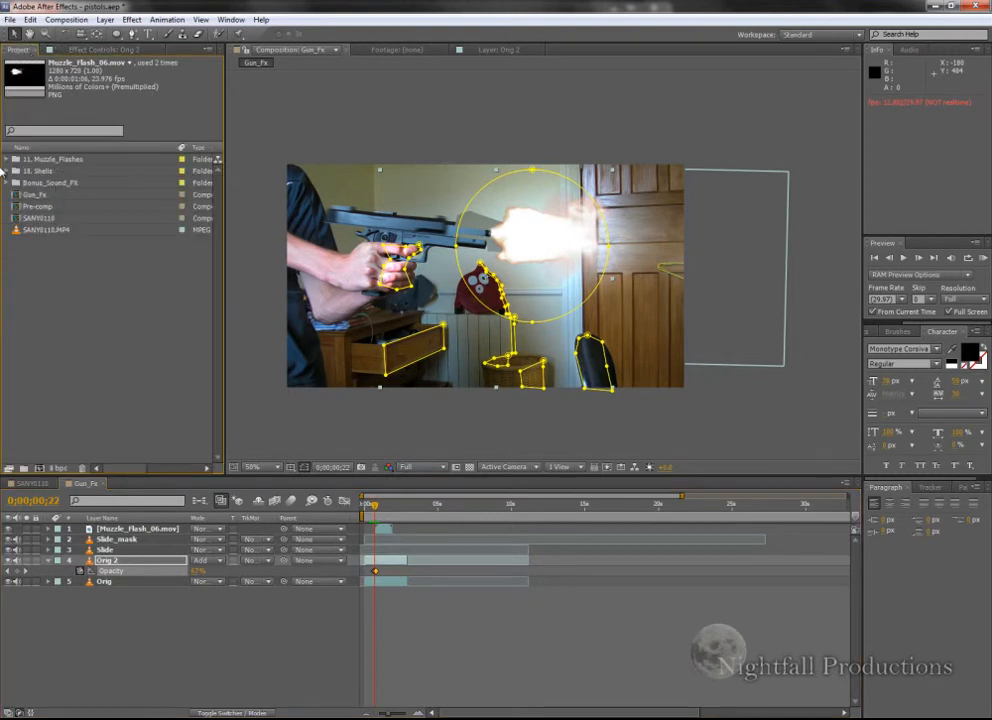
pyautogui.click(8, 172)
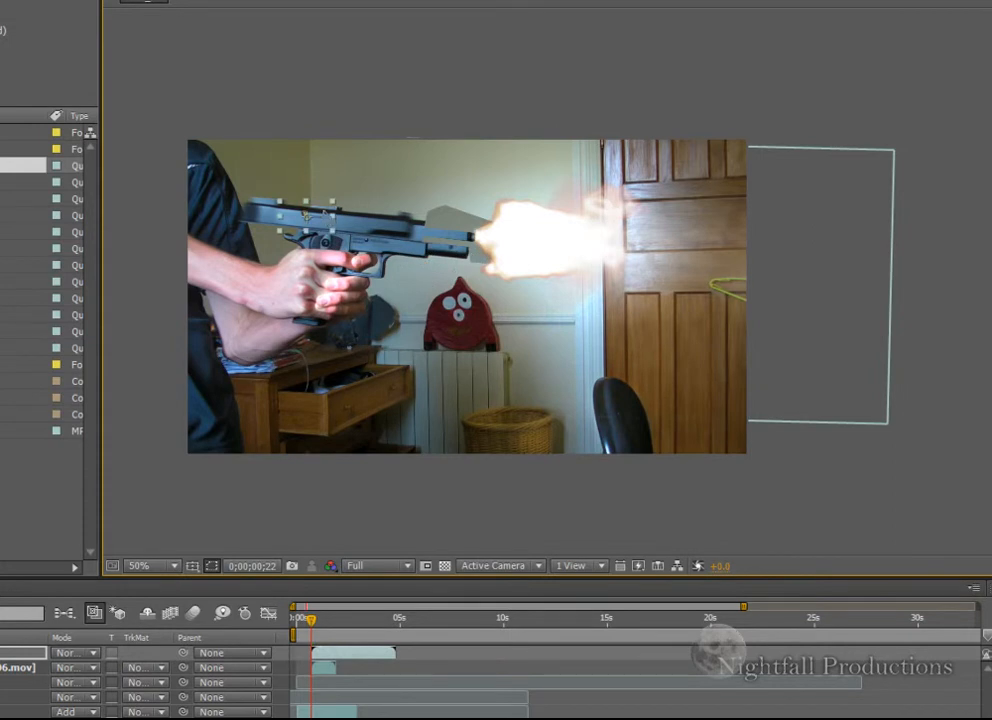
pyautogui.click(144, 564)
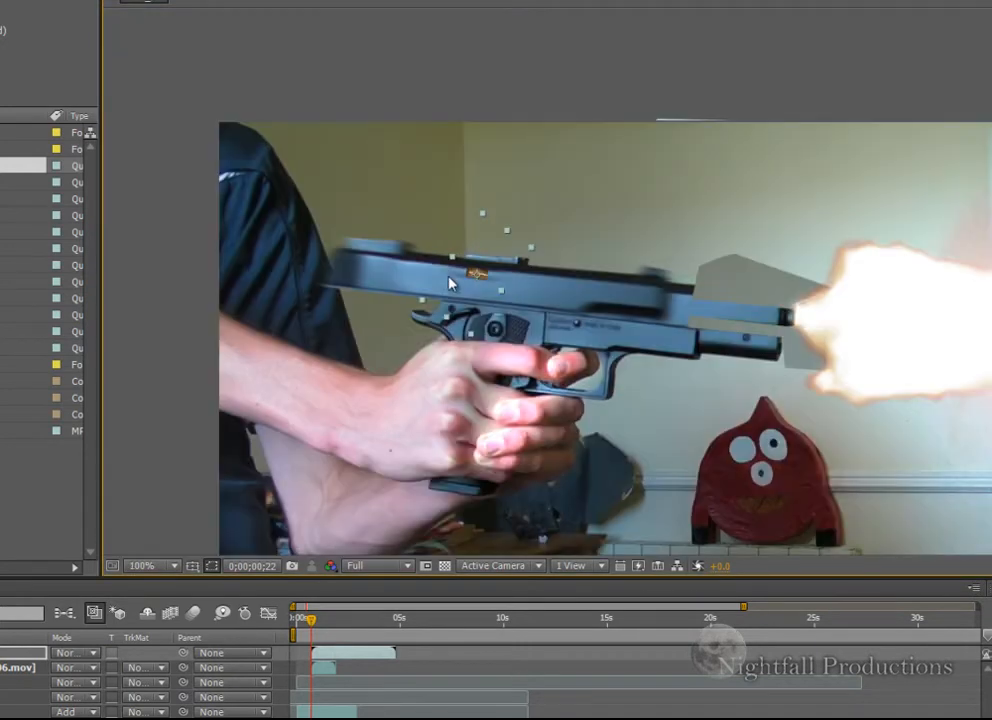
# Apply a Curves colour correction to the 45Cal_01 shell layer and lift the curve to brighten it
pyautogui.click(184, 28)
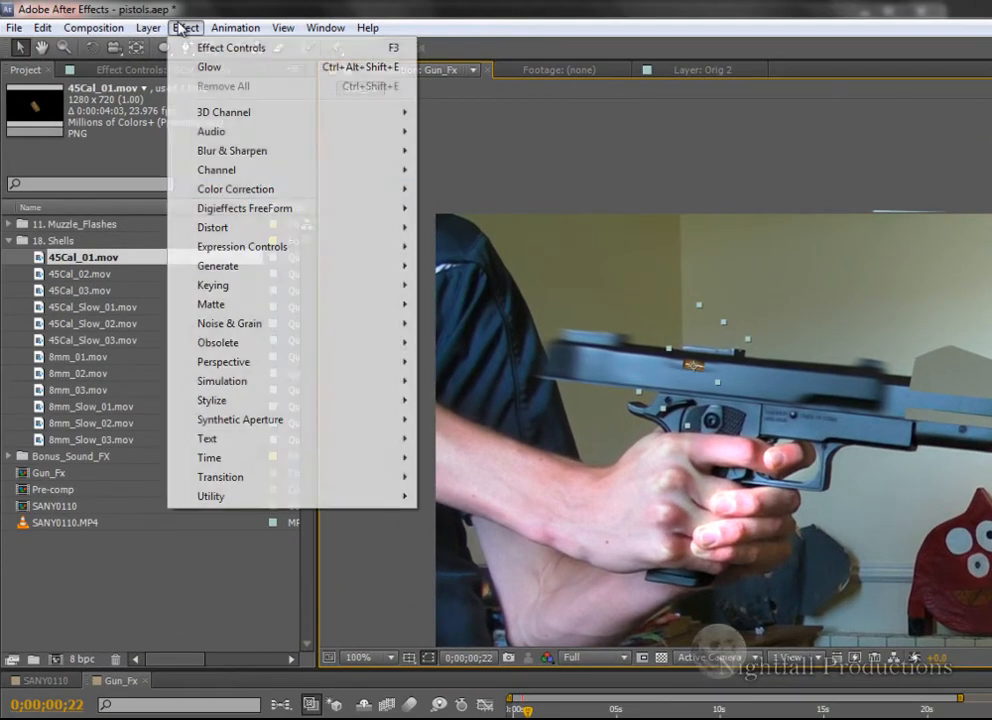
pyautogui.moveTo(256, 150)
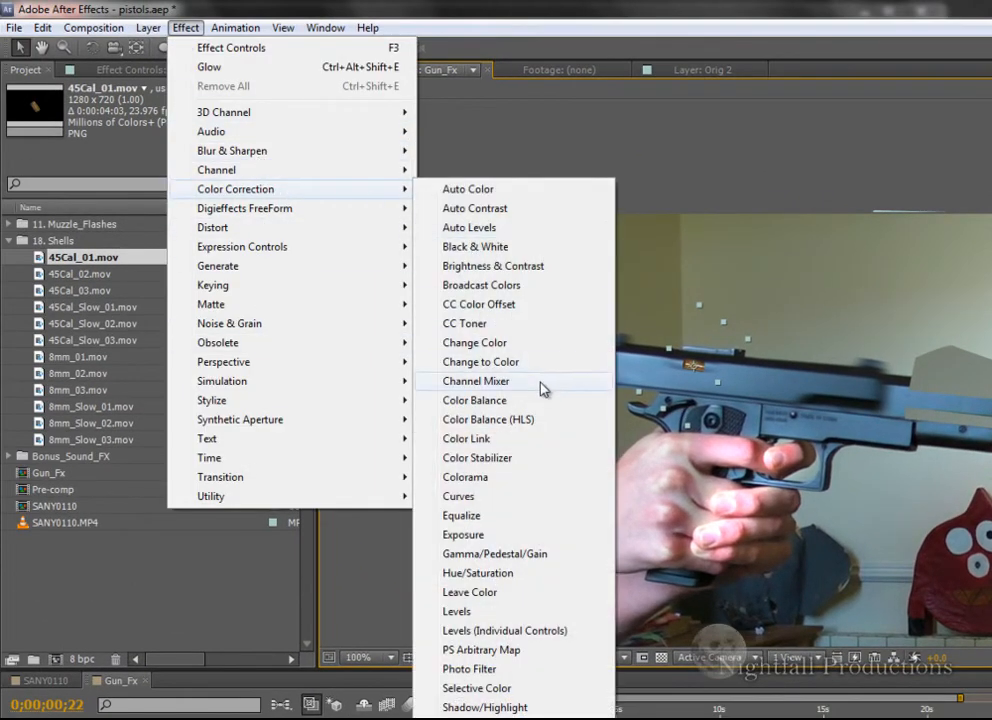
pyautogui.click(458, 496)
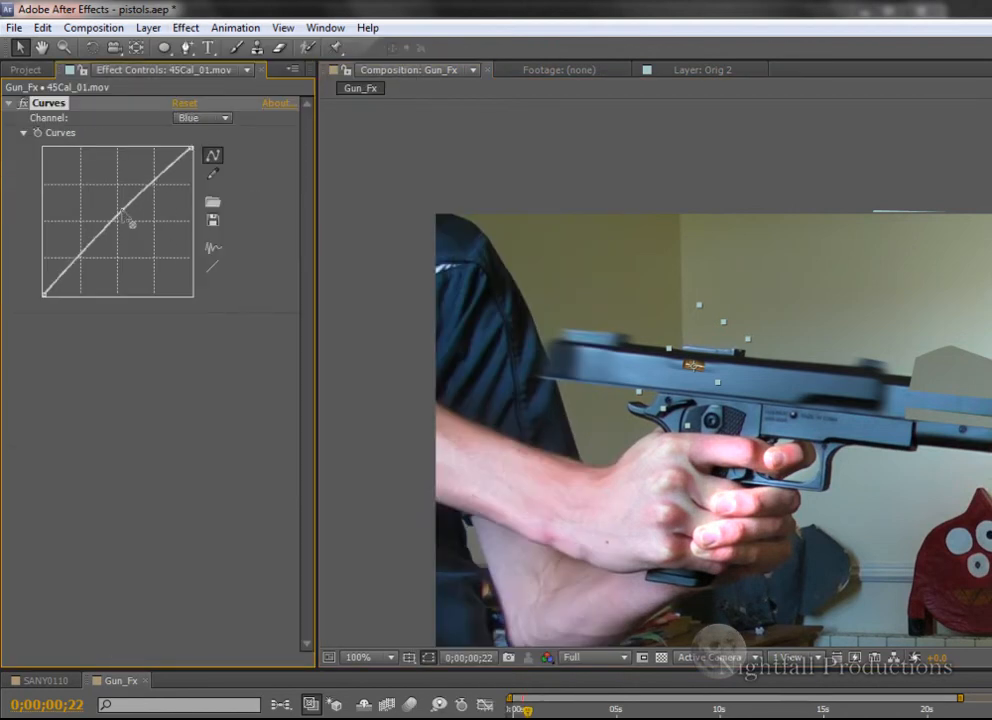
pyautogui.moveTo(130, 216); pyautogui.dragTo(124, 200)
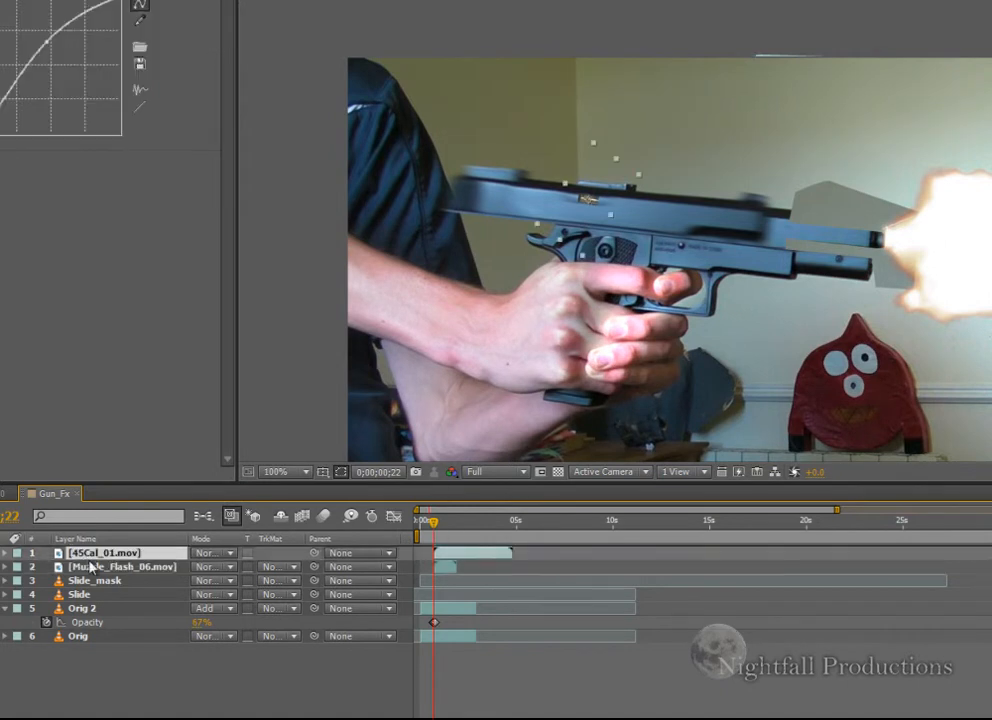
# Select the 45Cal_01 shell layer to expose its Position property for animating
pyautogui.click(6, 552)
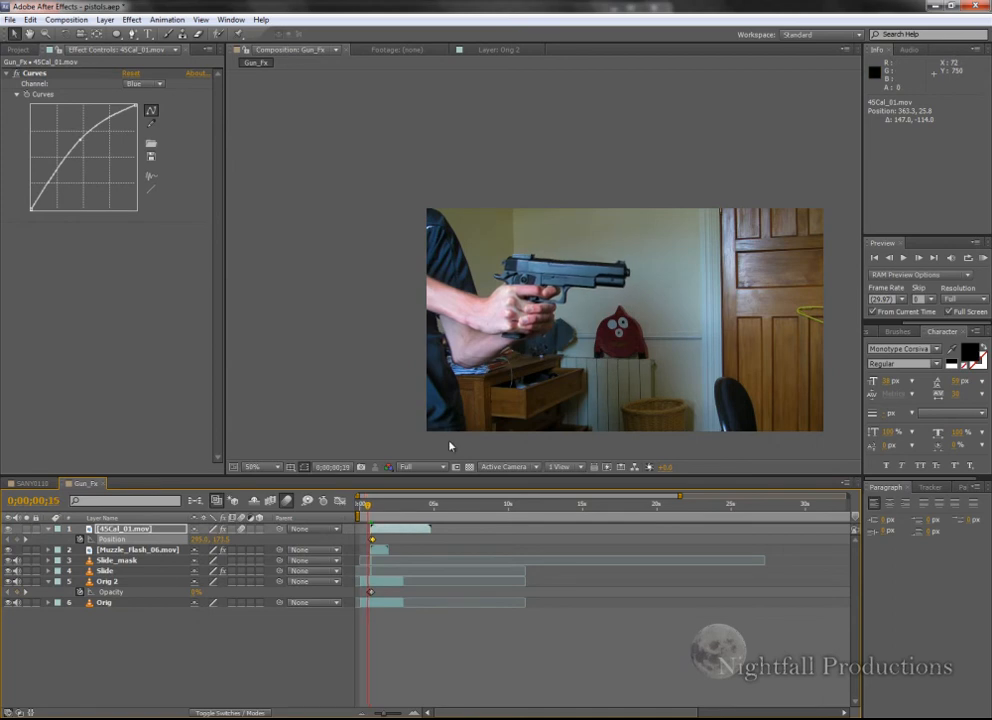
# Set Position keyframes so the shell casing flies up and out to the left of frame
pyautogui.moveTo(370, 508); pyautogui.dragTo(362, 508)
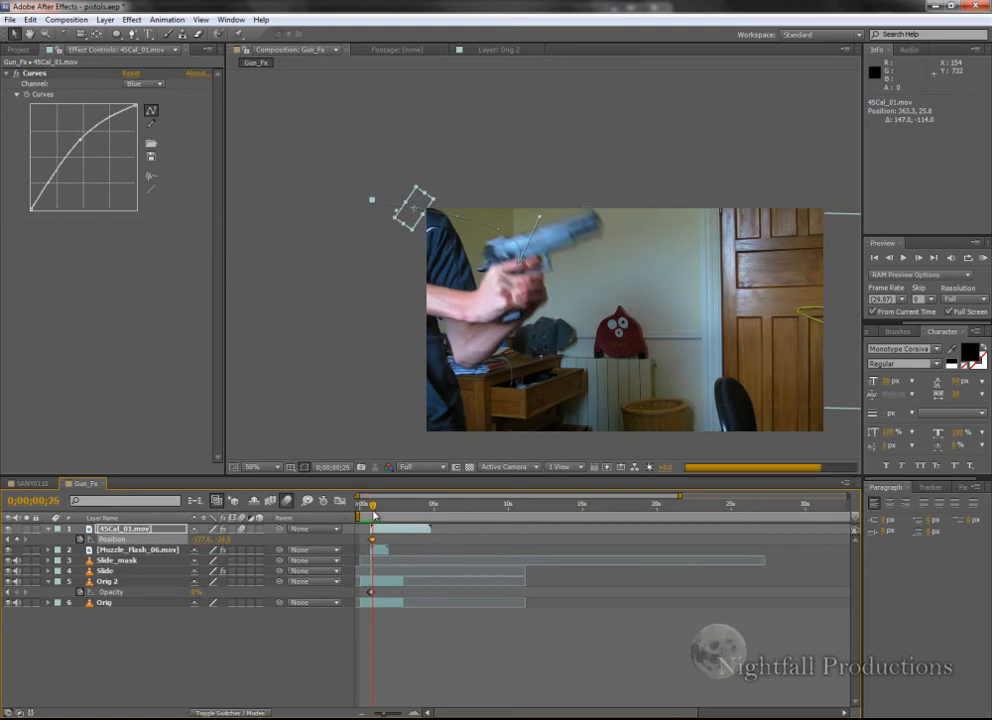
pyautogui.moveTo(370, 504); pyautogui.dragTo(380, 504)
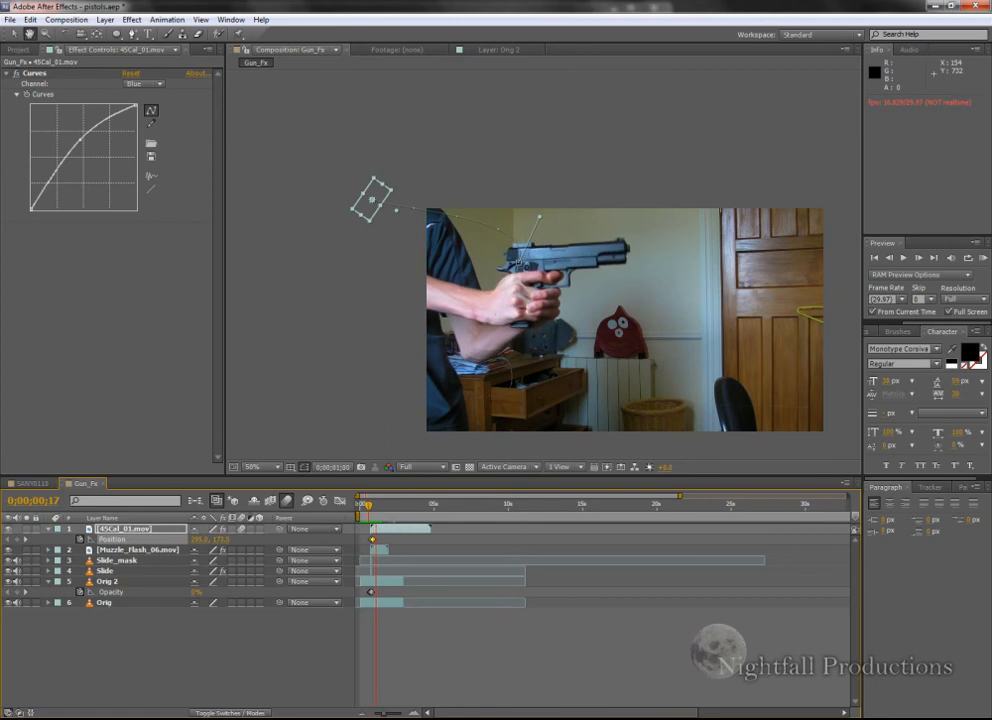
pyautogui.click(376, 504)
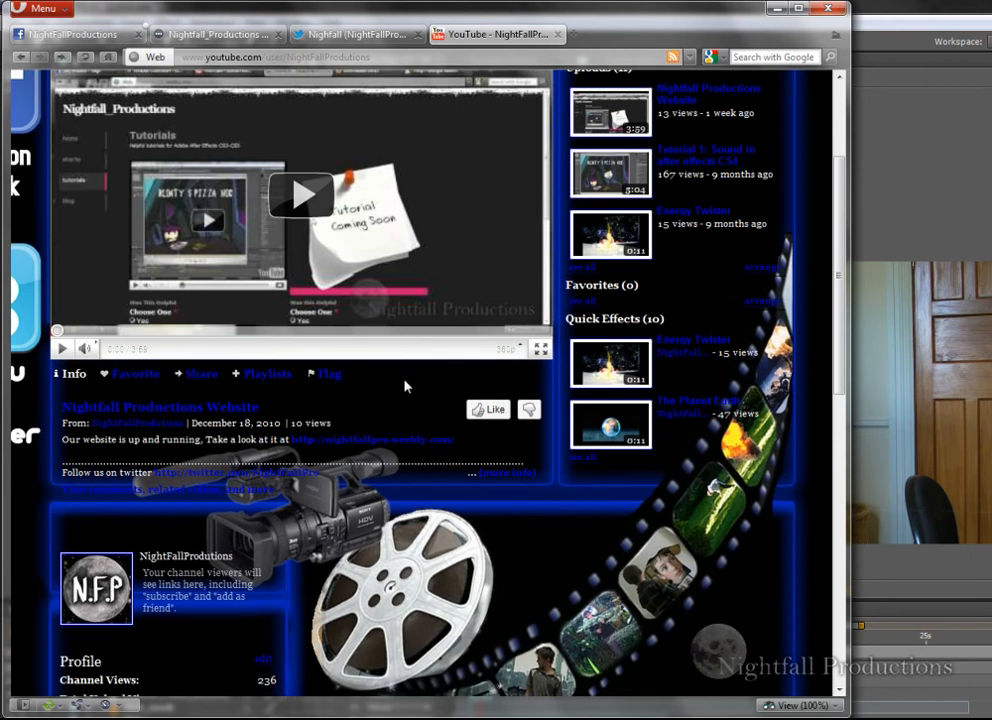
pyautogui.moveTo(312, 4)
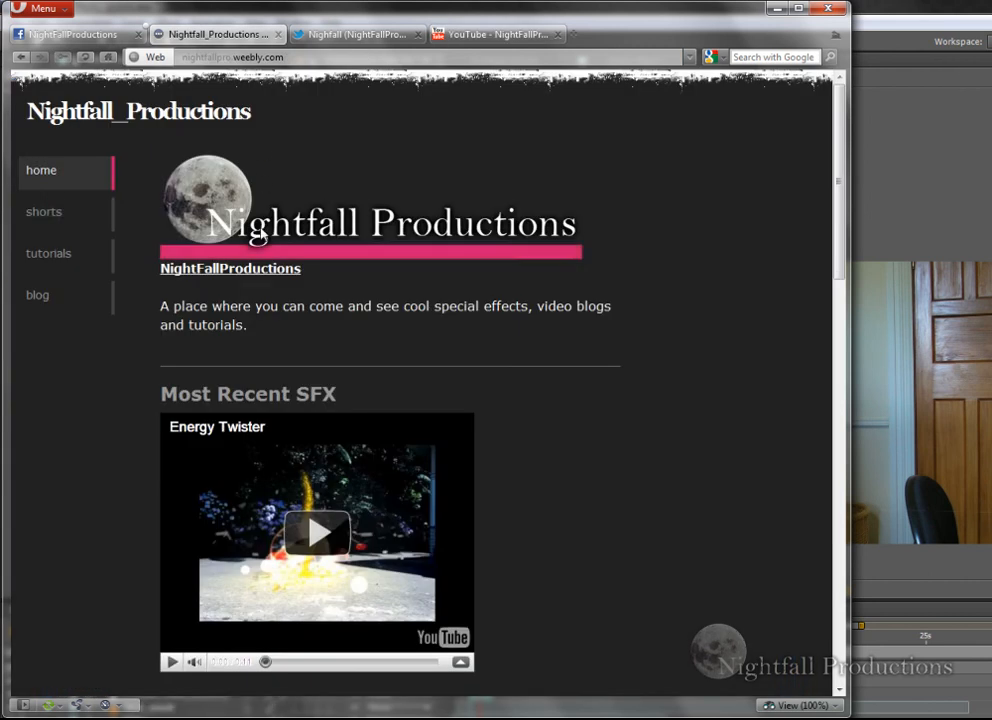
# Browse the Nightfall Productions tutorials, shorts and blog pages, then visit its Facebook page
pyautogui.click(48, 252)
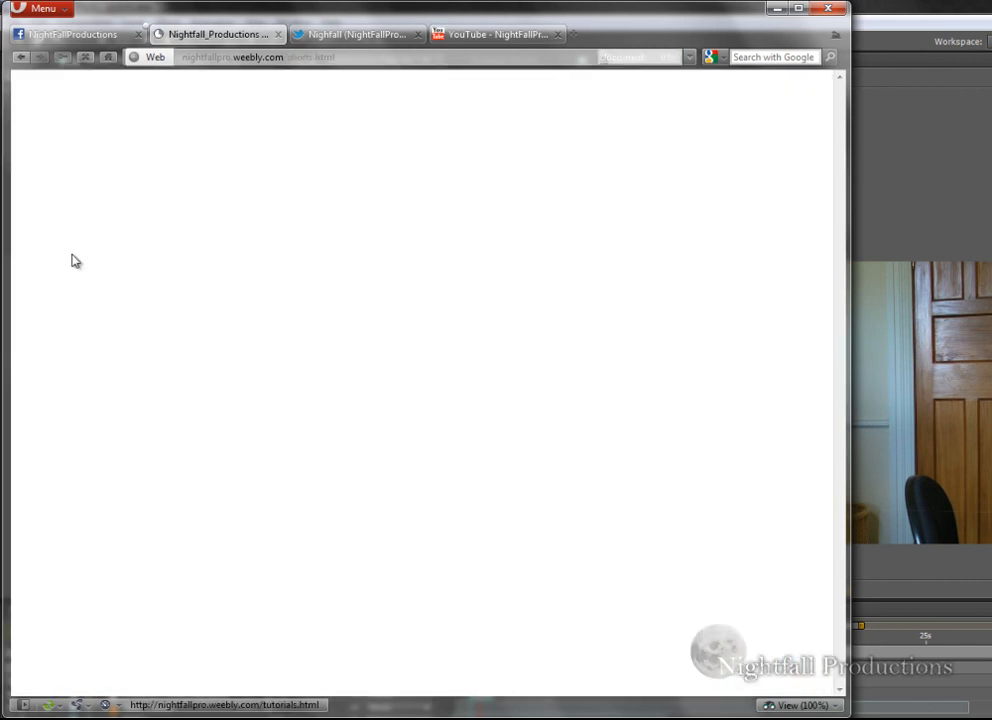
pyautogui.click(36, 296)
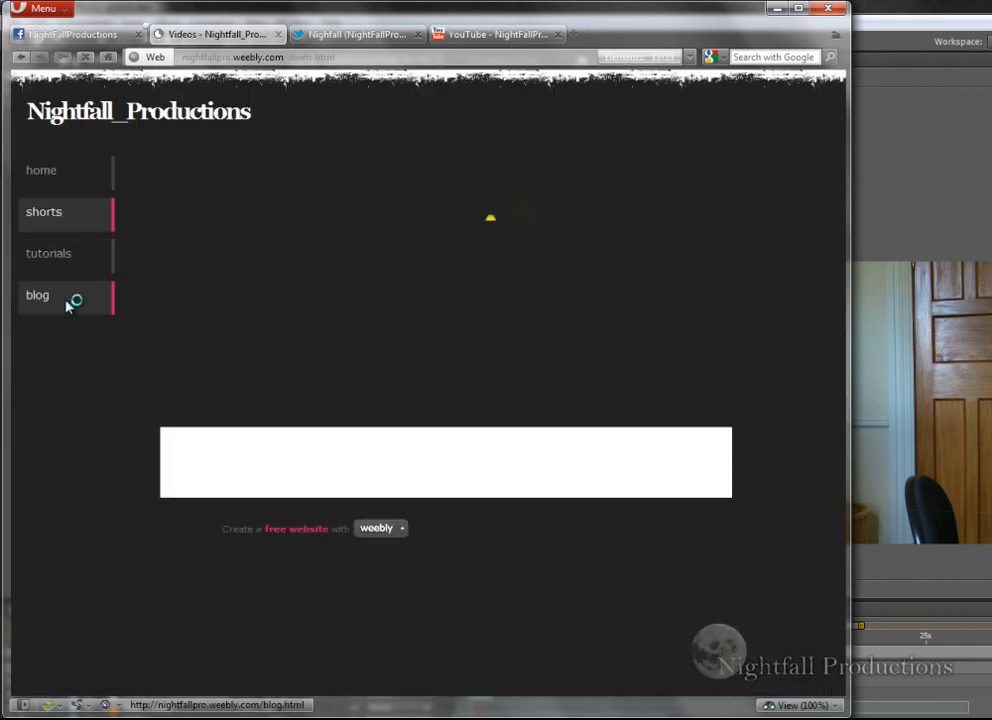
pyautogui.click(36, 294)
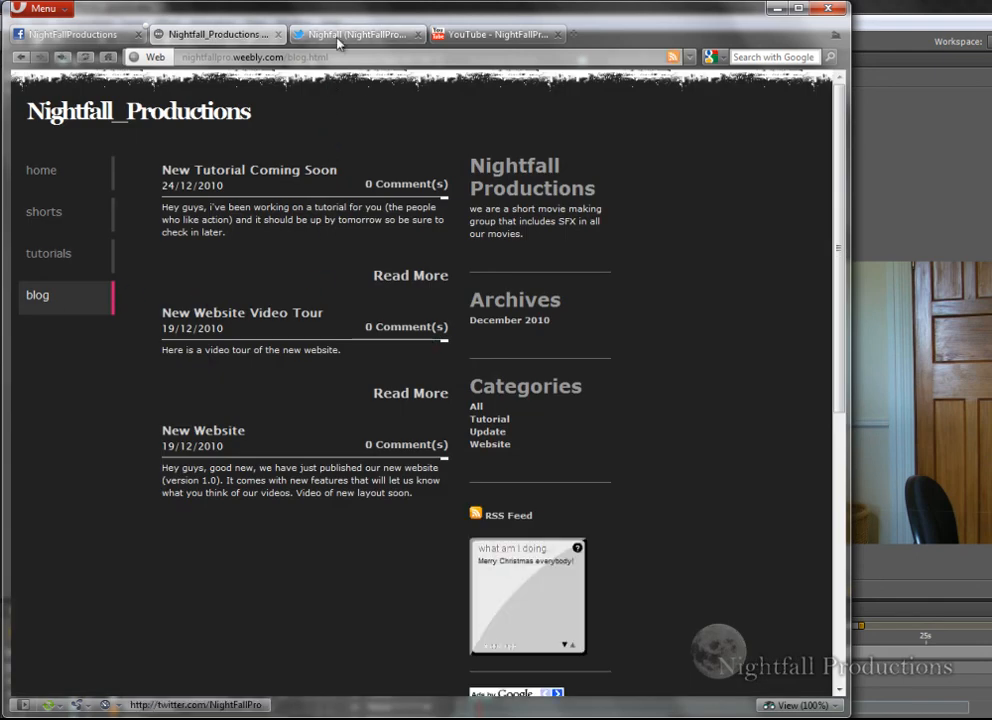
pyautogui.click(76, 34)
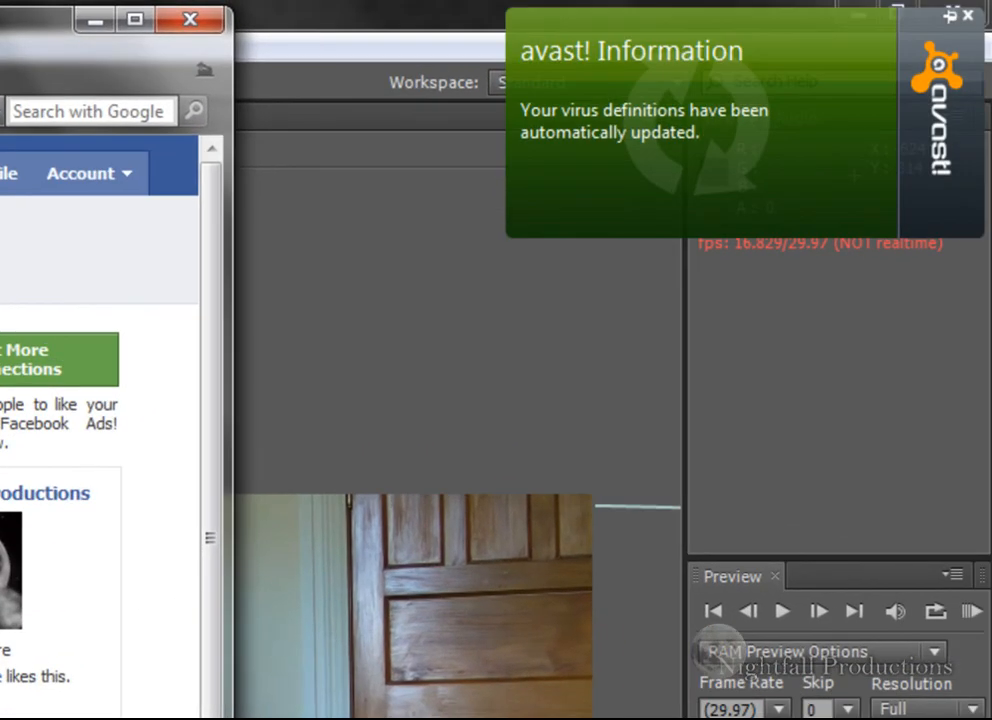
pyautogui.moveTo(730, 204)
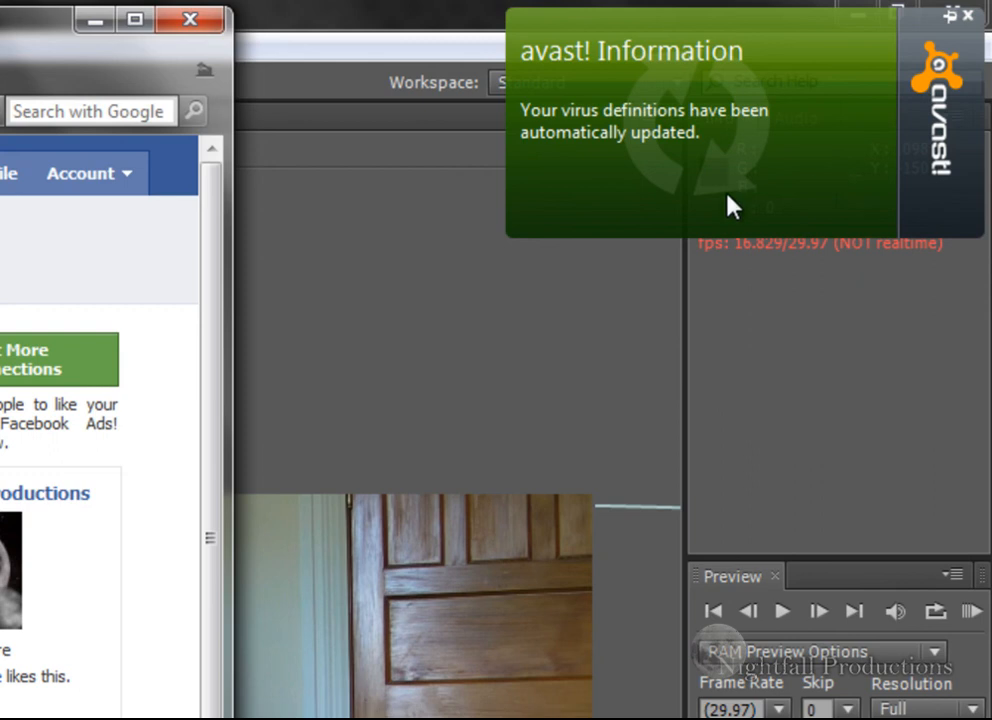